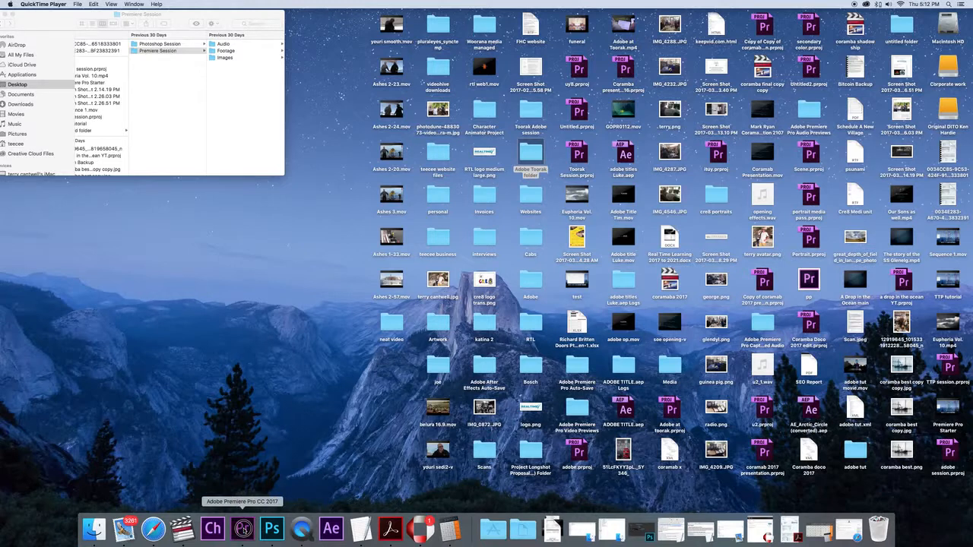
- Create a new Premiere Pro project named 'TTP session' on the Desktop, overwriting the old one
left_click(271, 528)
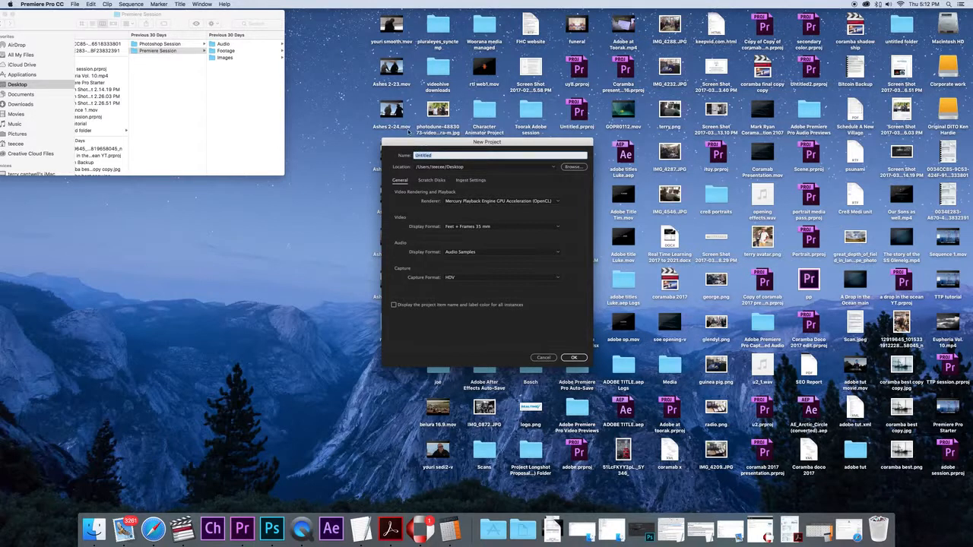
type("TTP session")
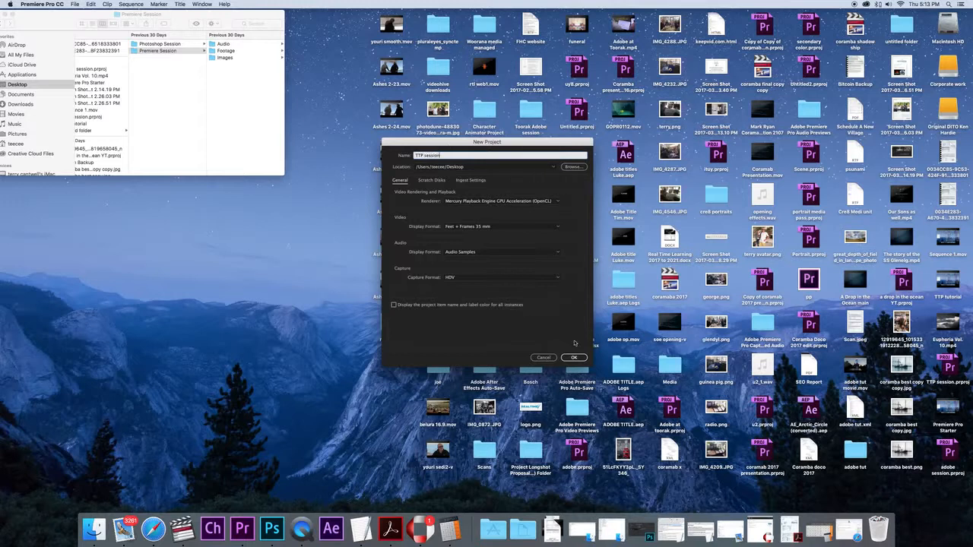
left_click(574, 357)
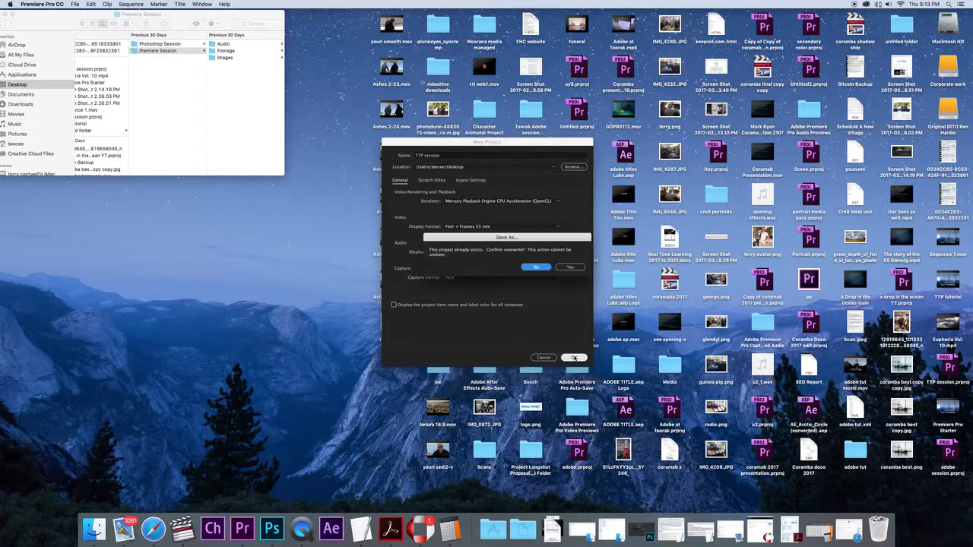
left_click(570, 267)
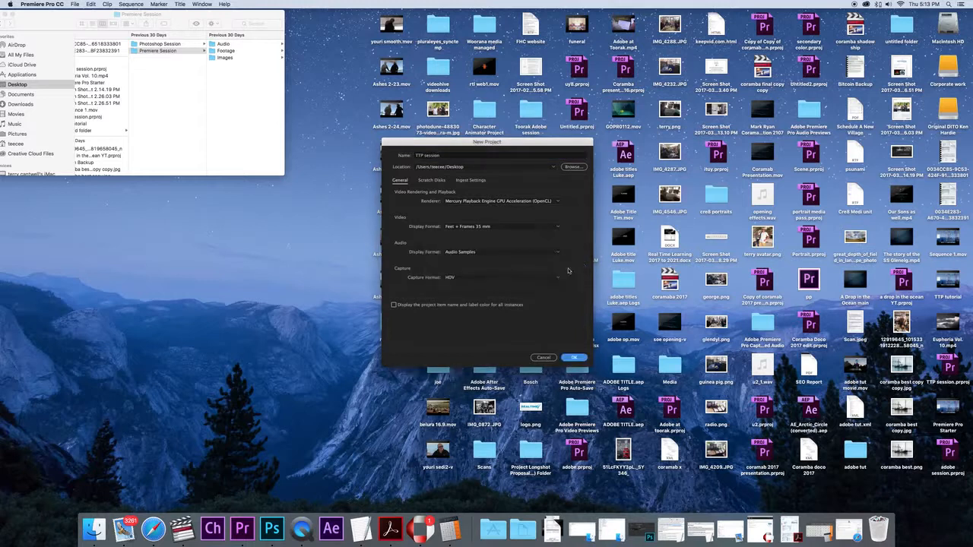
left_click(575, 357)
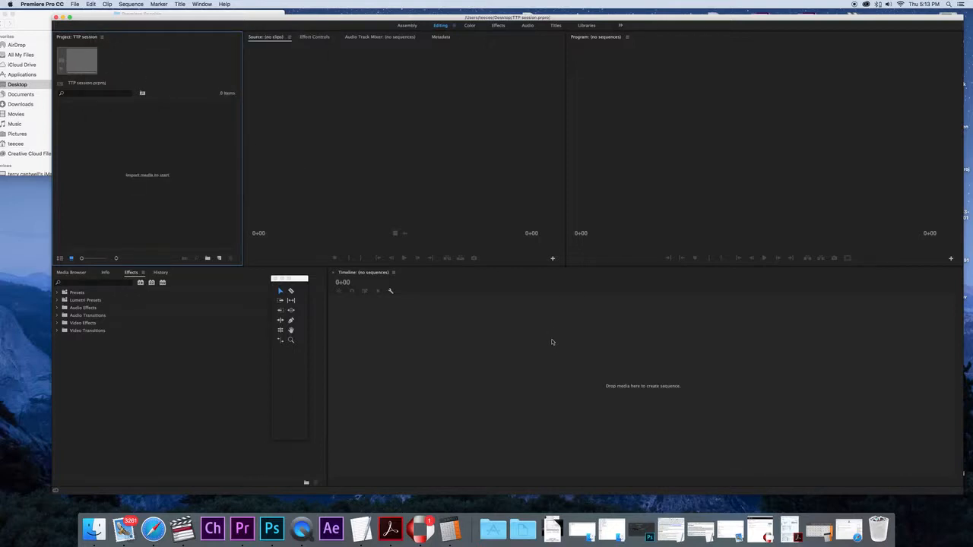
mouse_move(446, 167)
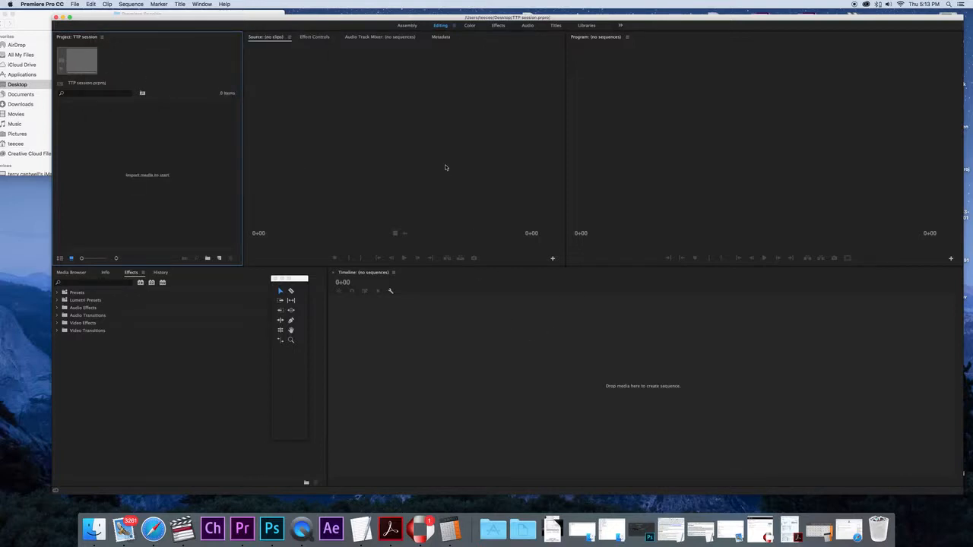
mouse_move(447, 55)
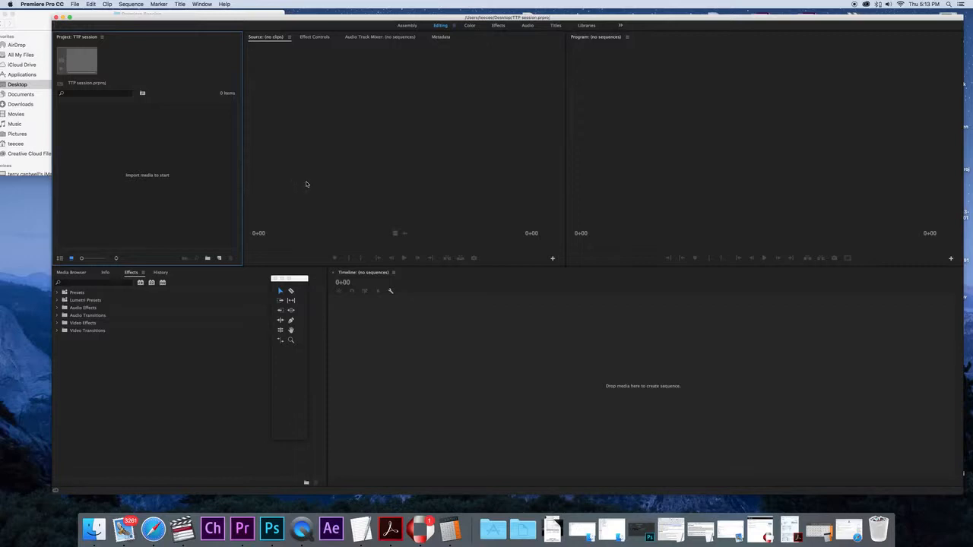
mouse_move(121, 45)
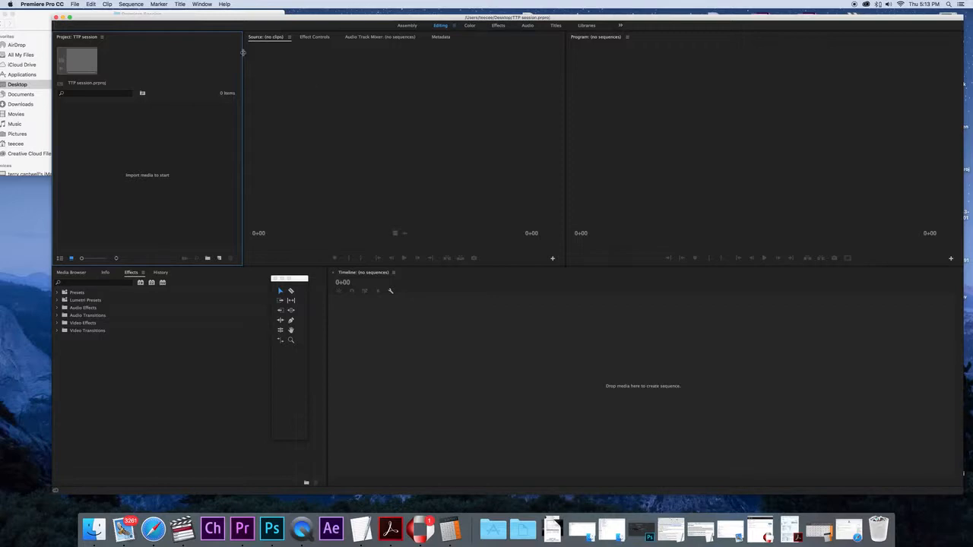
- Import the Premiere Session media folder into the project via File > Import
left_click(75, 4)
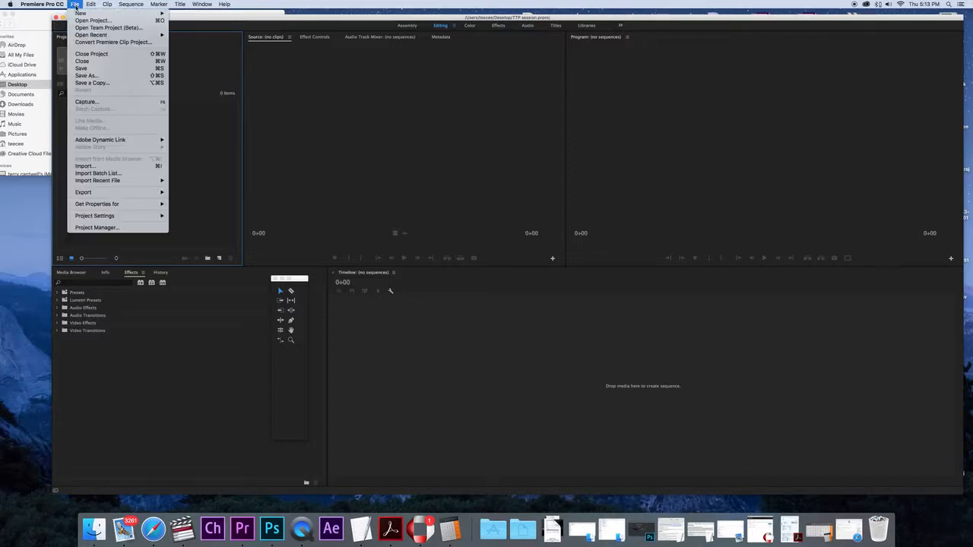
left_click(481, 157)
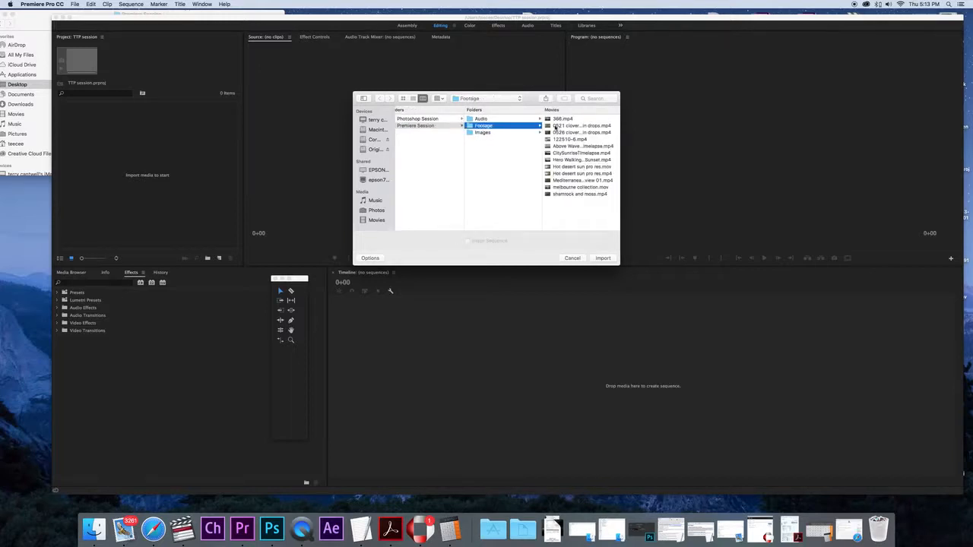
left_click(571, 258)
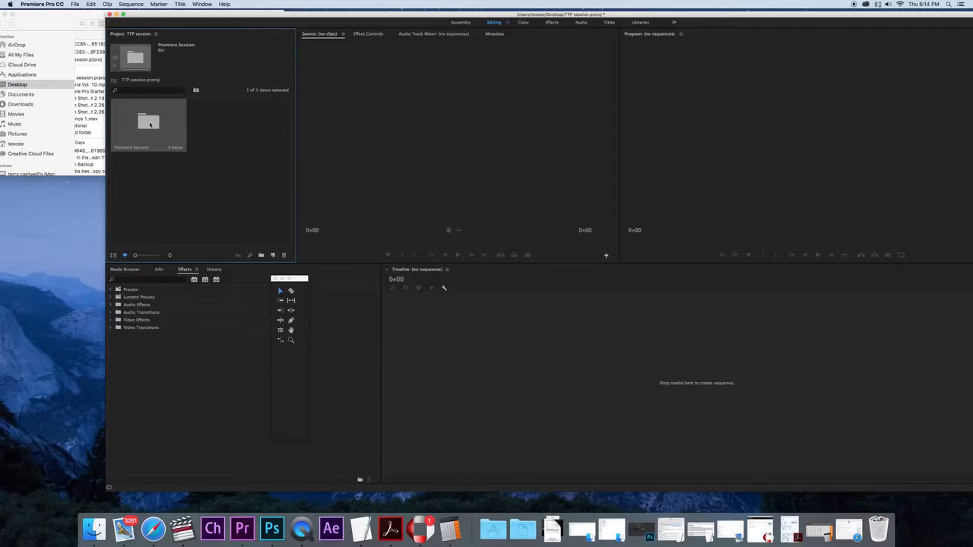
- Open the Premiere Session and Audio bins and pick the Euphoria Vol. 10 music track
double_click(149, 122)
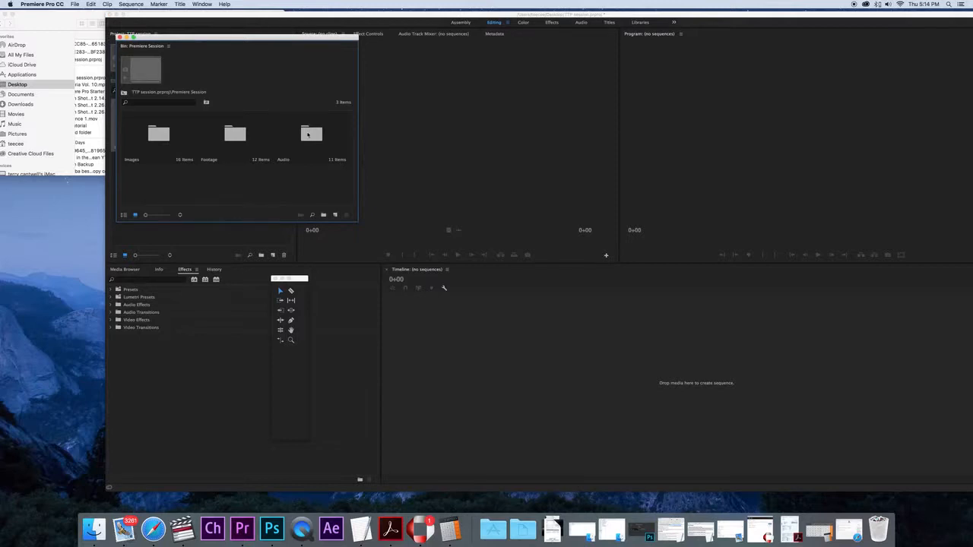
double_click(311, 134)
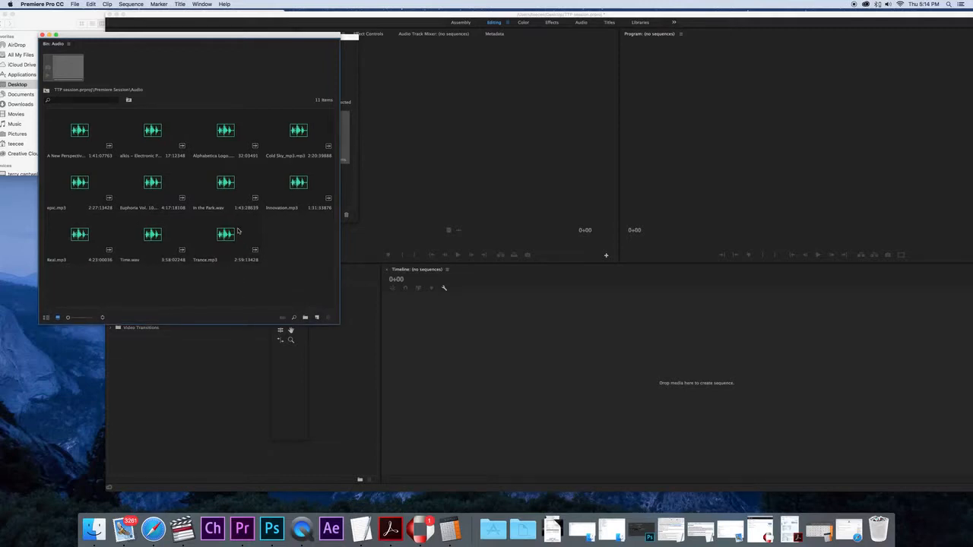
mouse_move(214, 201)
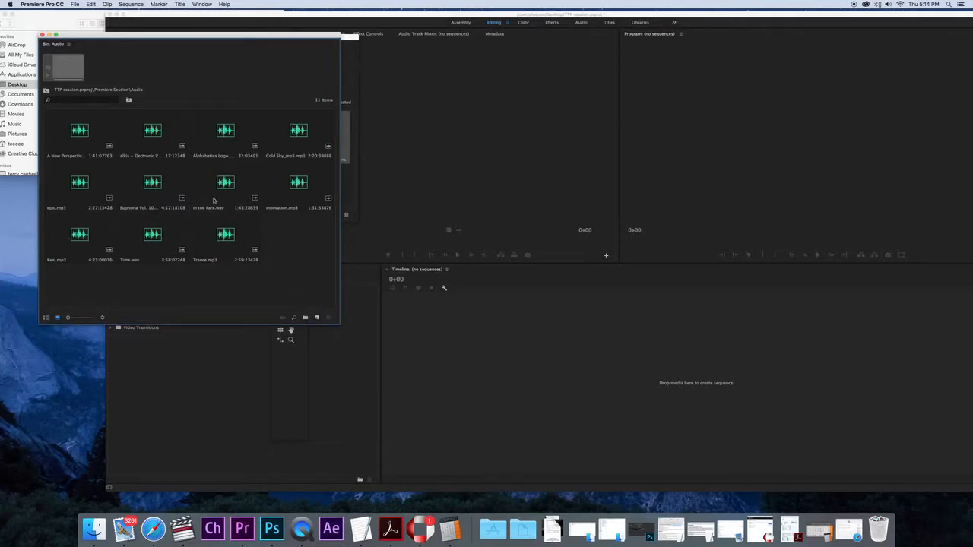
left_click(152, 183)
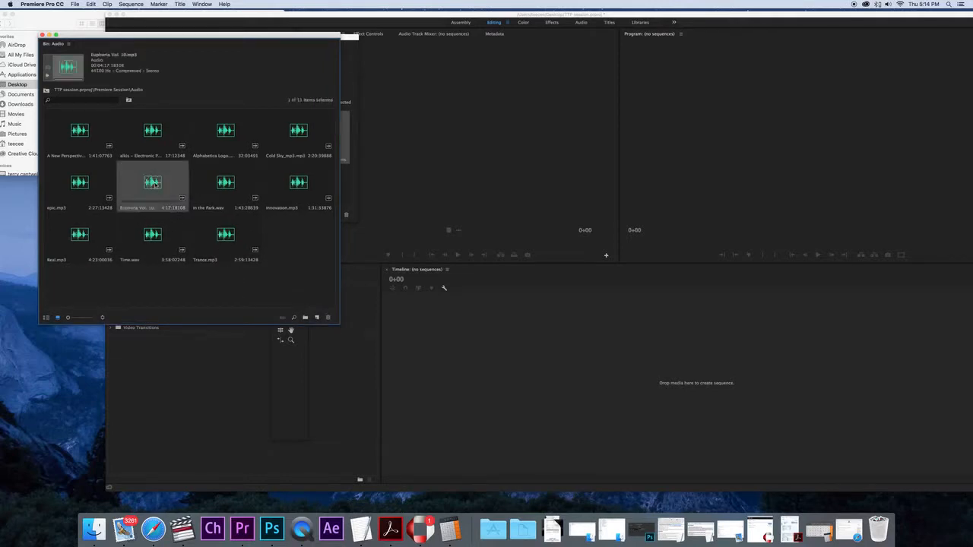
left_click(152, 182)
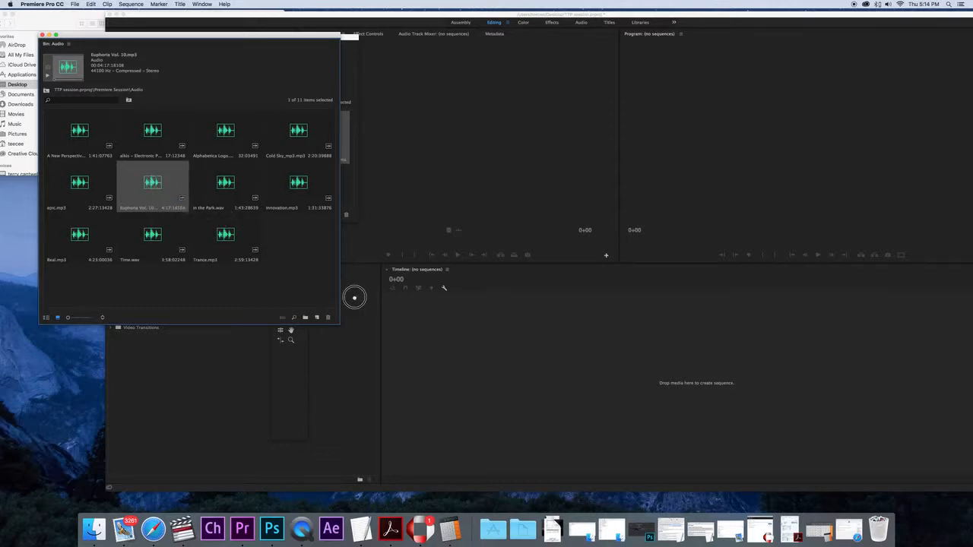
mouse_move(520, 368)
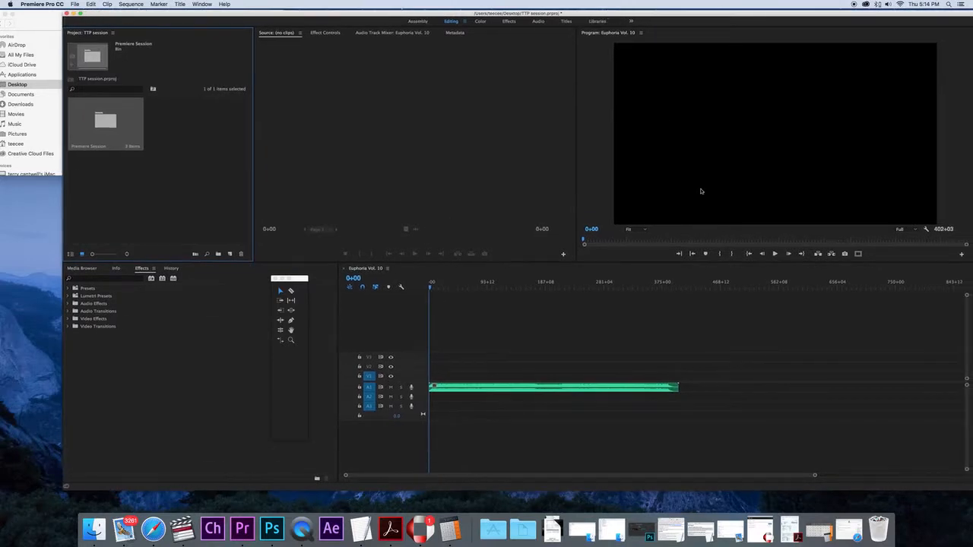
mouse_move(882, 113)
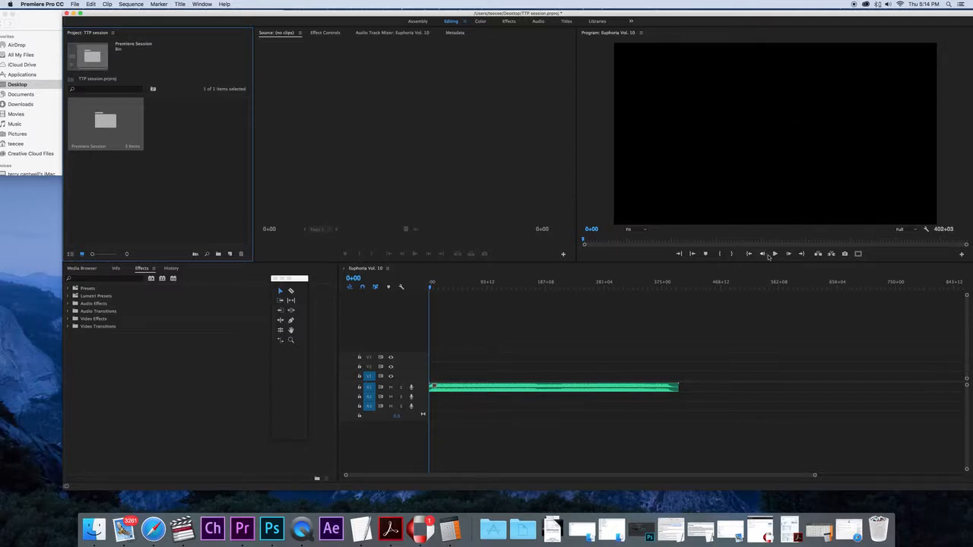
mouse_move(774, 254)
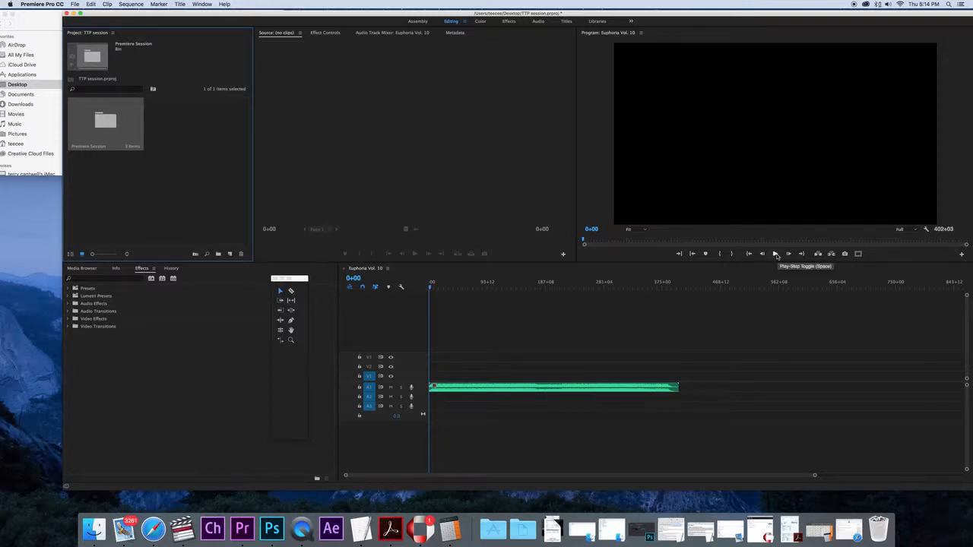
- Play the Euphoria Vol. 10 sequence, then reopen the Premiere Session bin
left_click(775, 253)
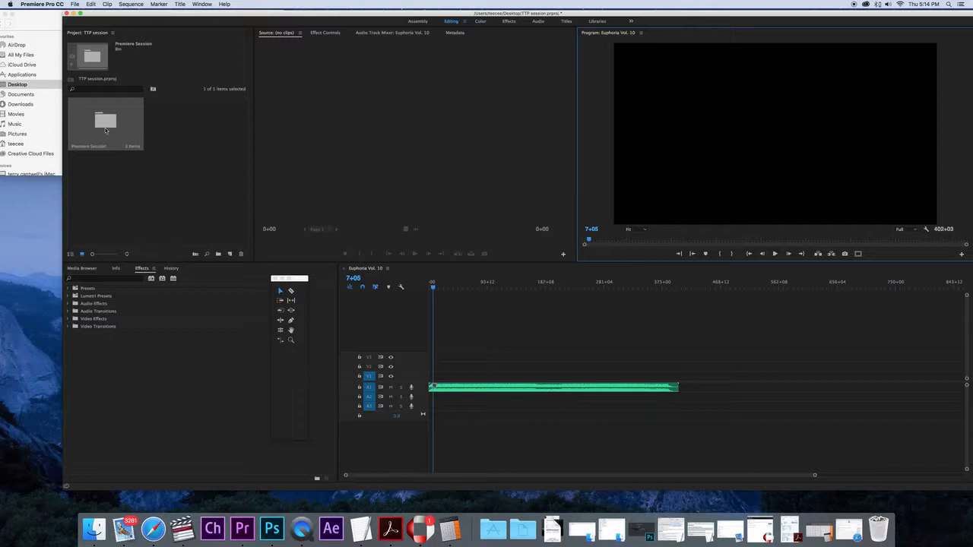
double_click(104, 121)
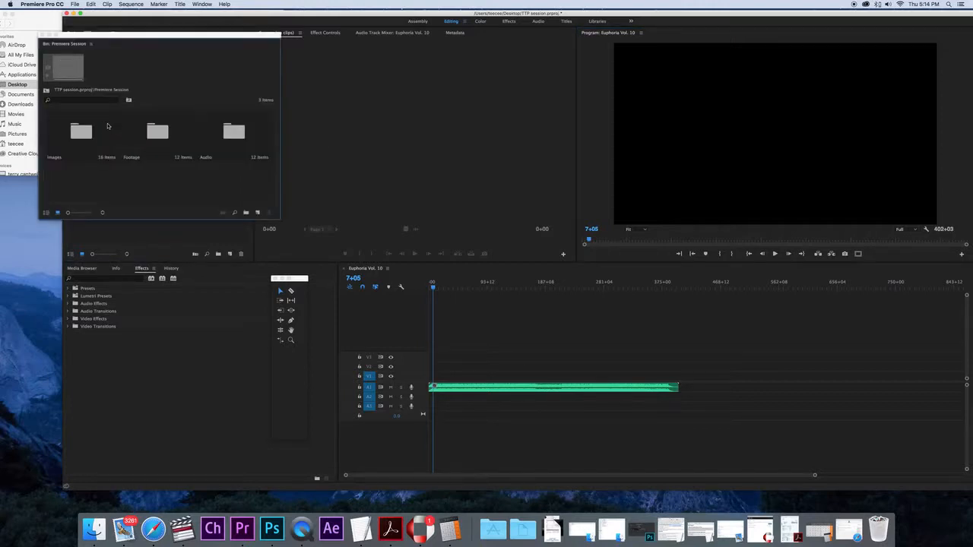
- Open the Footage bin and skim the 122510-6.mp4 cloud clip for a usable moment
double_click(157, 132)
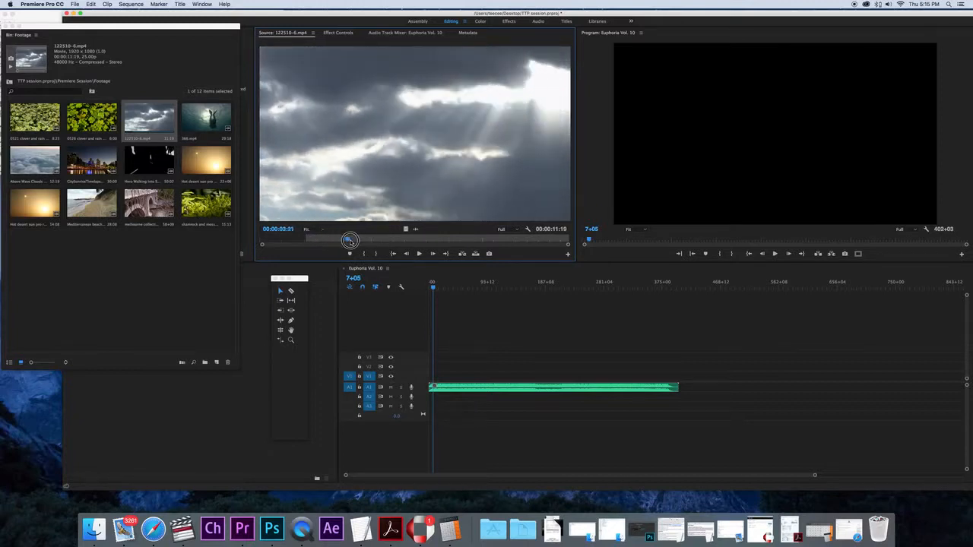
left_click_drag(350, 241, 398, 240)
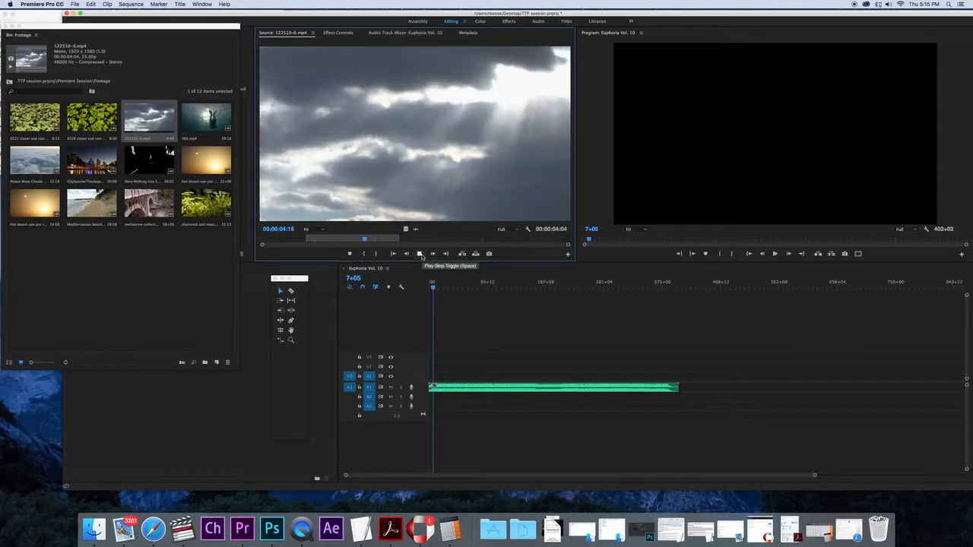
left_click(419, 253)
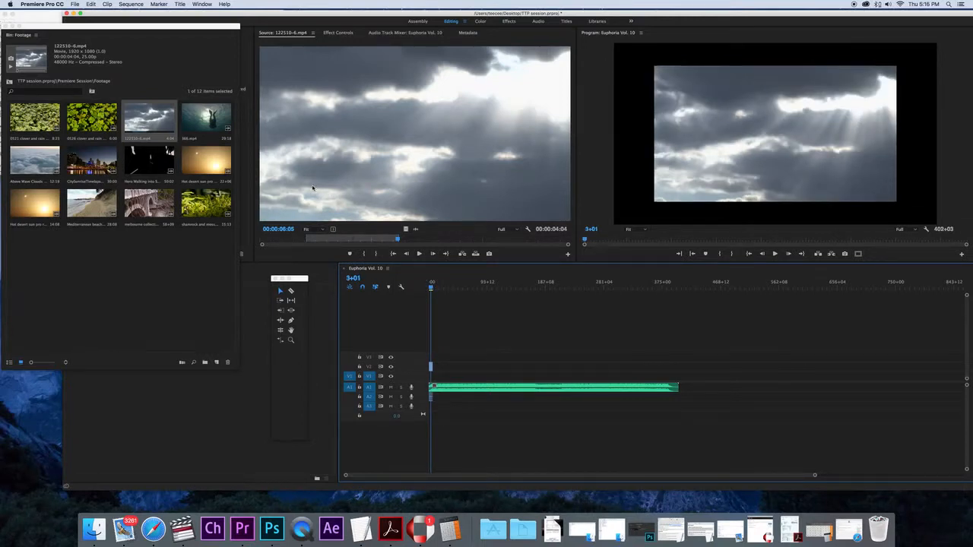
mouse_move(179, 129)
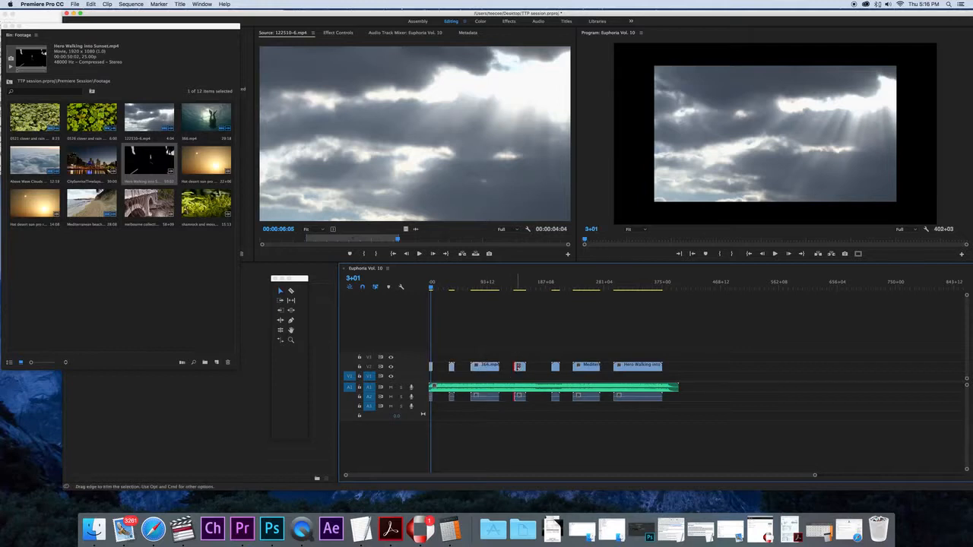
- Select the added footage clips, including 366.mp4 and Hero Walking into Sunset, to move onto V1
left_click(471, 365)
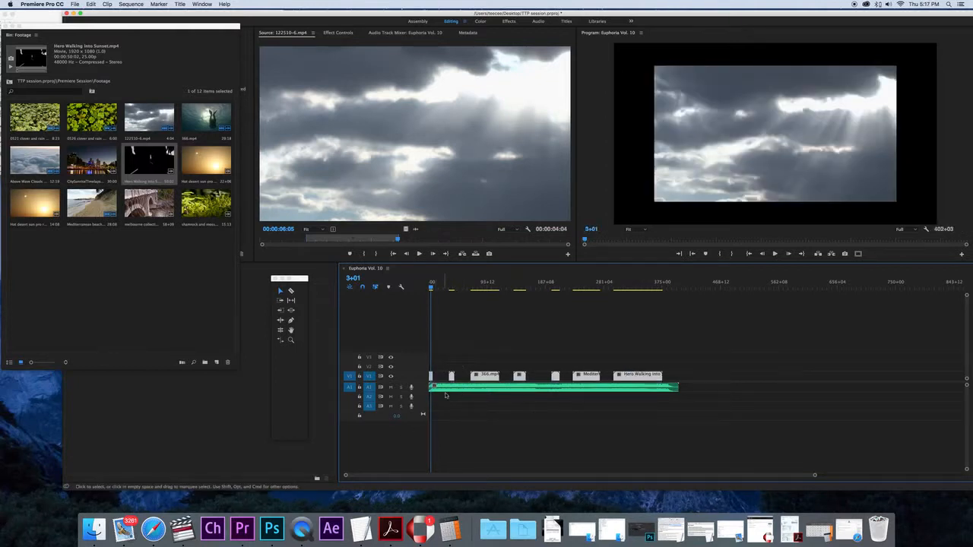
mouse_move(744, 495)
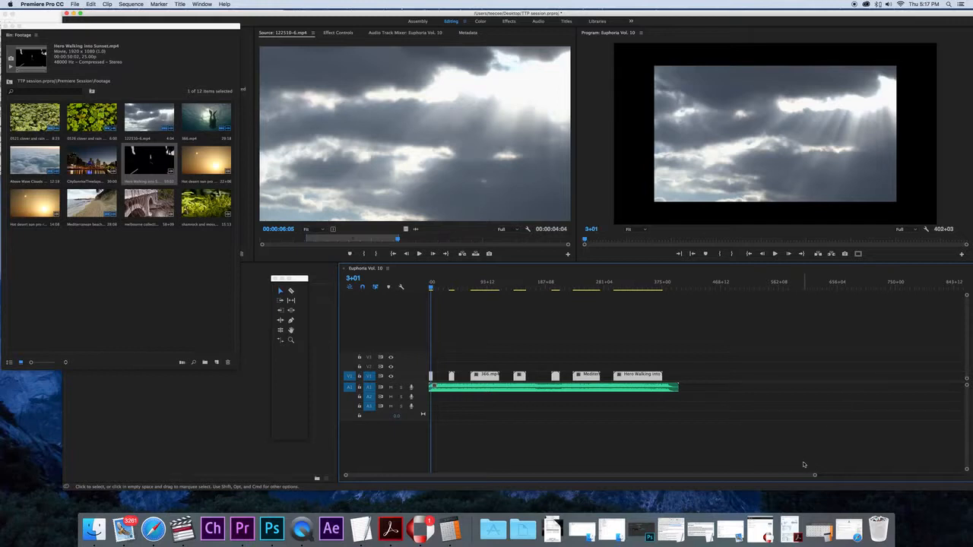
mouse_move(967, 363)
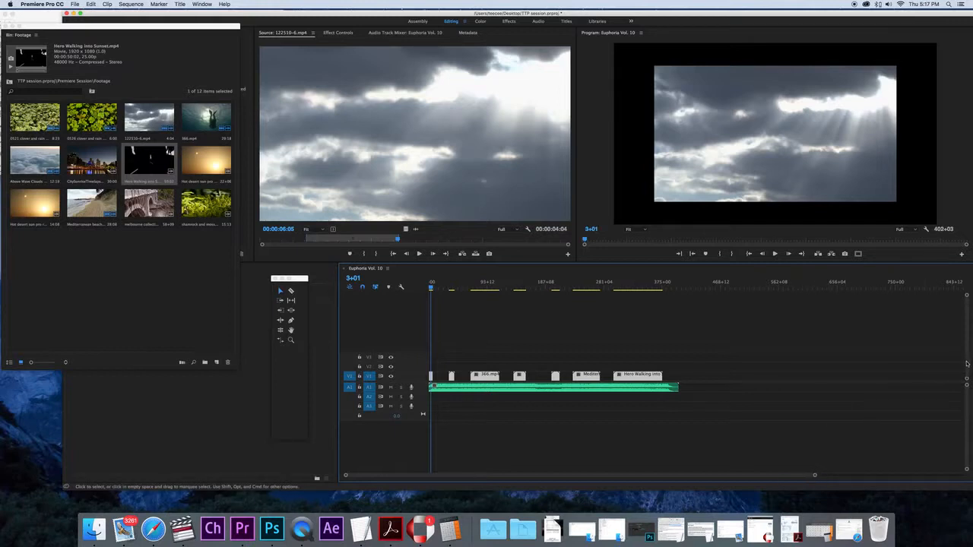
mouse_move(818, 467)
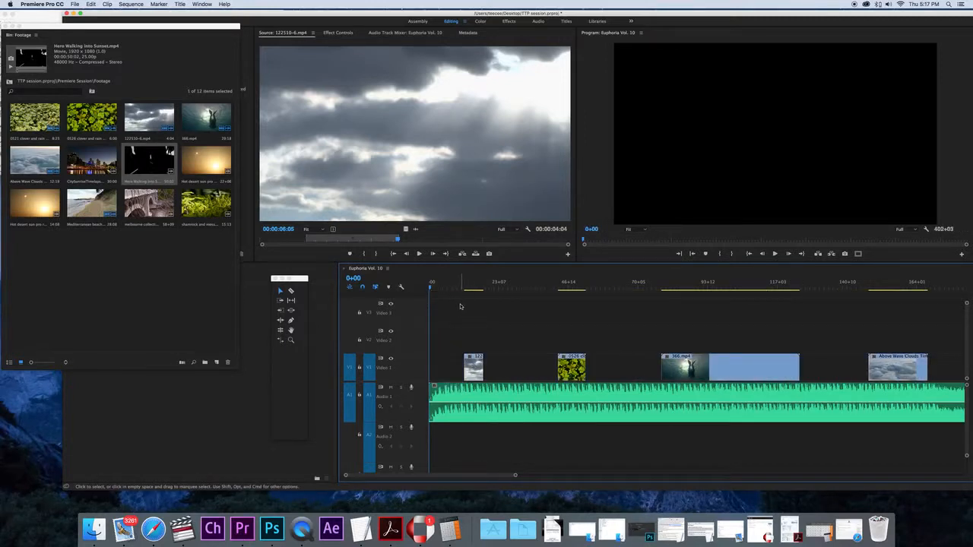
- Select the 122510-6.mp4 cloud clip on Video 1 to preview it
left_click(444, 287)
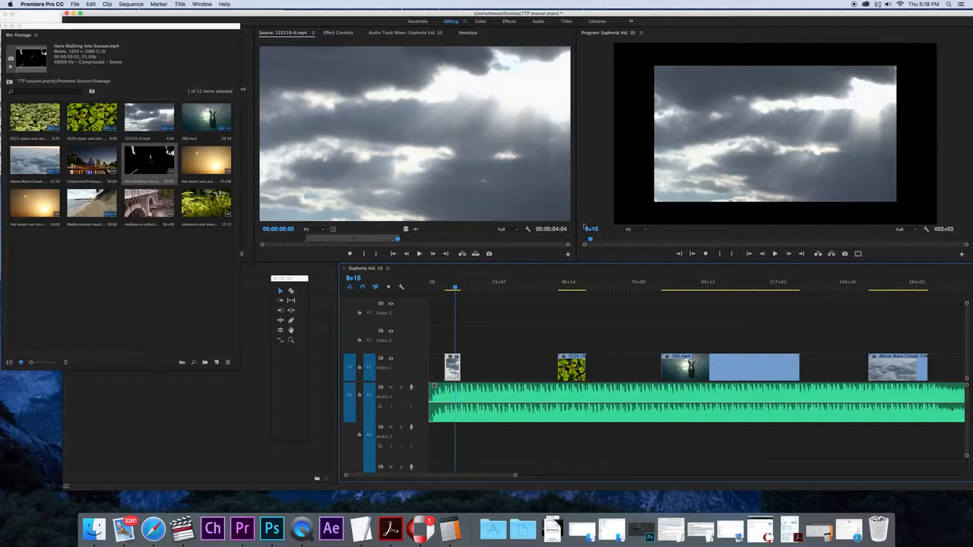
mouse_move(555, 112)
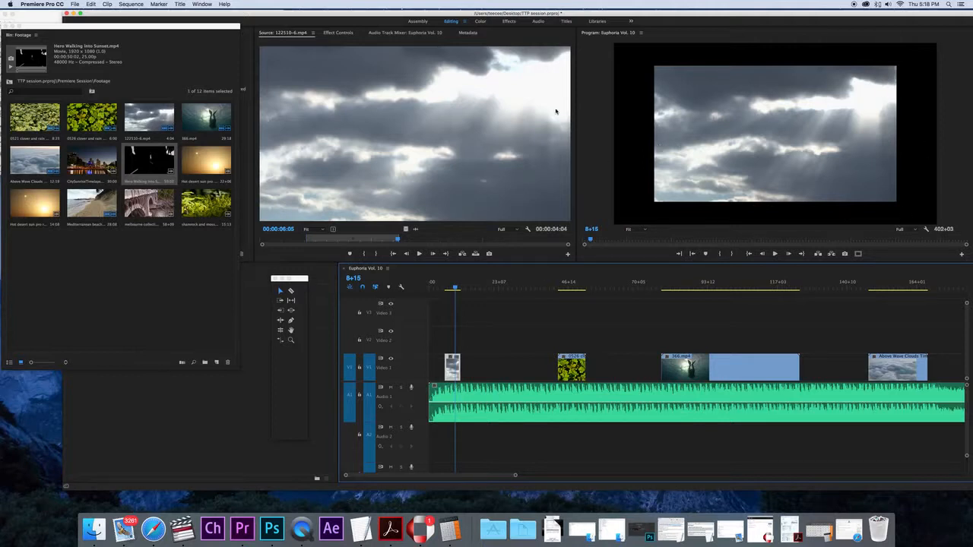
- Change the sequence frame size to 1920 by 1080 in Sequence Settings
left_click(130, 4)
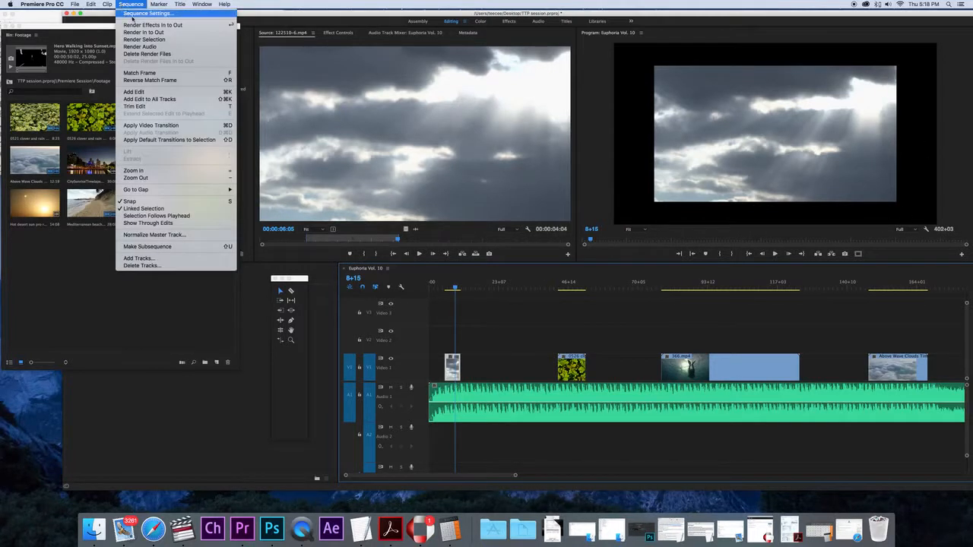
left_click(147, 13)
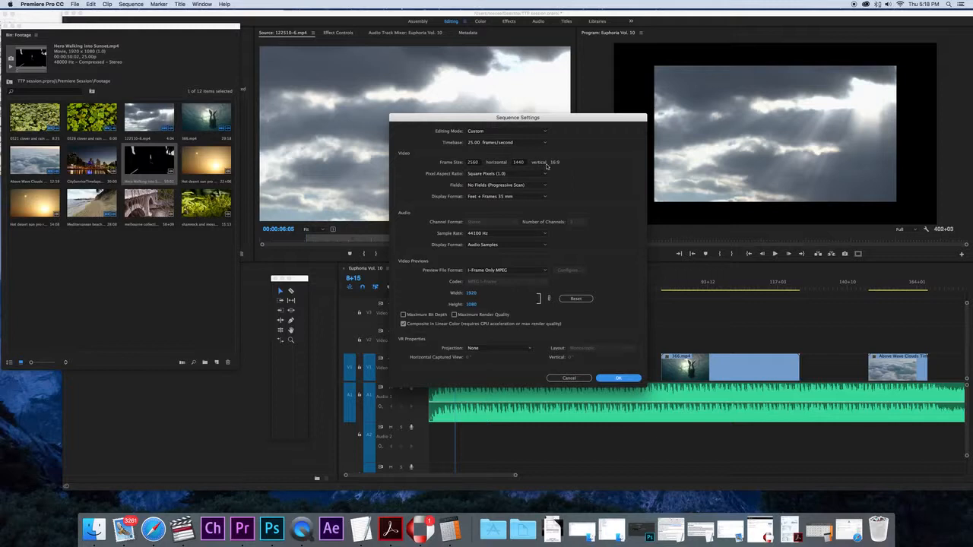
mouse_move(479, 166)
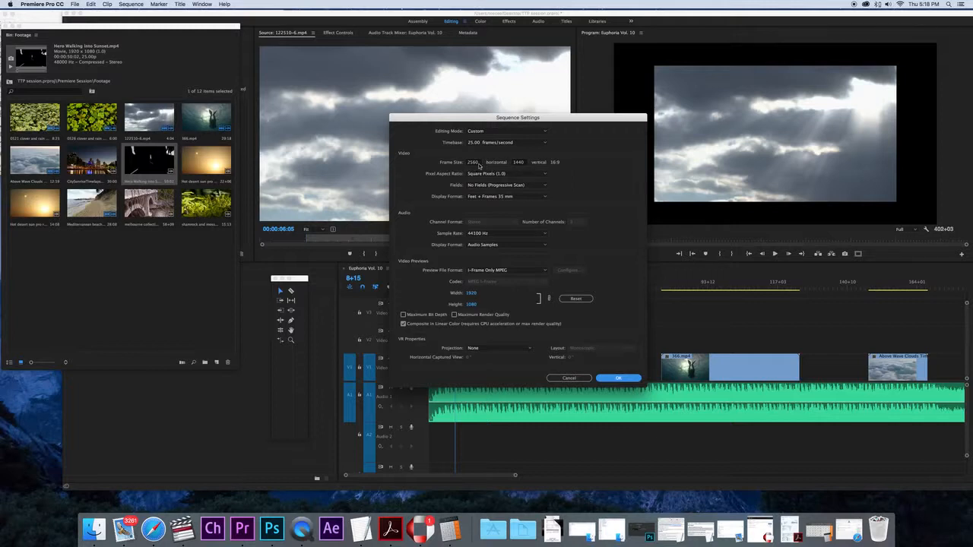
mouse_move(542, 147)
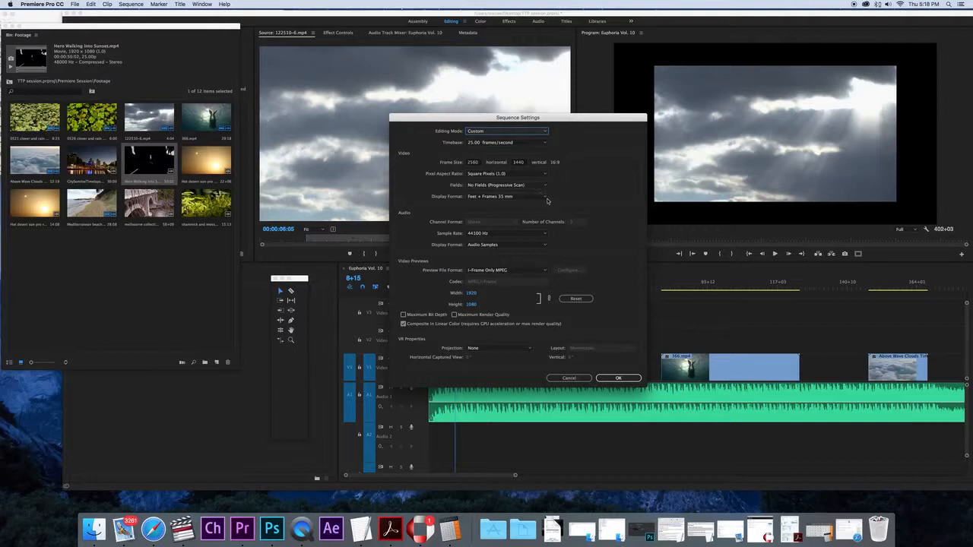
left_click(473, 162)
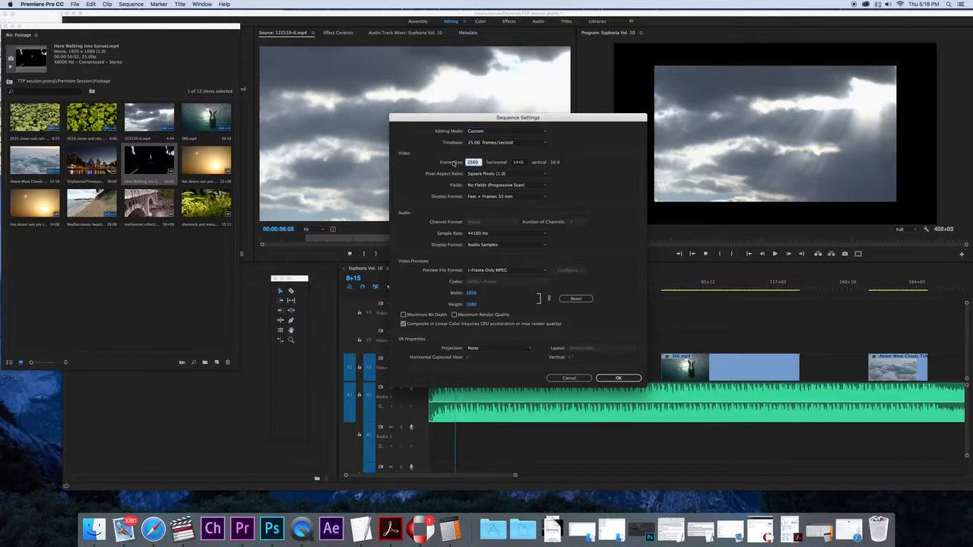
type("1920")
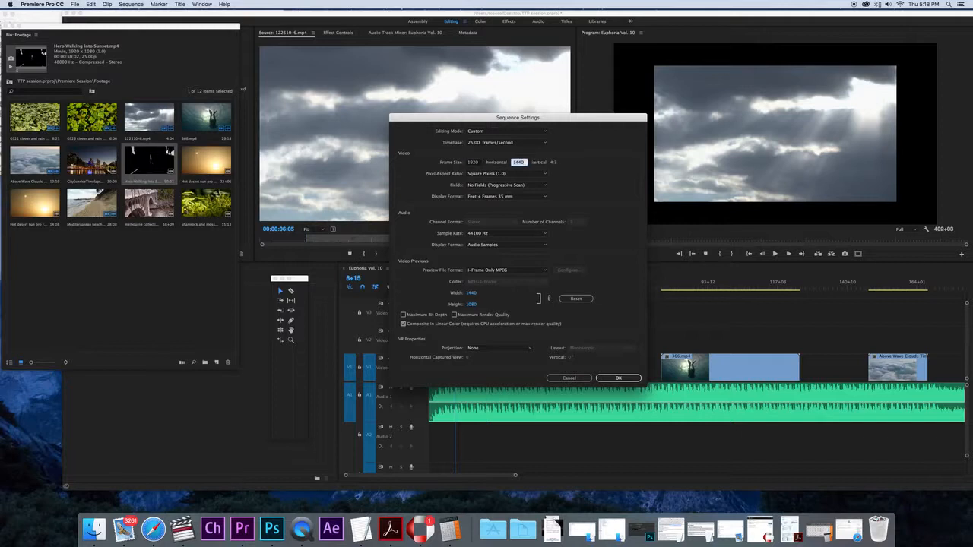
type("1080")
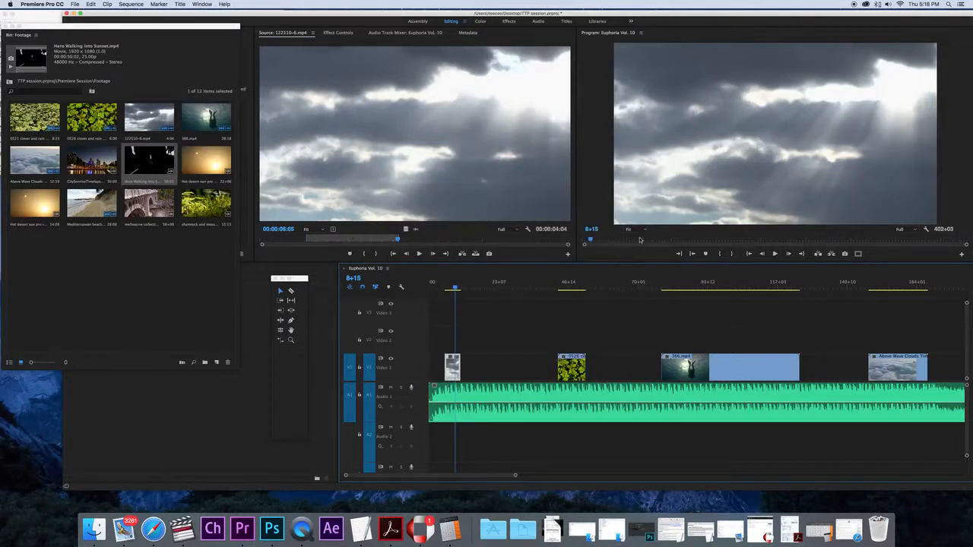
- Try 25% and 10% Program Monitor magnification, settling on 50%
left_click(630, 229)
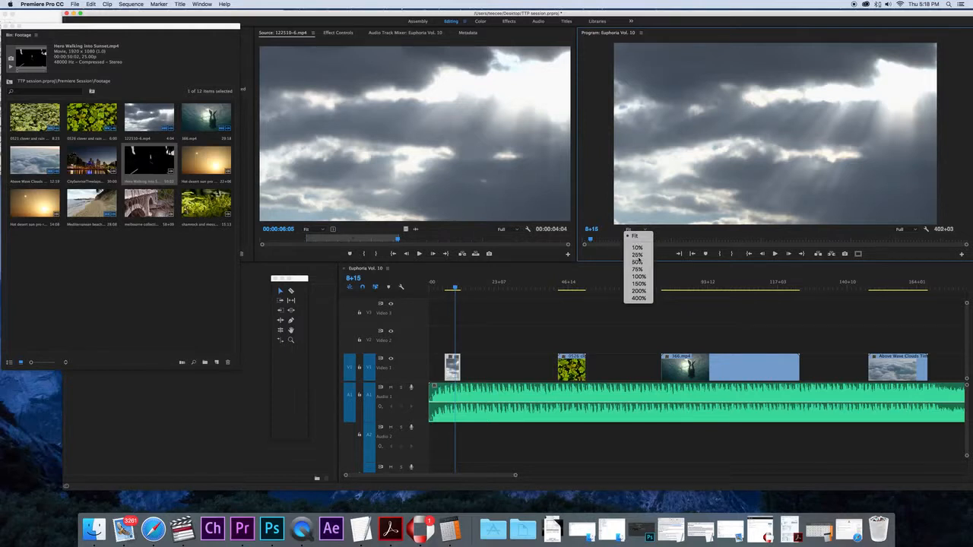
left_click(637, 255)
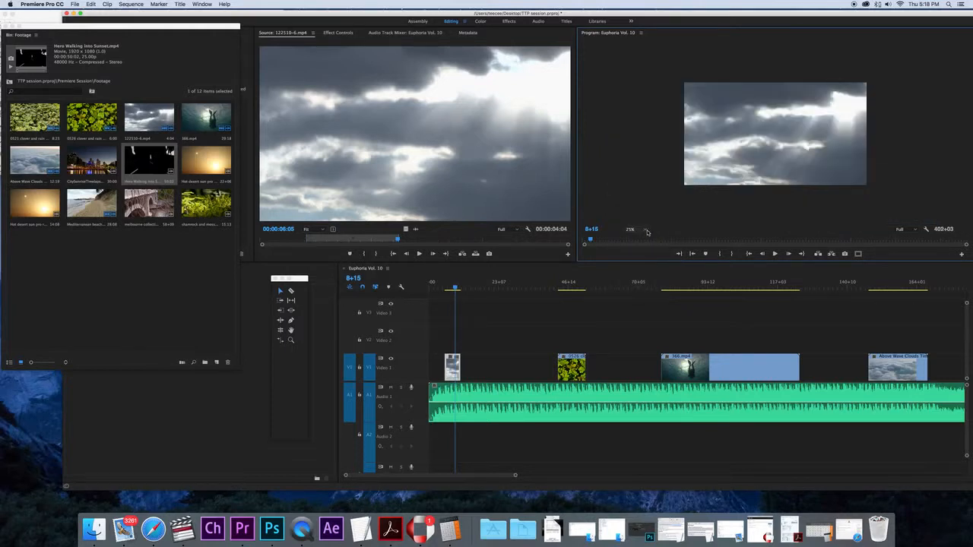
left_click(631, 229)
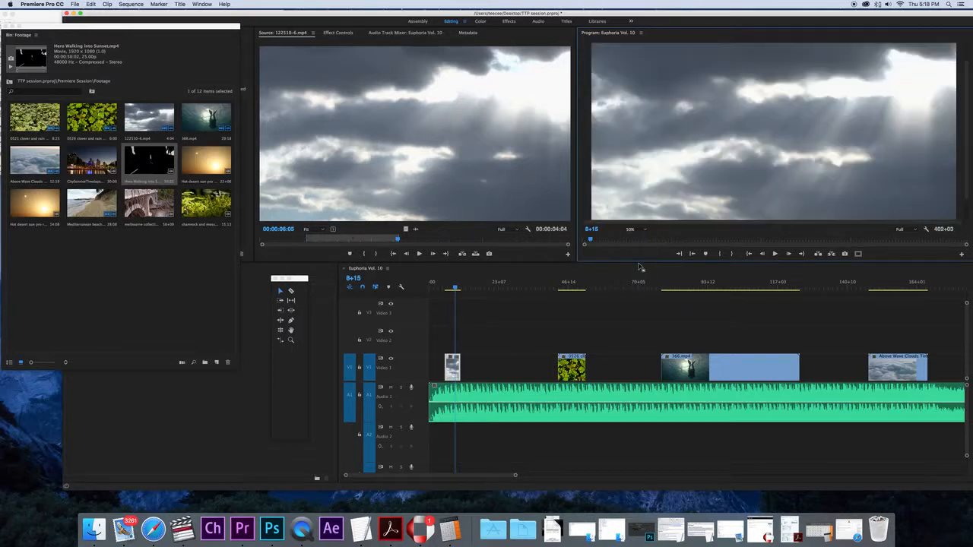
left_click(632, 229)
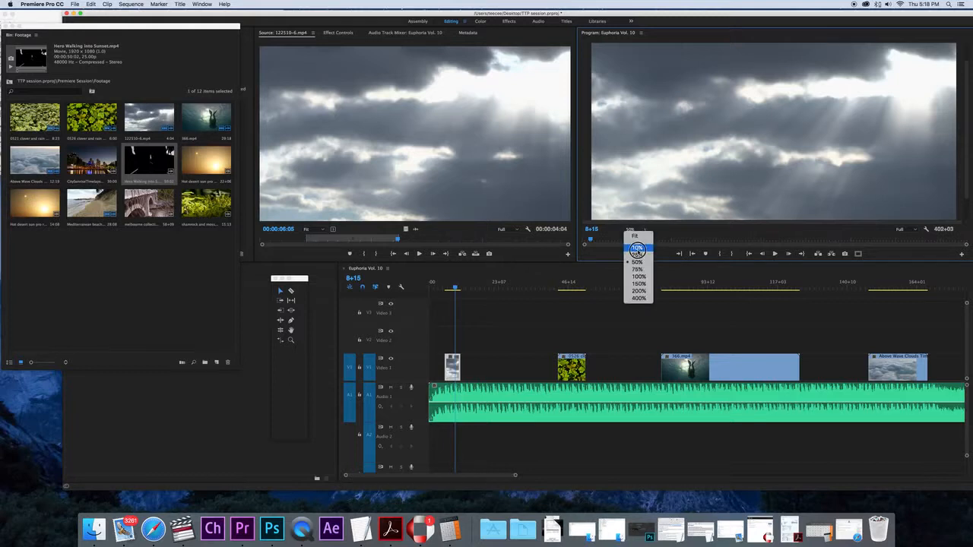
left_click(637, 255)
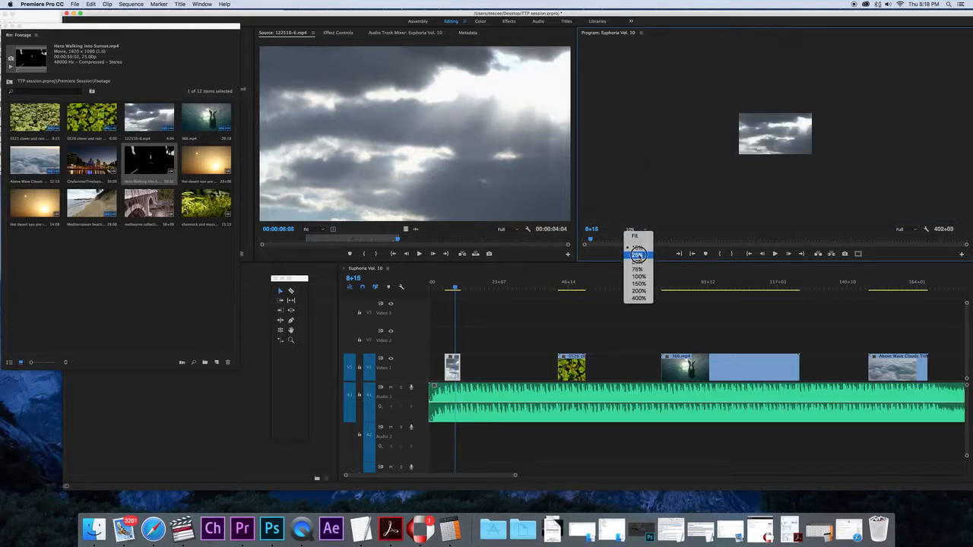
left_click(637, 247)
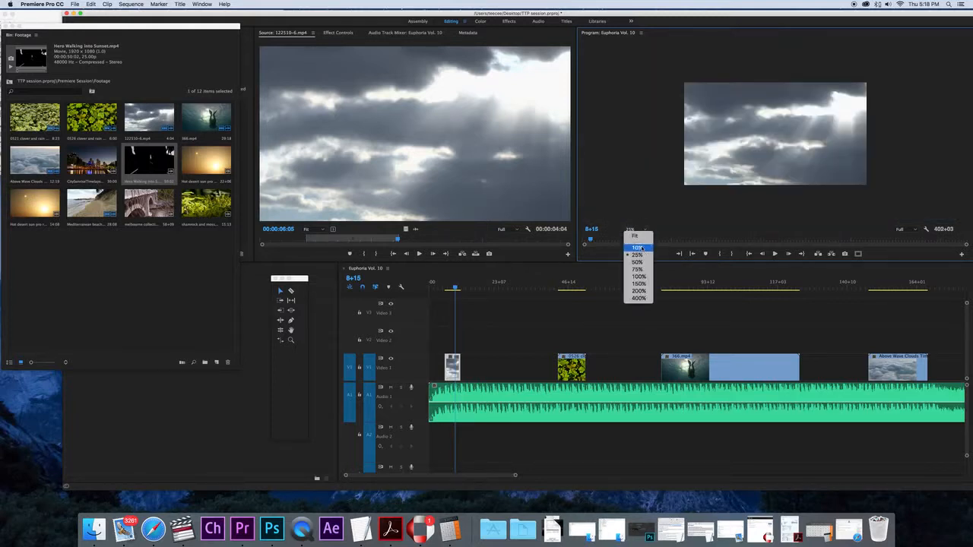
left_click(637, 262)
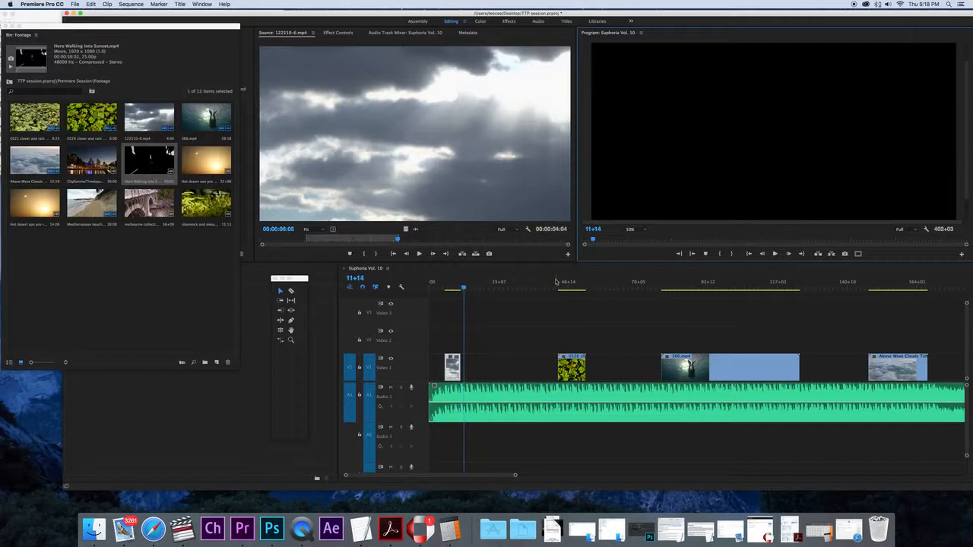
- Place the clover clip and 366.mp4 right after the cloud clip on V1, ripple-deleting the gap
left_click(441, 287)
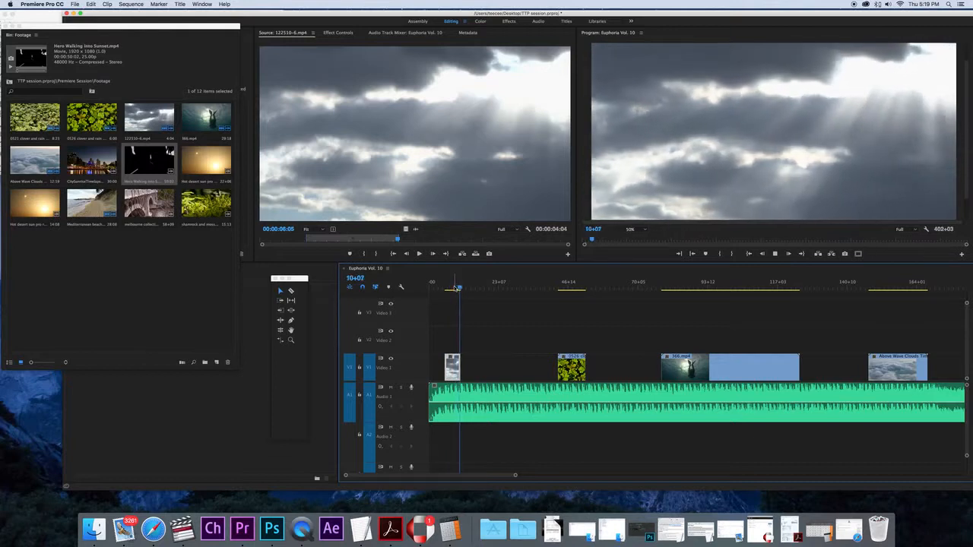
left_click(463, 282)
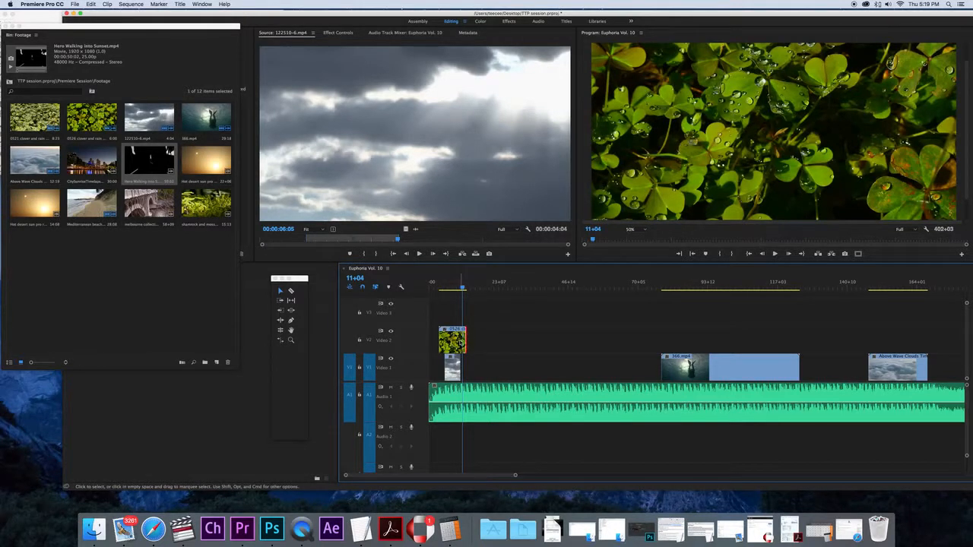
left_click_drag(462, 340, 453, 340)
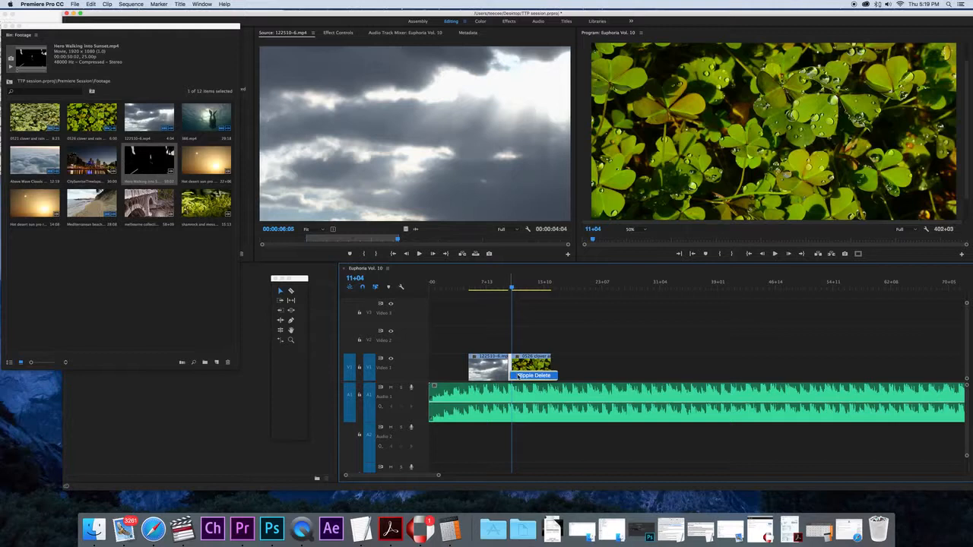
left_click(532, 375)
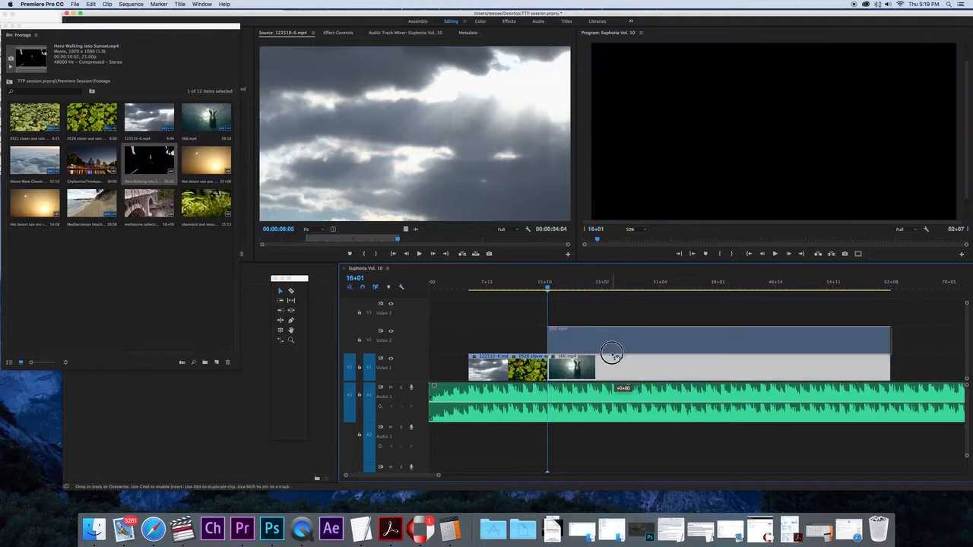
left_click_drag(612, 353, 532, 340)
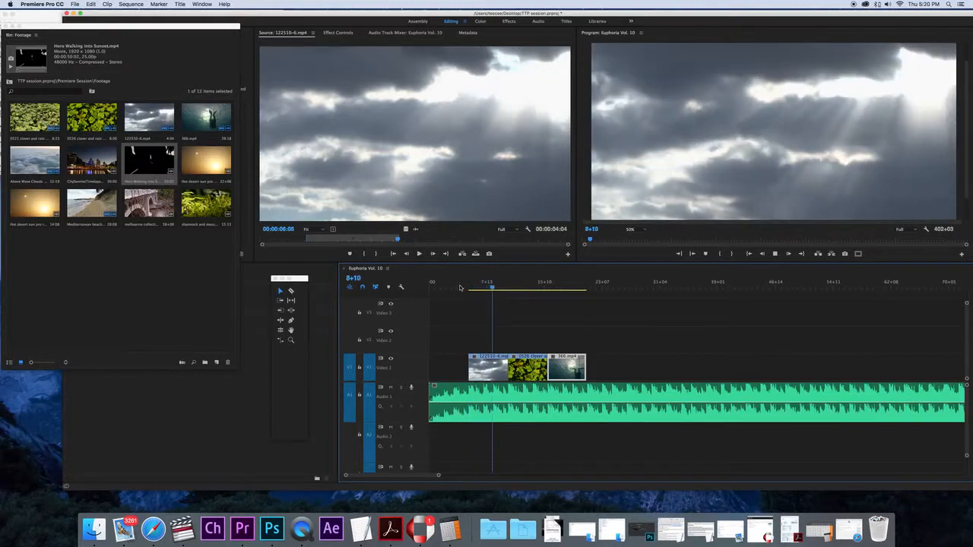
- Butt the Mediterranean beach clip against the clover clip on V1, then zoom the timeline out
left_click(515, 287)
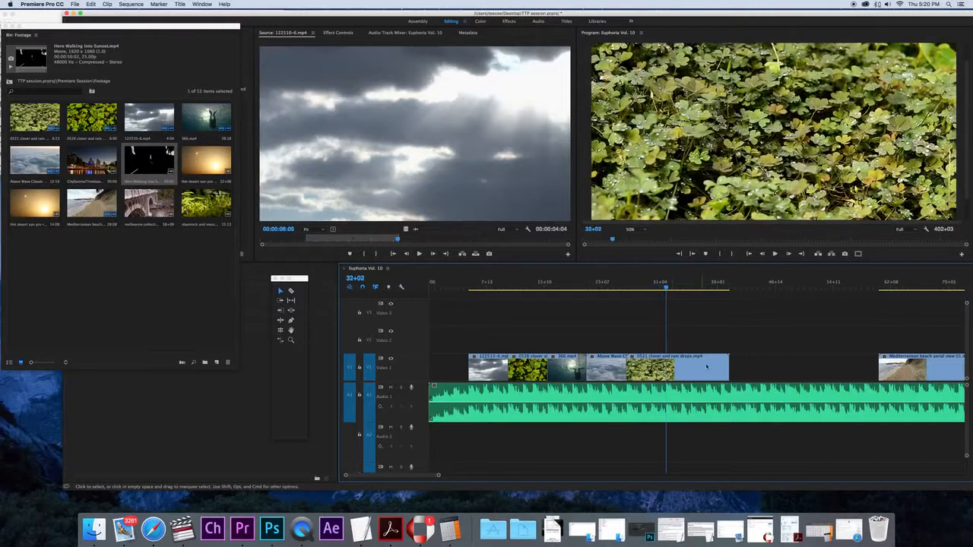
left_click_drag(688, 369, 665, 369)
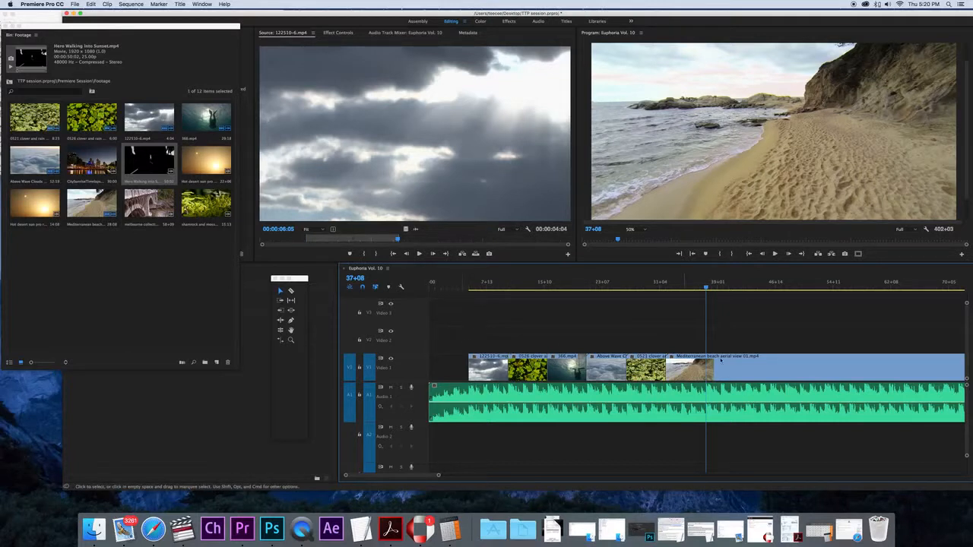
mouse_move(722, 323)
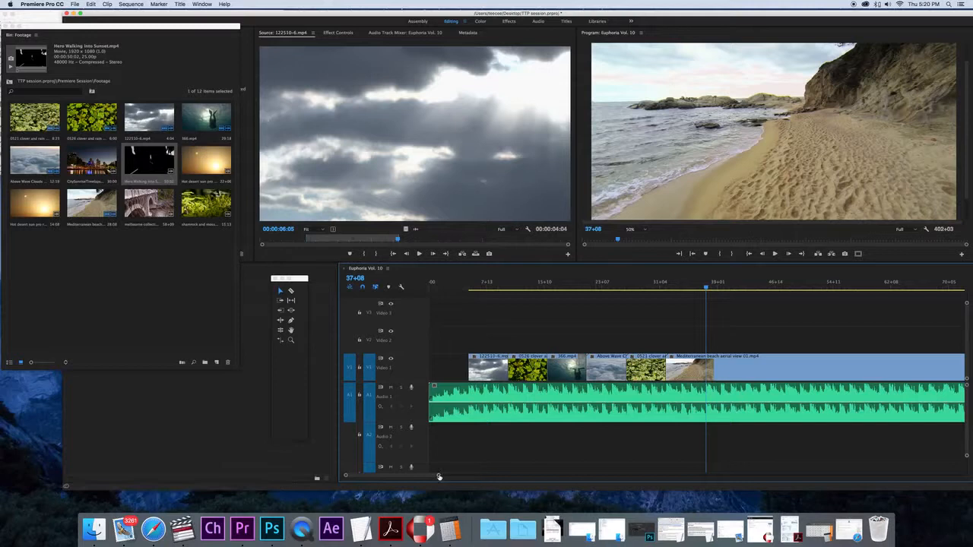
left_click_drag(439, 476, 507, 478)
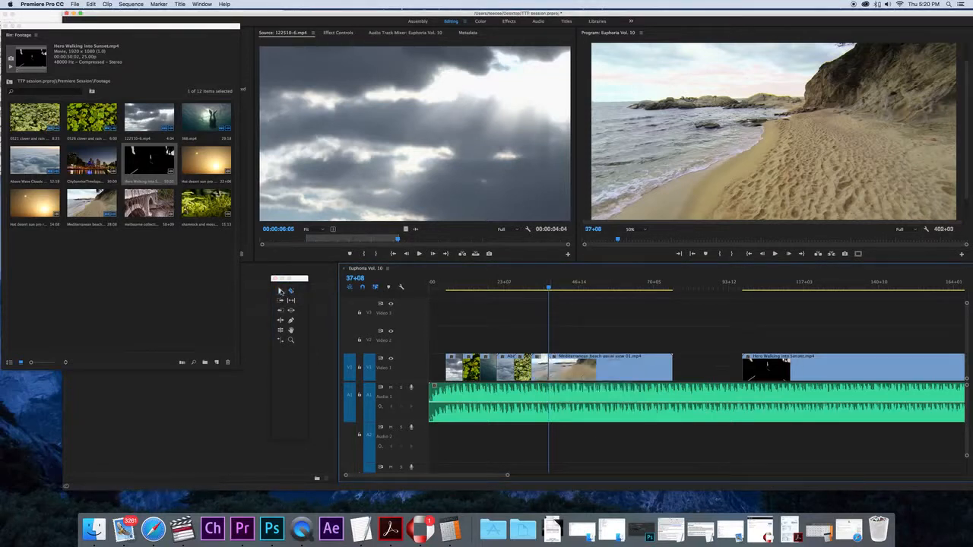
- Rearrange clips on V1 and scrub through the Hero Walking into Sunset clip
left_click(570, 367)
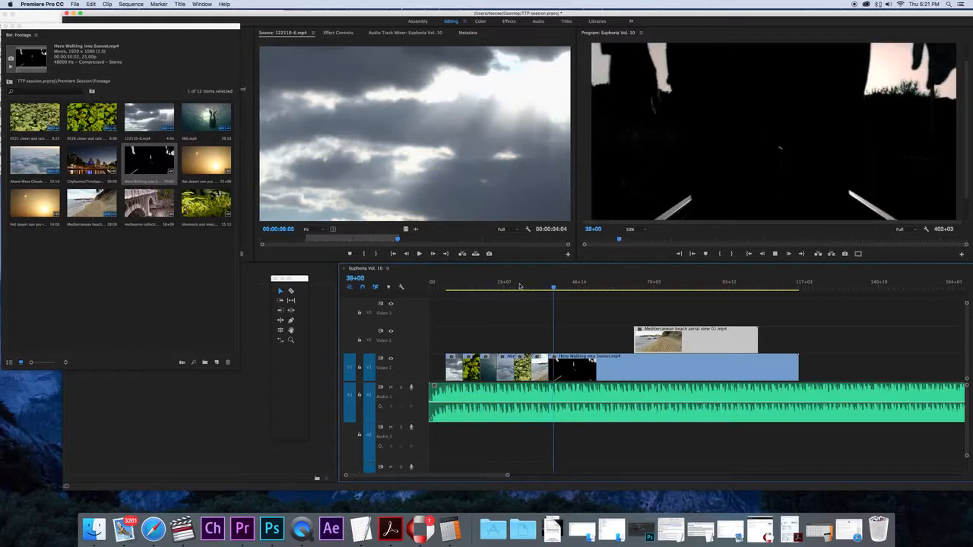
left_click(563, 289)
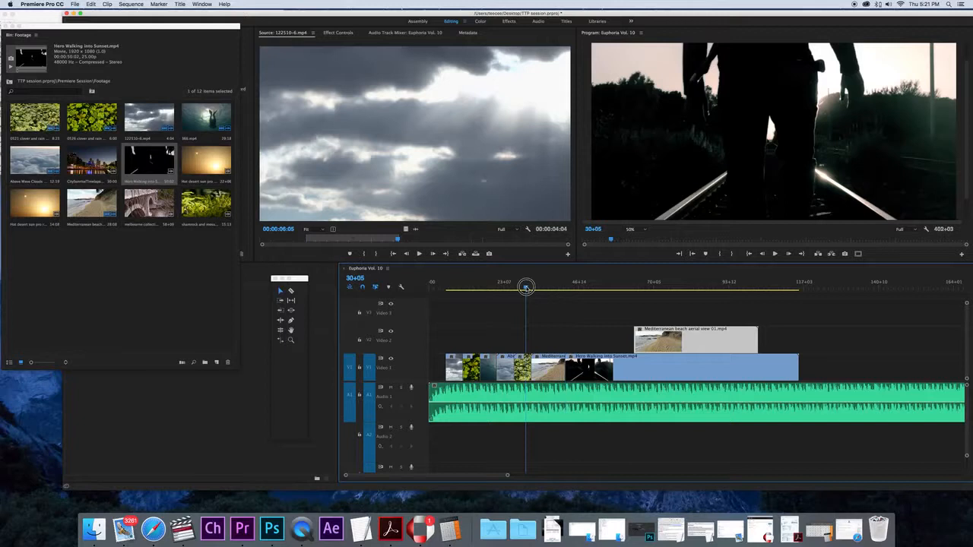
left_click_drag(526, 288, 529, 288)
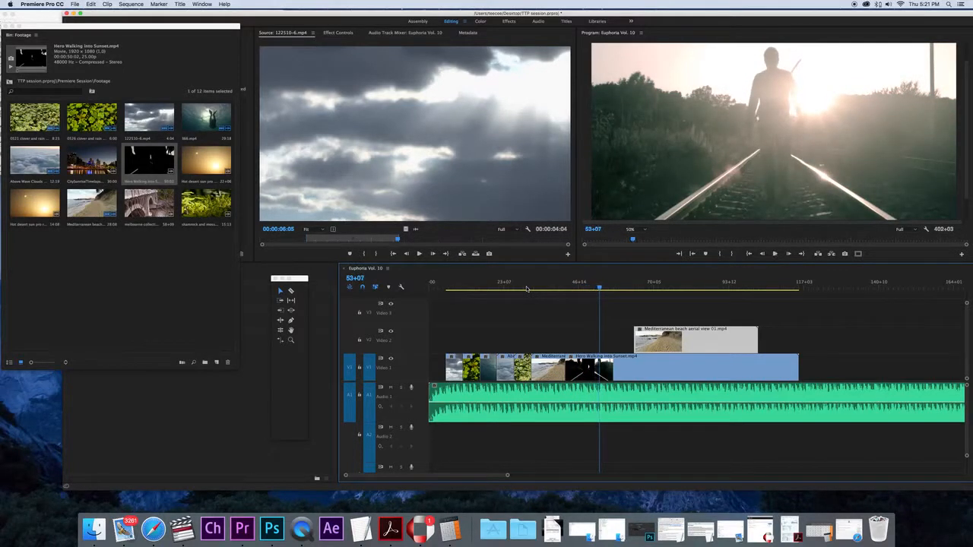
mouse_move(677, 337)
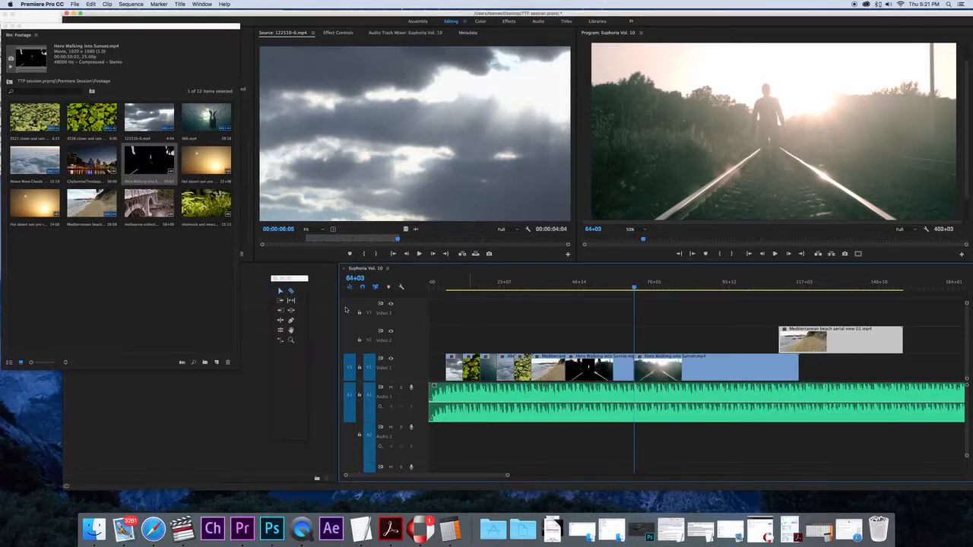
- Add CitySunriseTimelapse.mp4 to V1 and move its copy down to V2 near the end
left_click(738, 367)
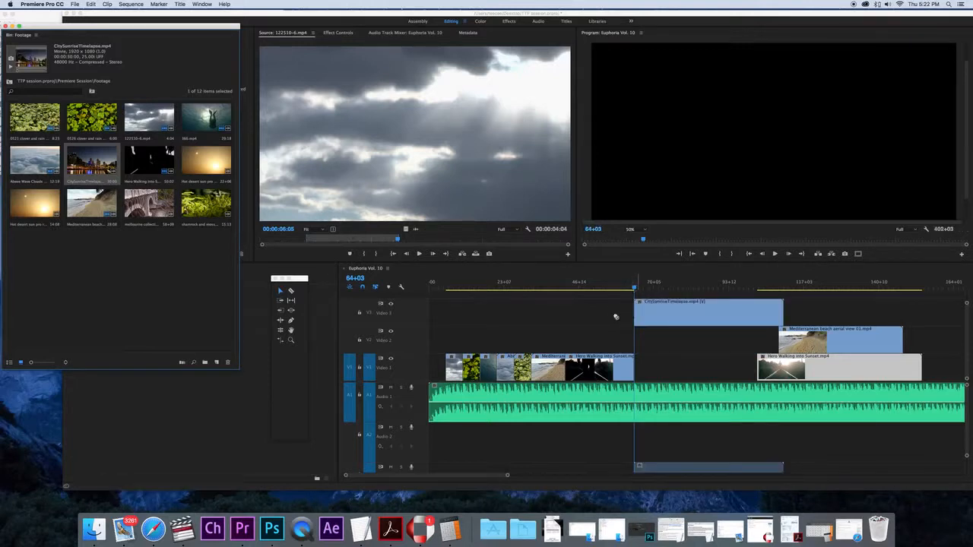
right_click(615, 317)
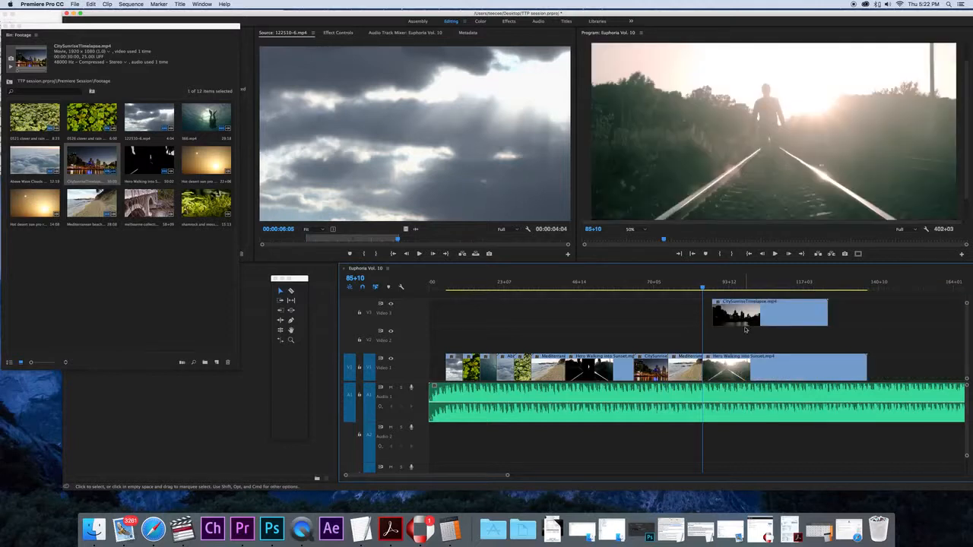
left_click_drag(768, 313, 873, 338)
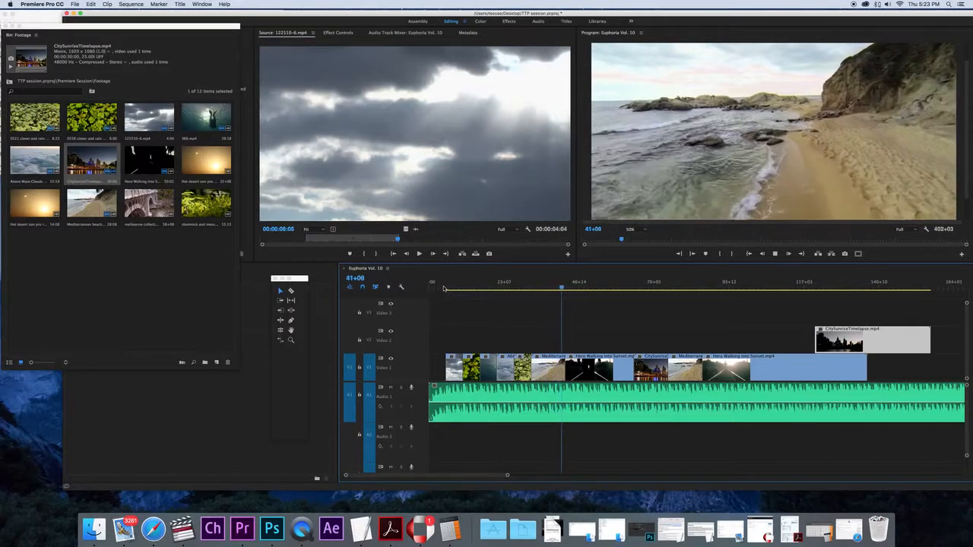
left_click(572, 287)
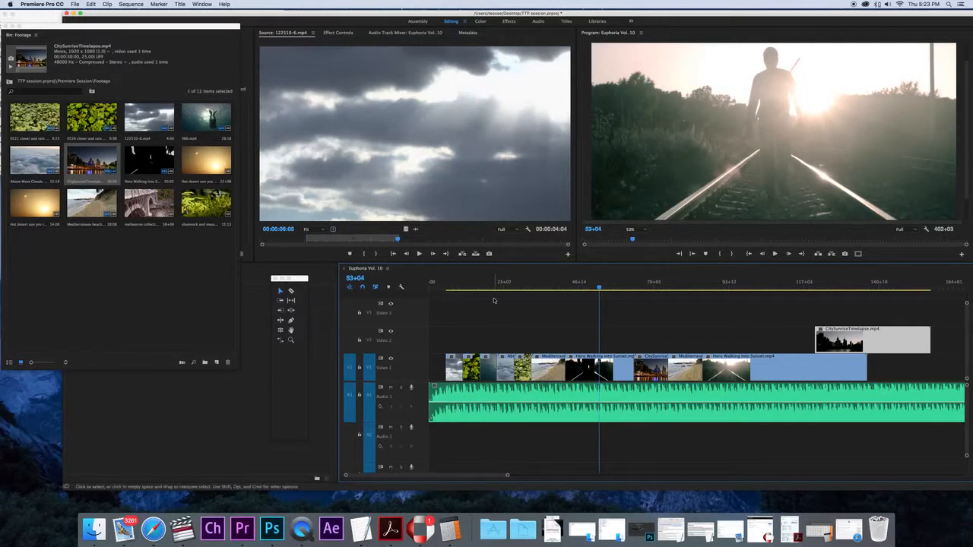
mouse_move(625, 317)
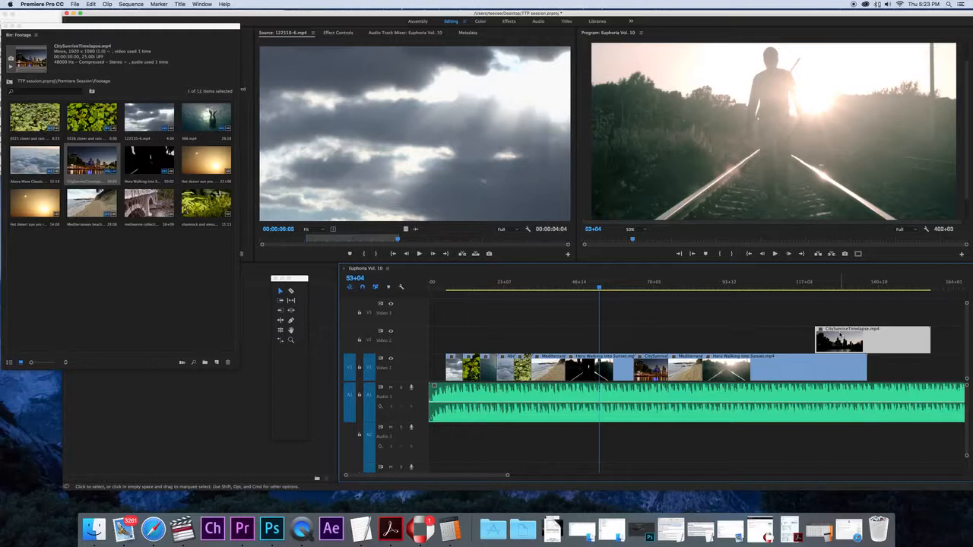
mouse_move(711, 334)
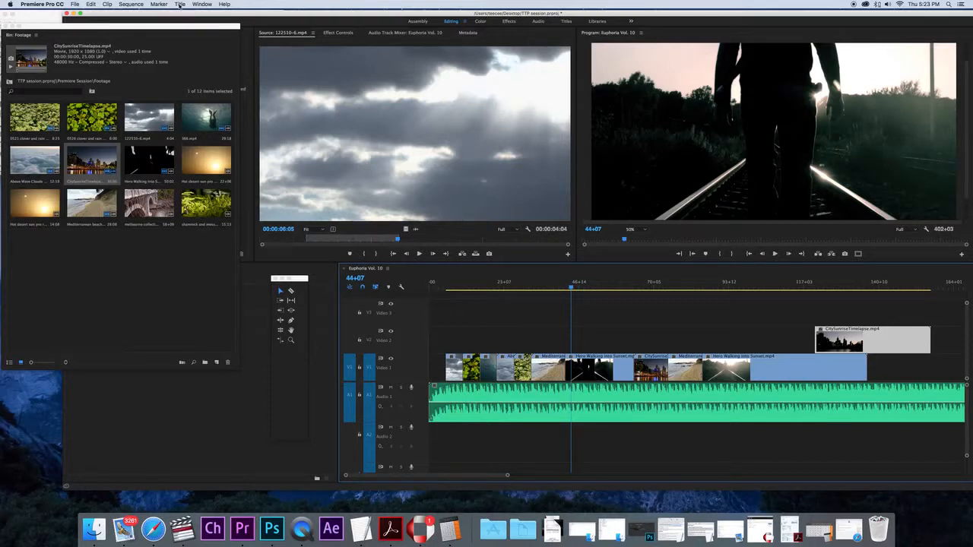
- Create a Default Still title named 'hero 1'
left_click(180, 5)
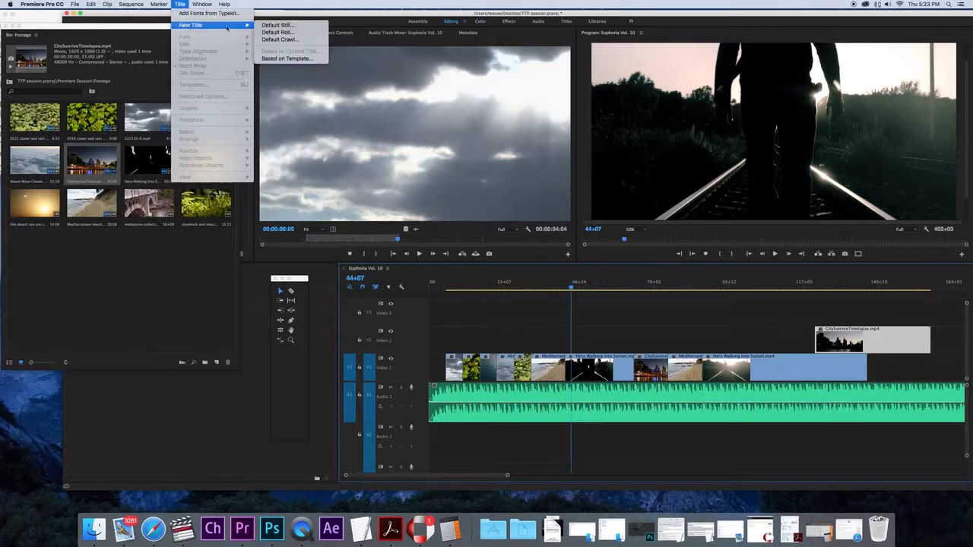
left_click(276, 25)
type("hero 1")
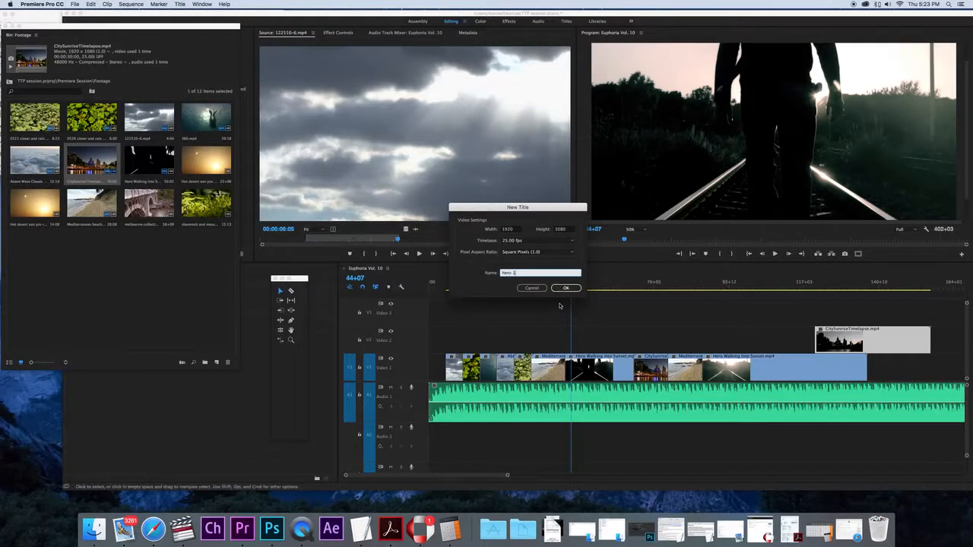
left_click(565, 288)
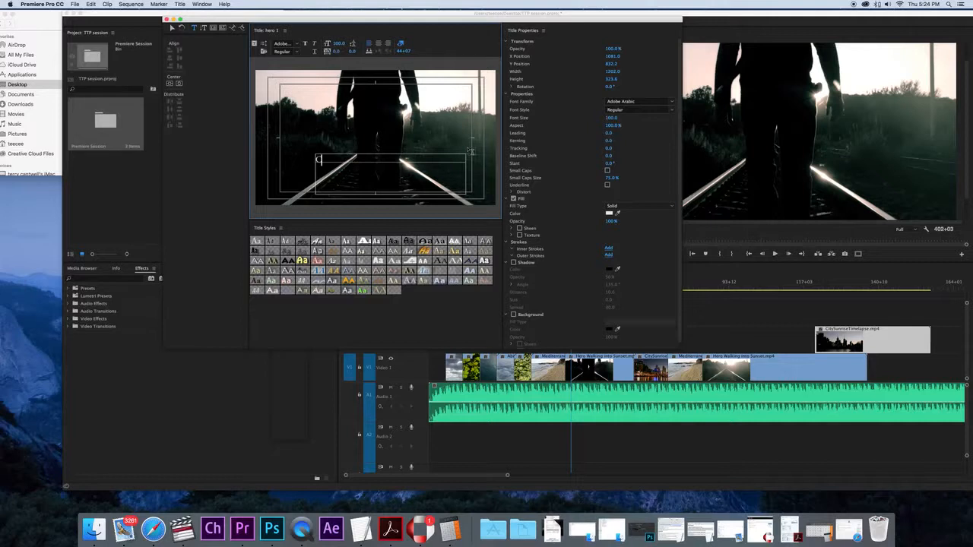
- Type 'Courage is not about winning', fix the wrong word, and nudge the text left
type("Courage")
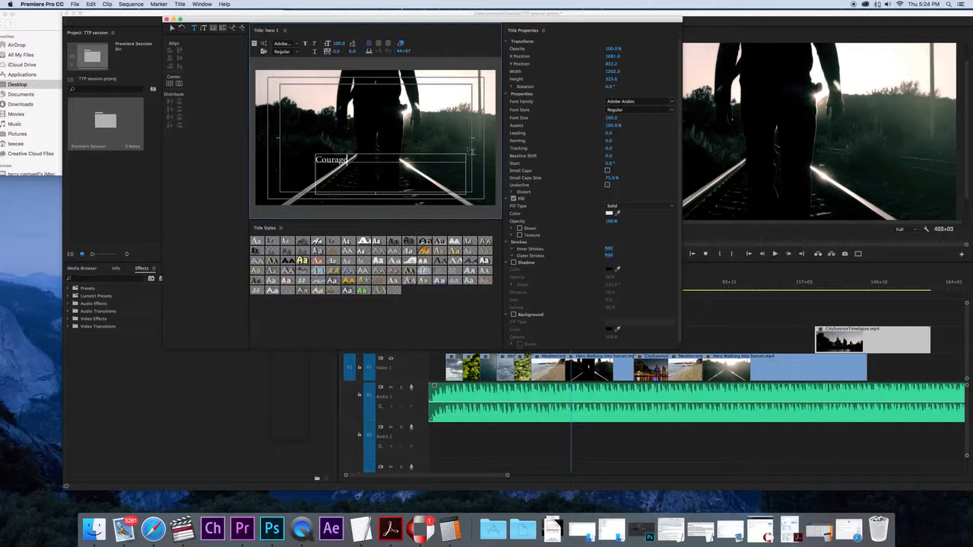
type("is not about")
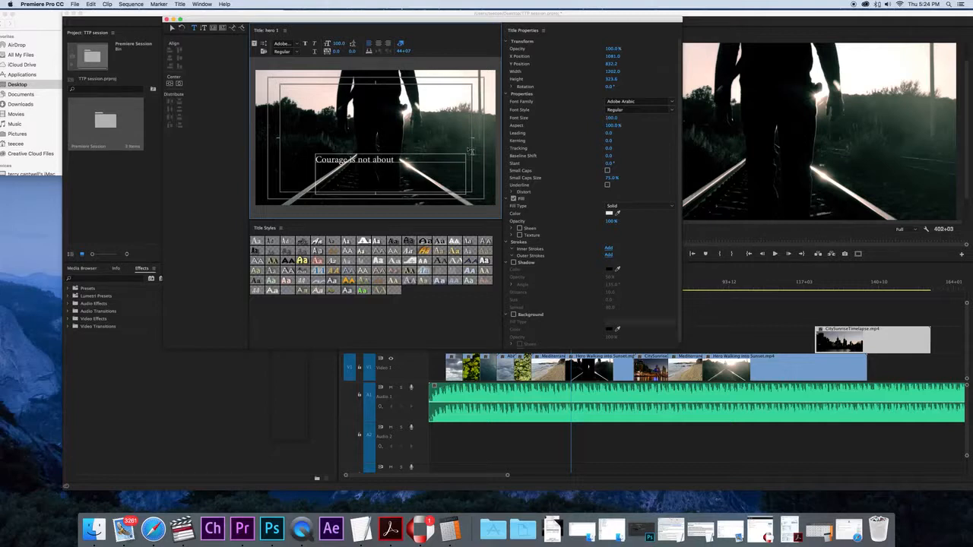
type("be")
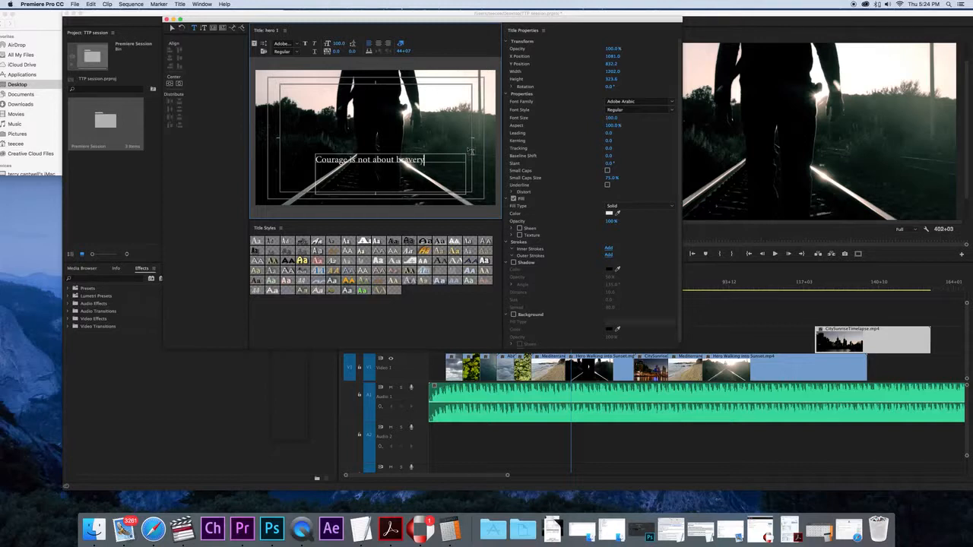
key("backspace")
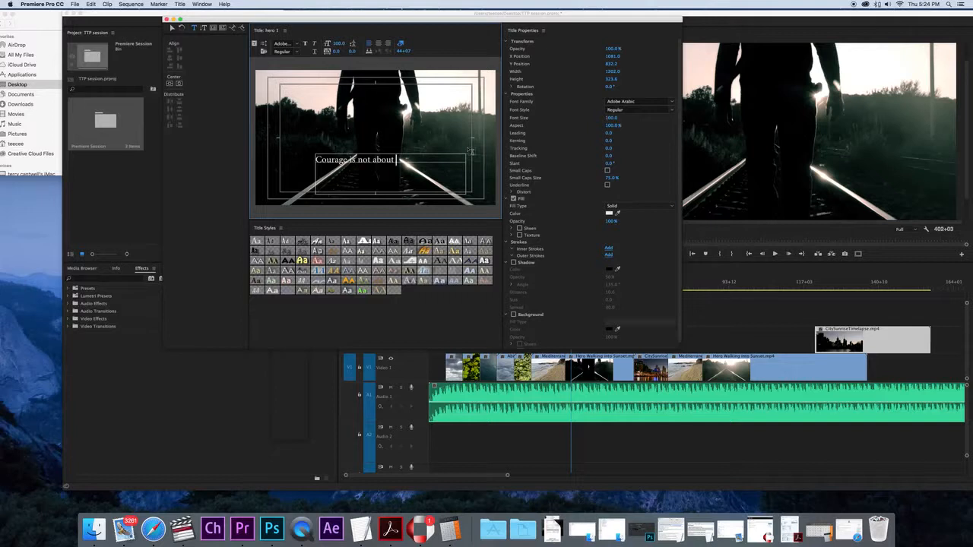
type("winning")
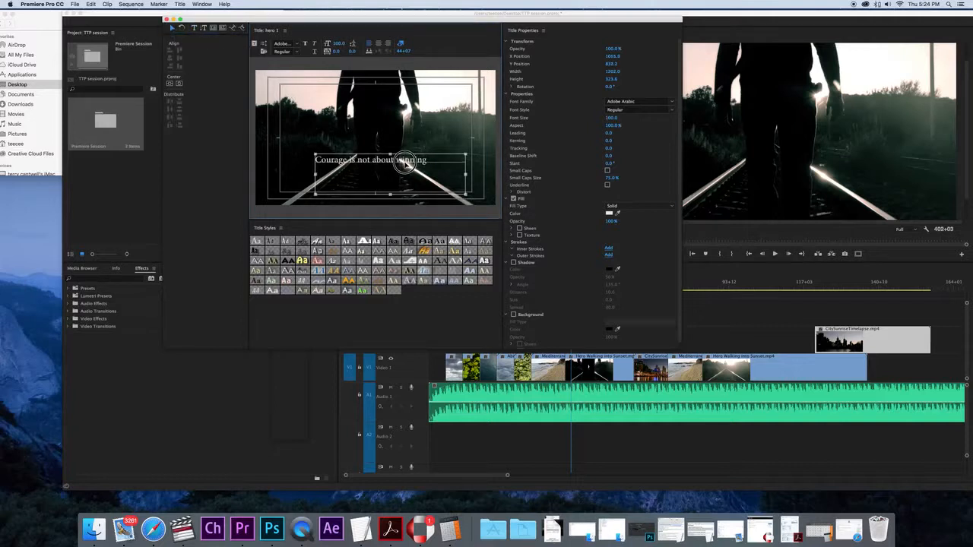
left_click_drag(406, 160, 387, 161)
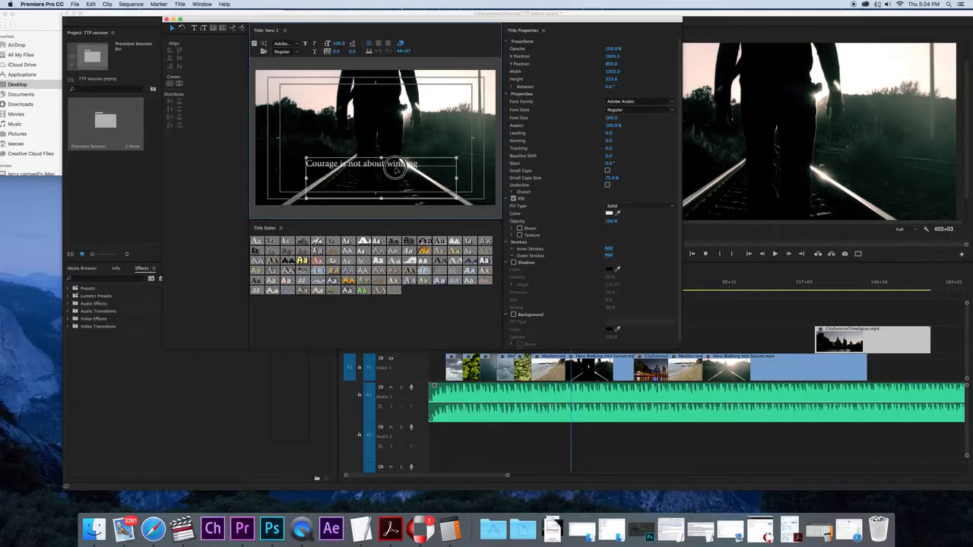
- Move the quote down and shrink its text box to fit
left_click_drag(372, 163, 373, 188)
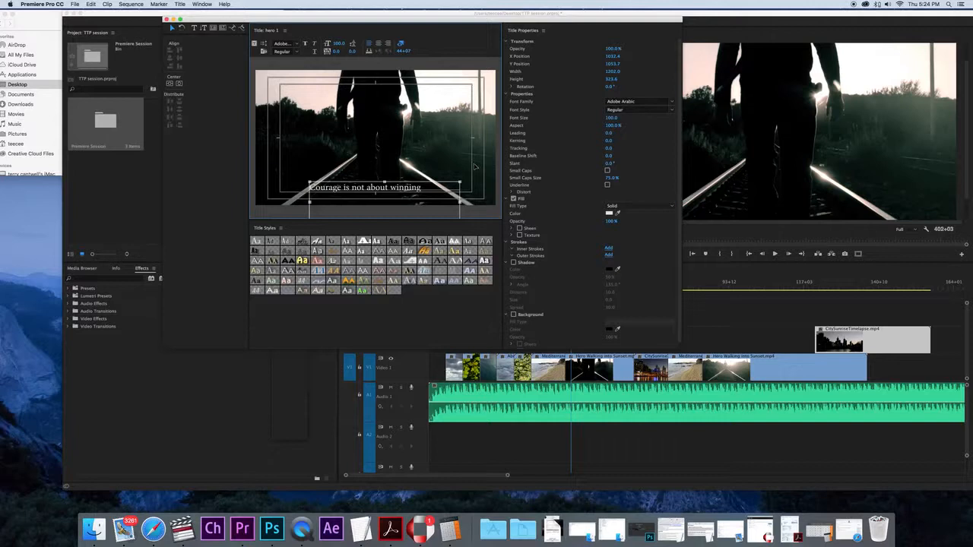
mouse_move(463, 97)
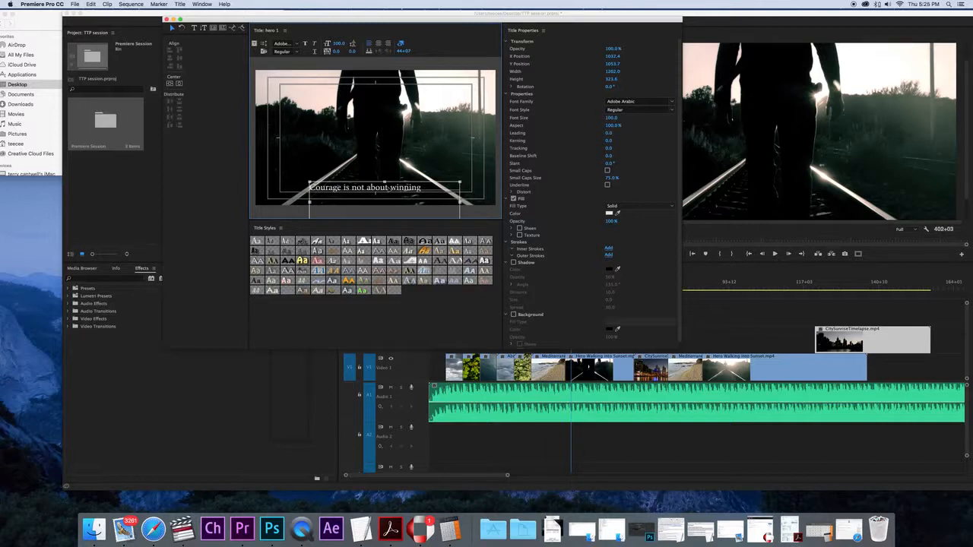
mouse_move(268, 81)
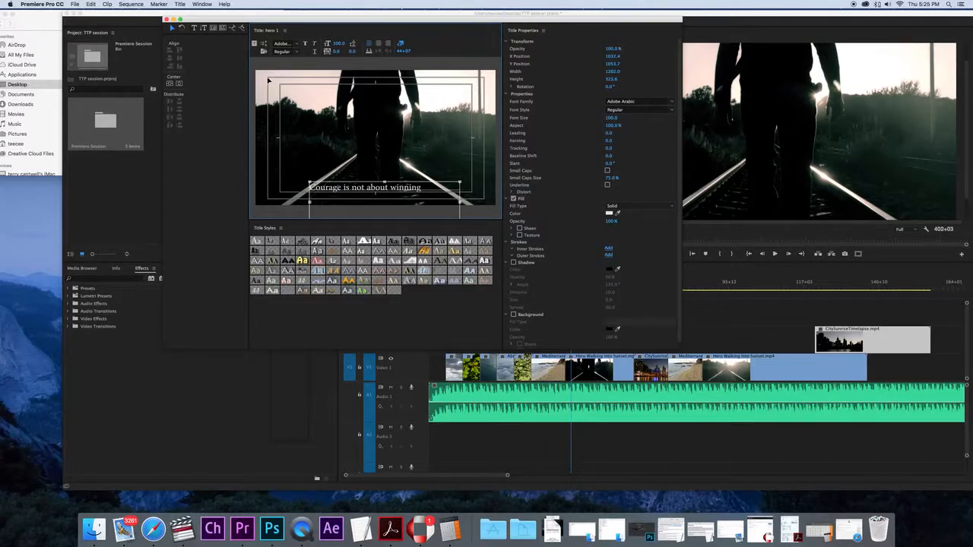
mouse_move(336, 119)
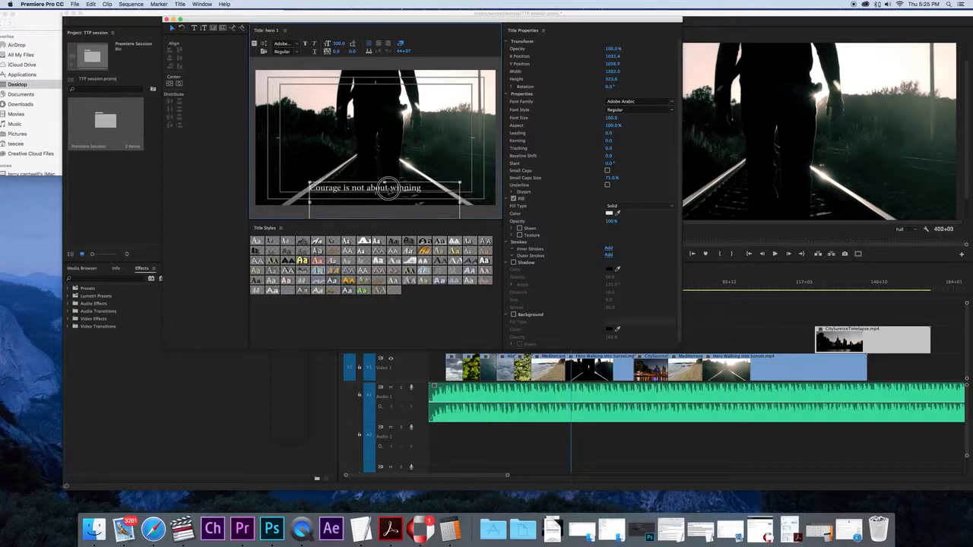
left_click_drag(387, 187, 358, 188)
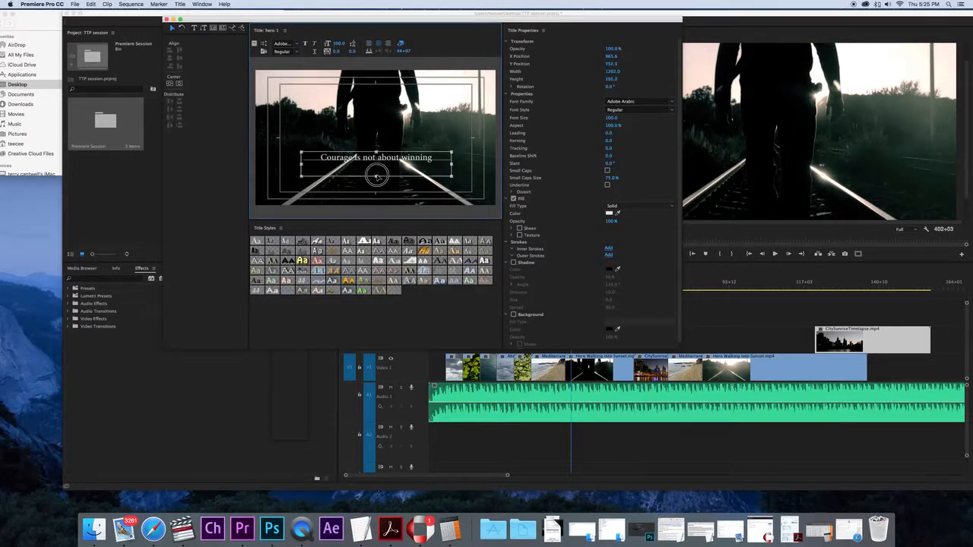
- Drag the quote box down to the bottom of the title frame
left_click_drag(376, 158, 380, 182)
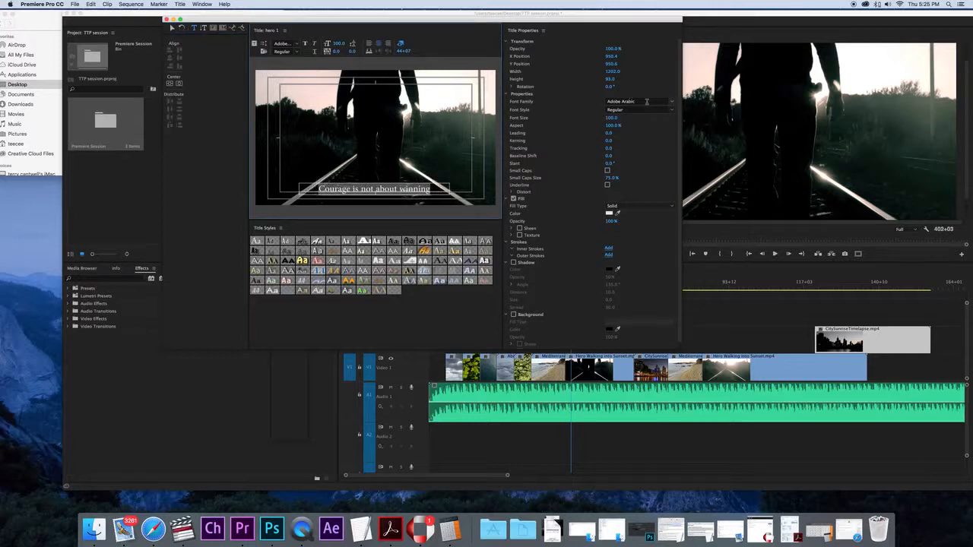
- Set the quote to Heiti TC Medium with a drop shadow, then close the title editor
left_click(671, 101)
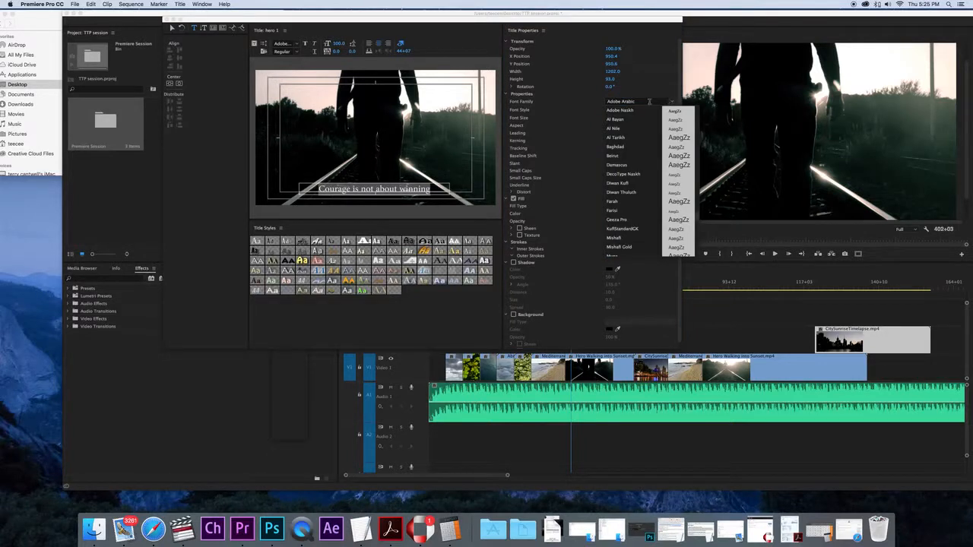
left_click(637, 100)
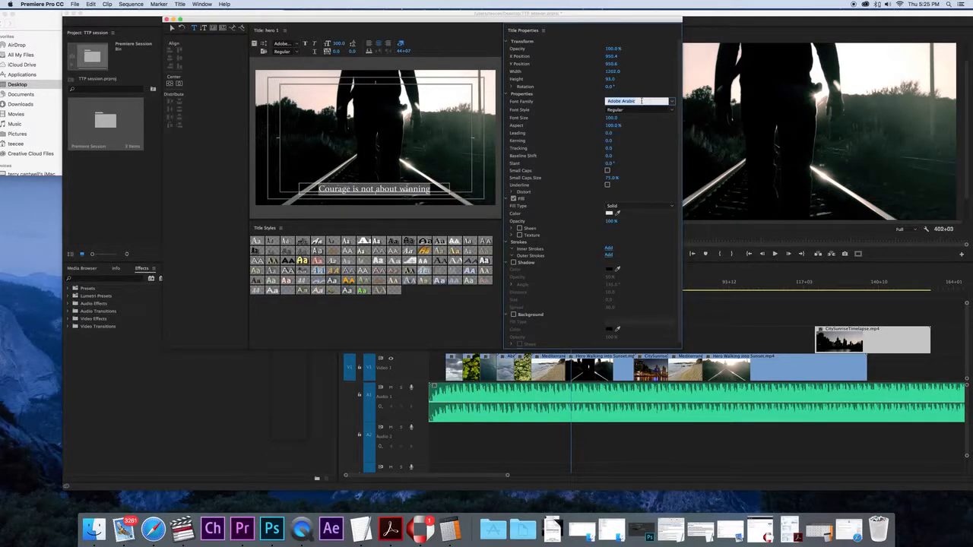
type("Helvetica")
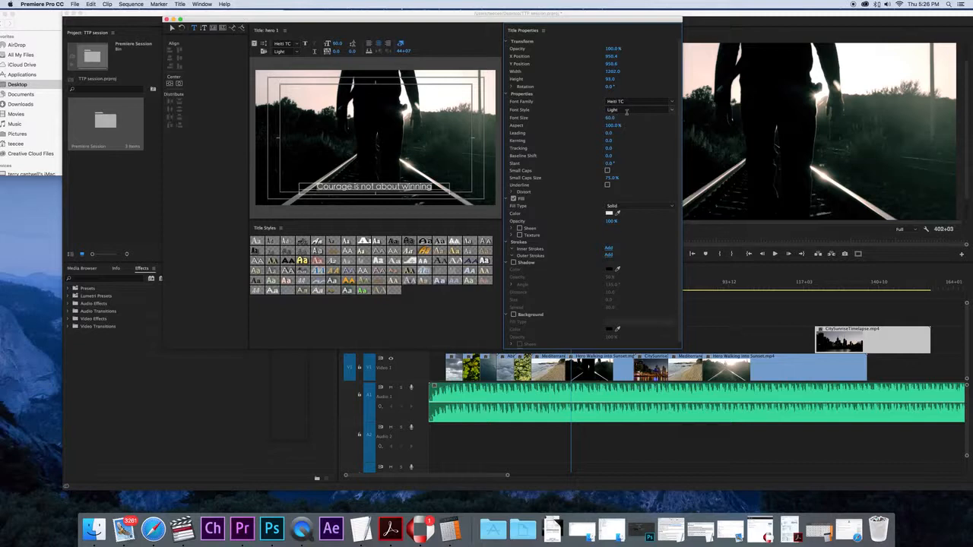
left_click(638, 109)
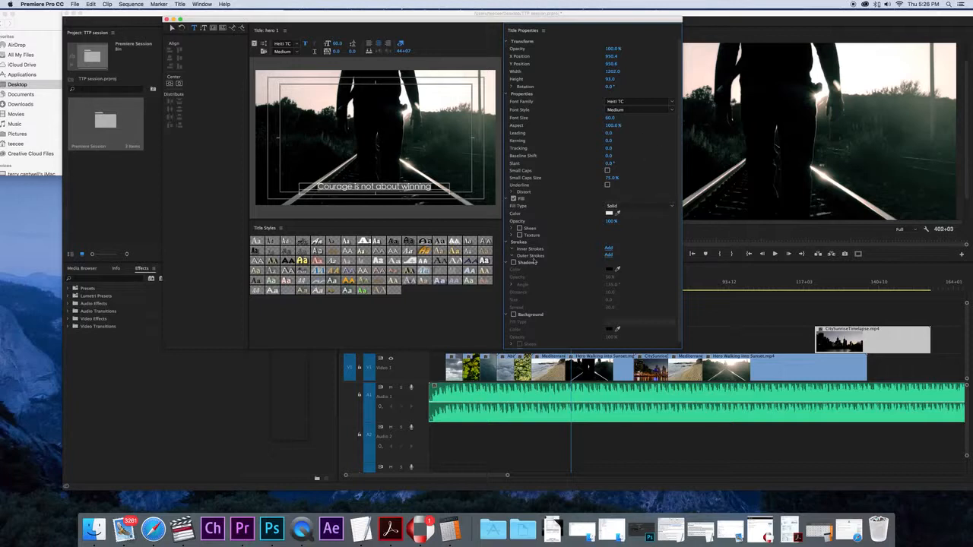
left_click(513, 262)
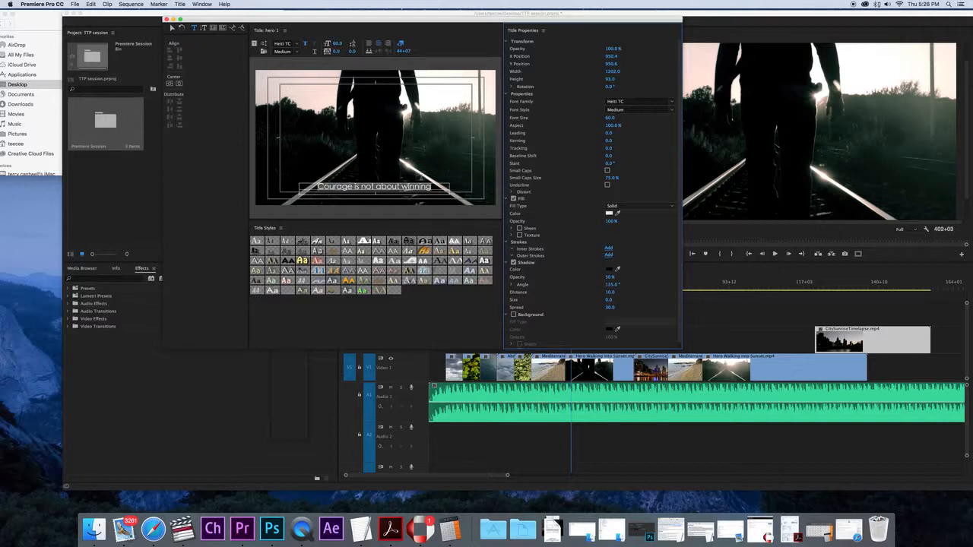
mouse_move(509, 149)
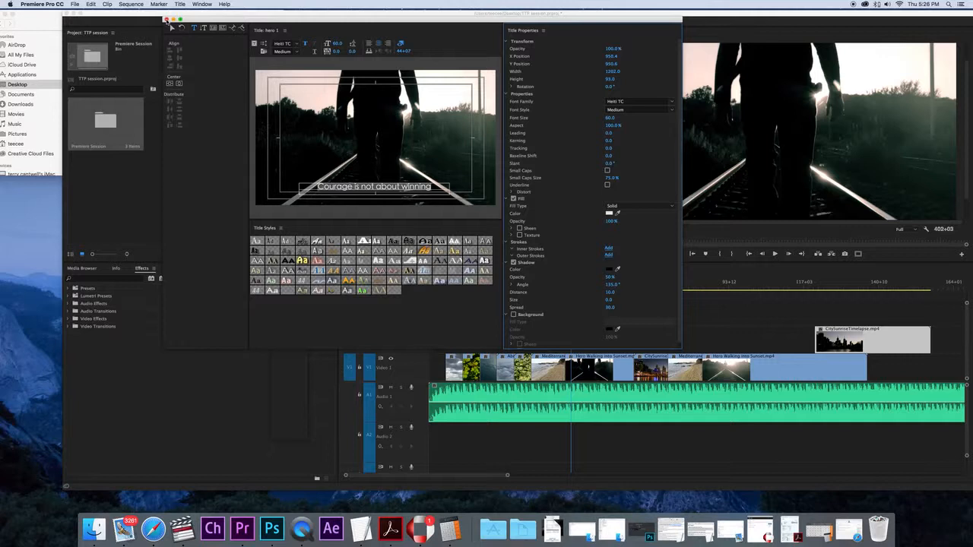
left_click(166, 19)
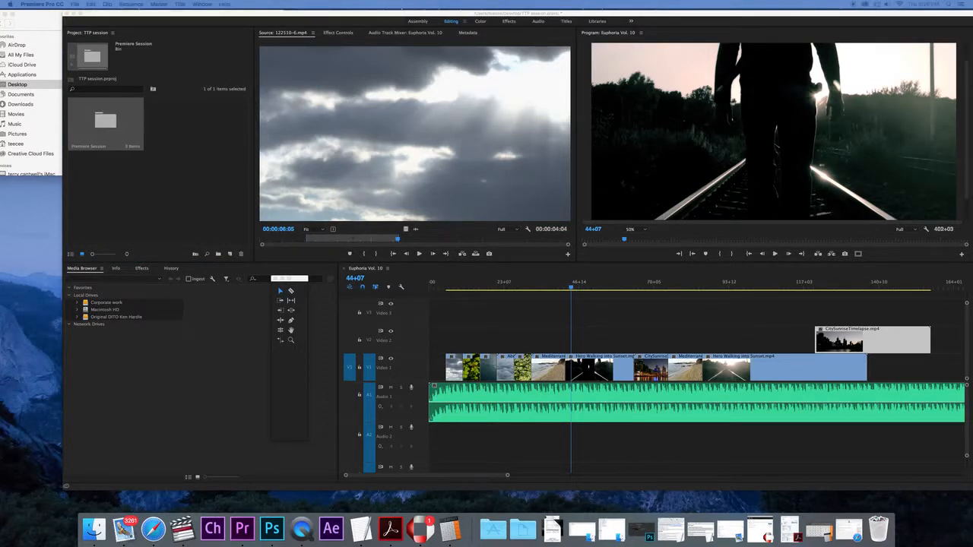
- Switch the Project panel to List view and expand the Premiere Session bin and Footage folder
double_click(105, 121)
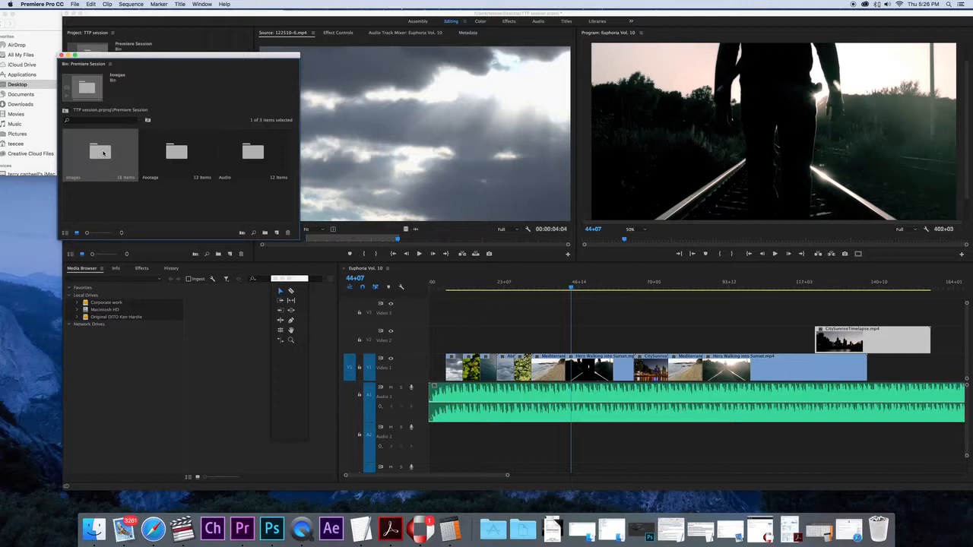
double_click(101, 152)
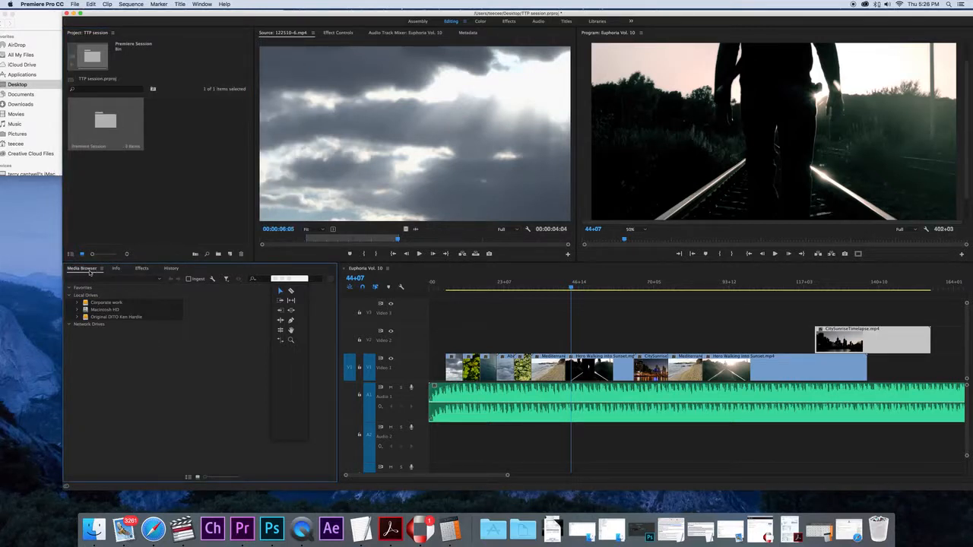
left_click(113, 32)
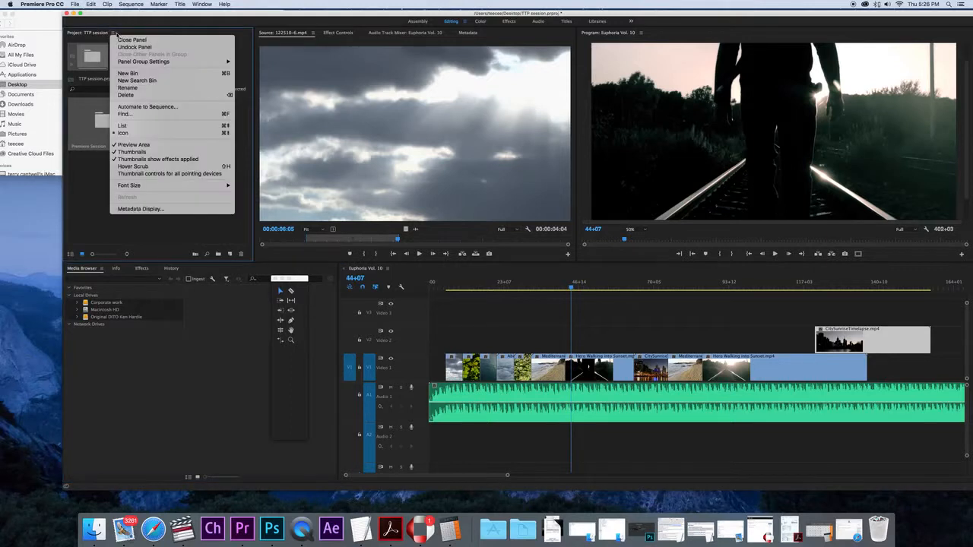
left_click(121, 125)
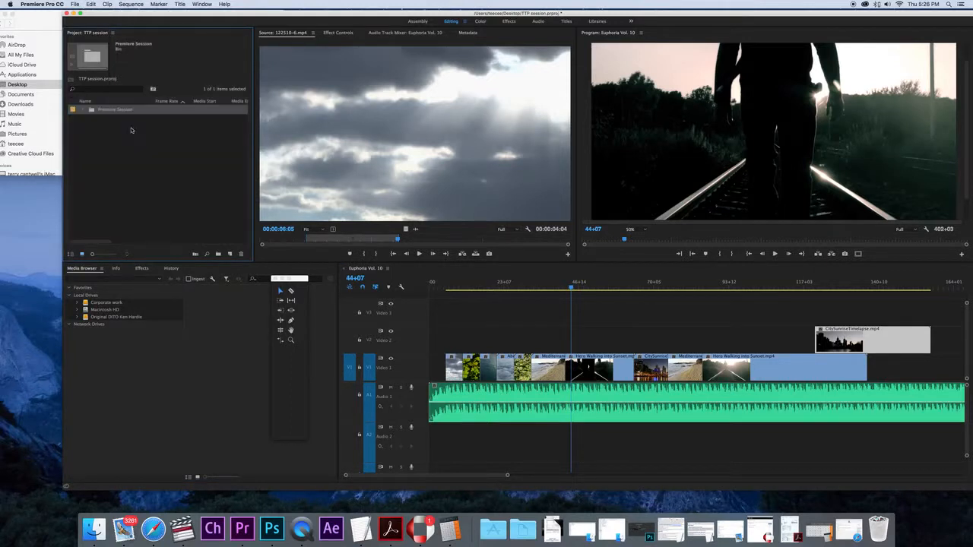
left_click(83, 109)
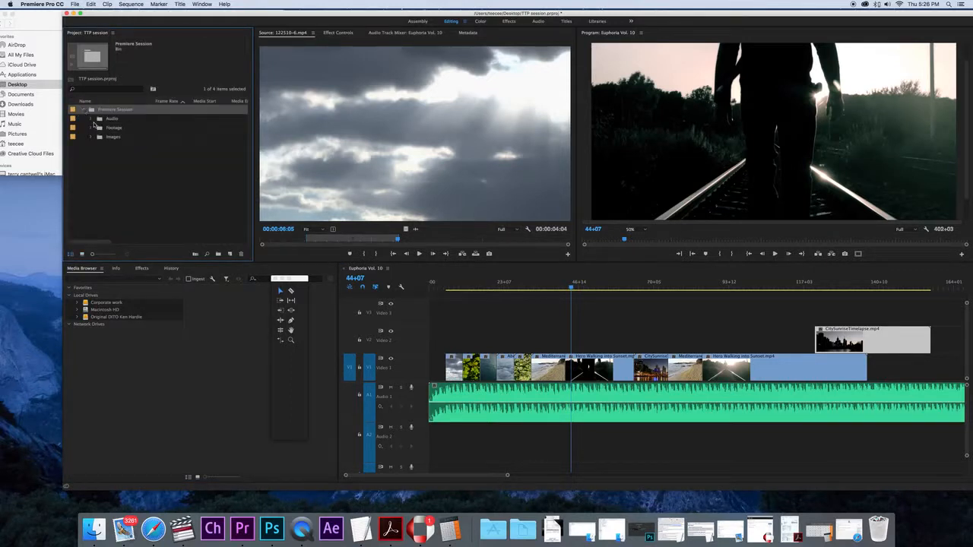
left_click(90, 127)
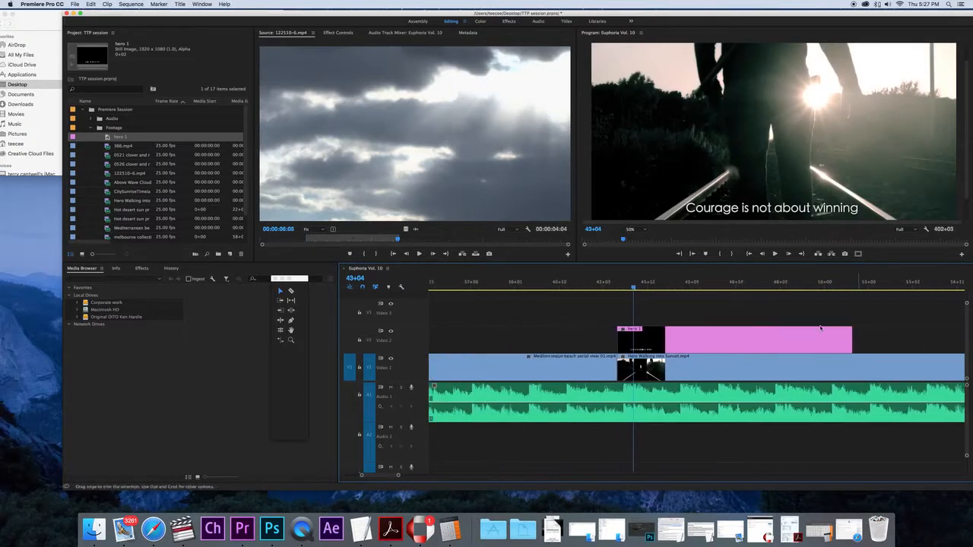
- Select the hero 1 title on V2, deselect, then double-click it to edit
left_click(577, 288)
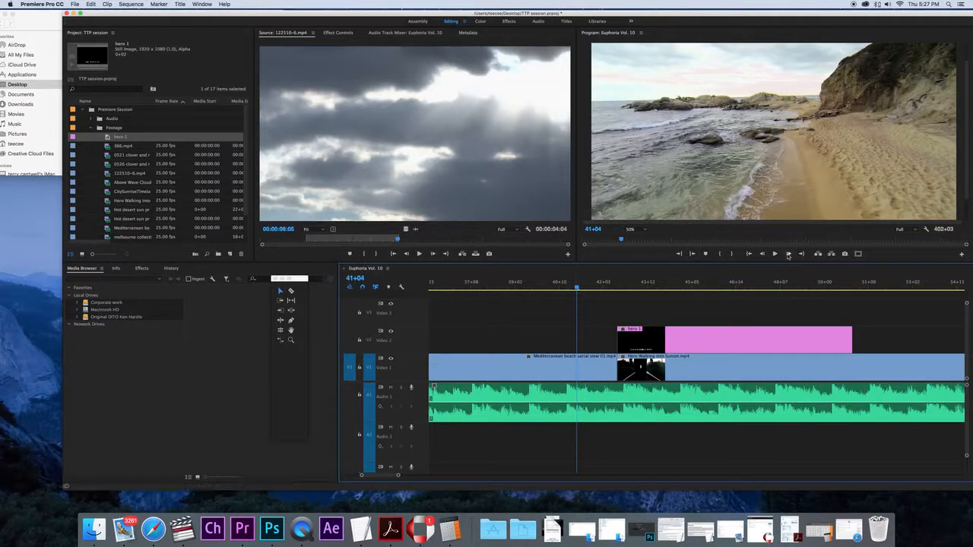
mouse_move(775, 254)
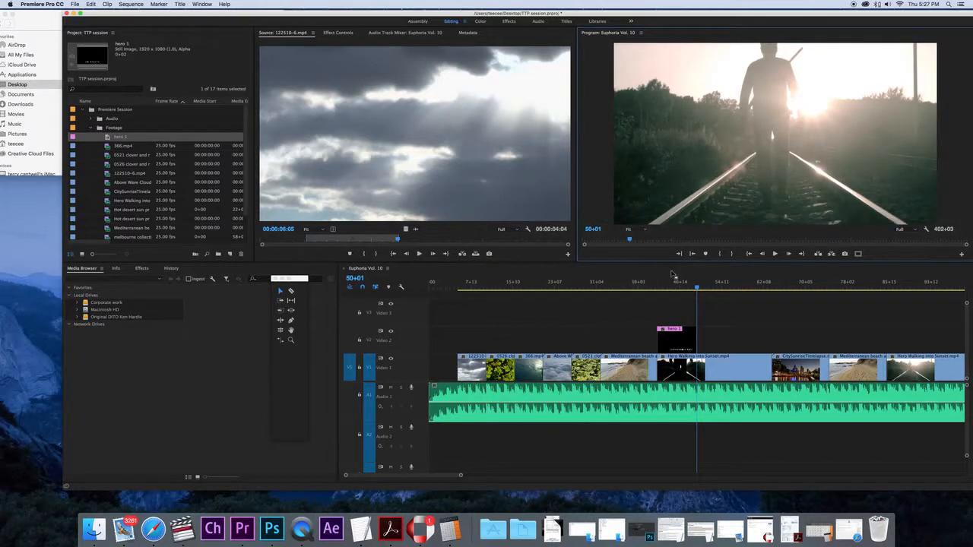
mouse_move(671, 281)
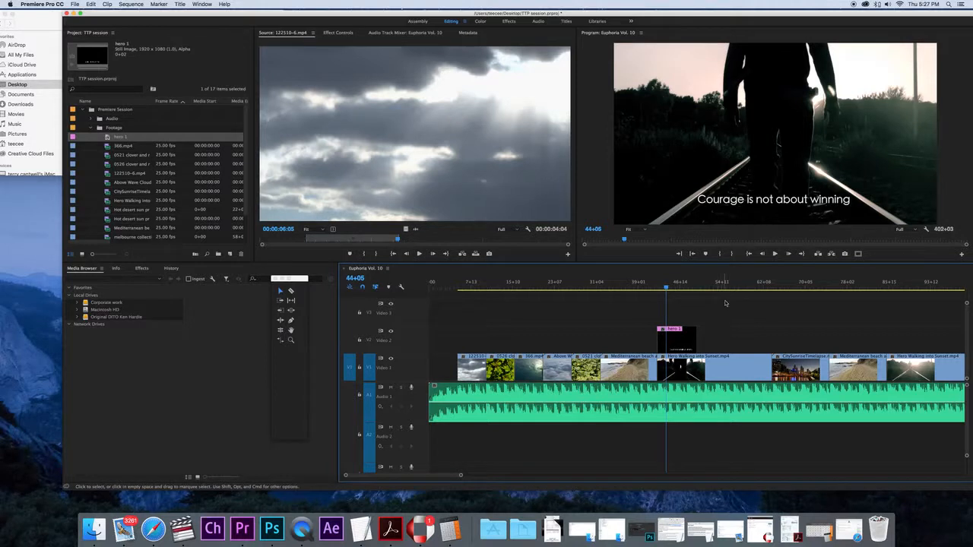
left_click(676, 340)
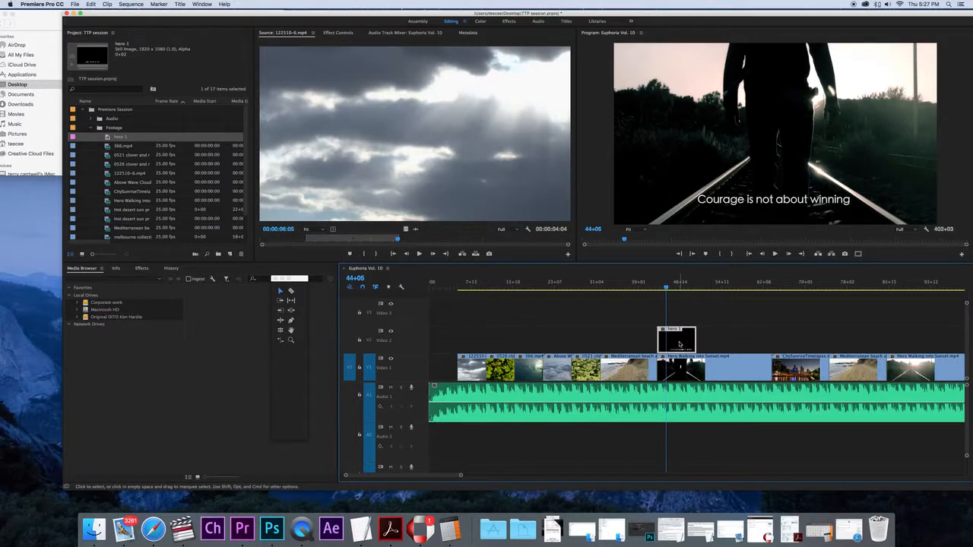
double_click(675, 340)
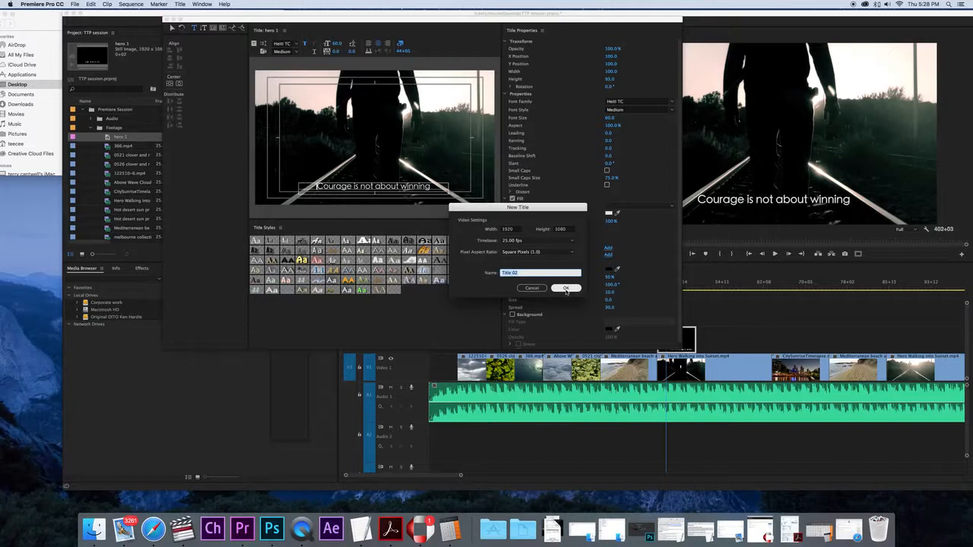
- Create Title 02 from the current title and preview the quote titles on V2
left_click(565, 287)
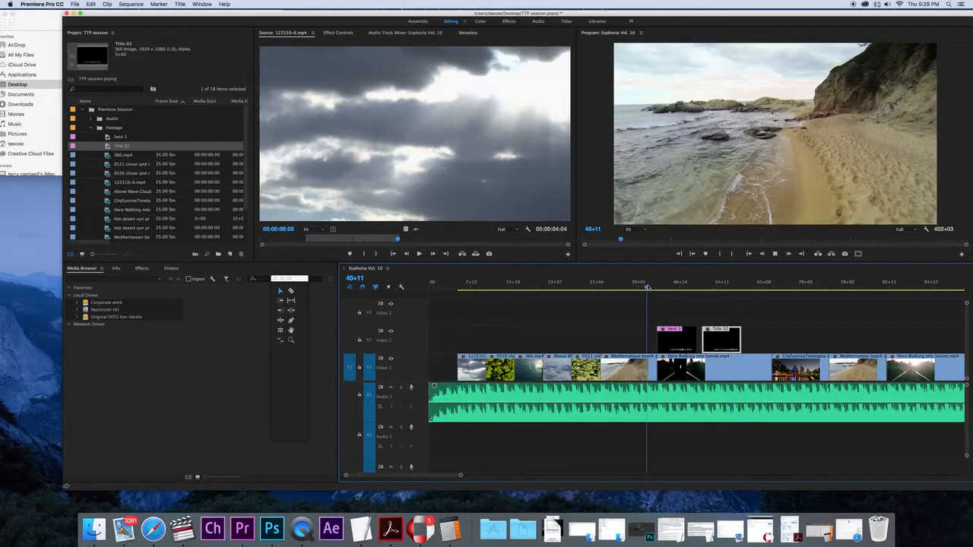
left_click(662, 288)
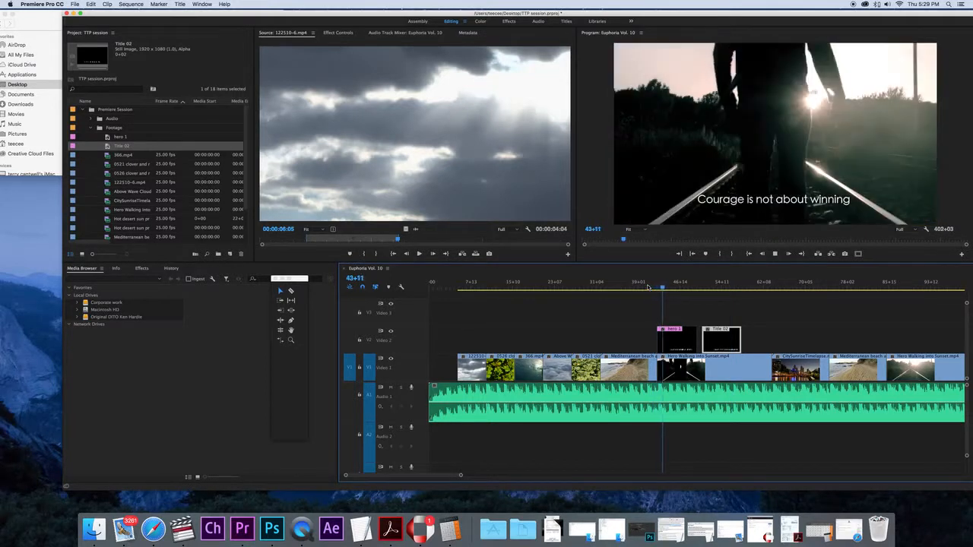
left_click(678, 289)
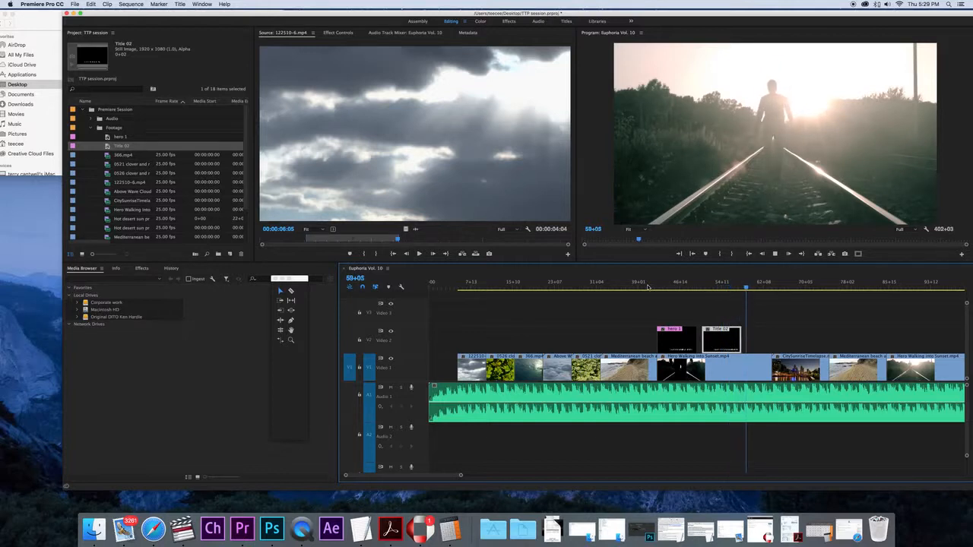
double_click(720, 339)
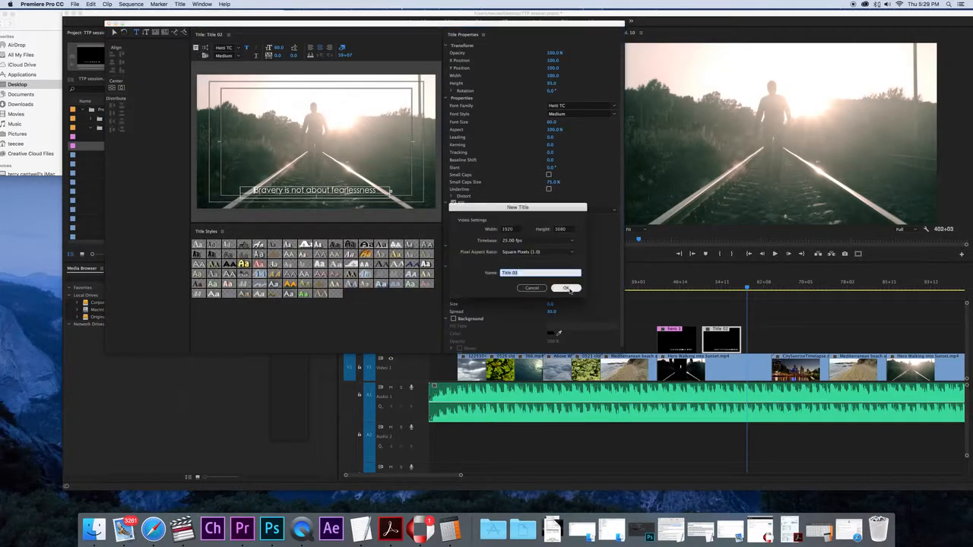
- Create Title 03, place it on V2 after Title 02, and preview the quotes
left_click(566, 288)
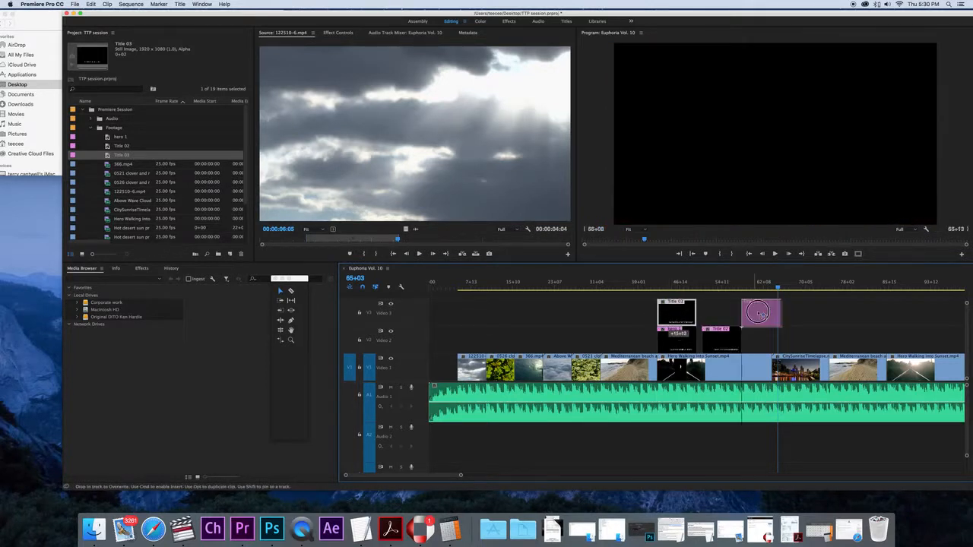
left_click_drag(756, 312, 764, 334)
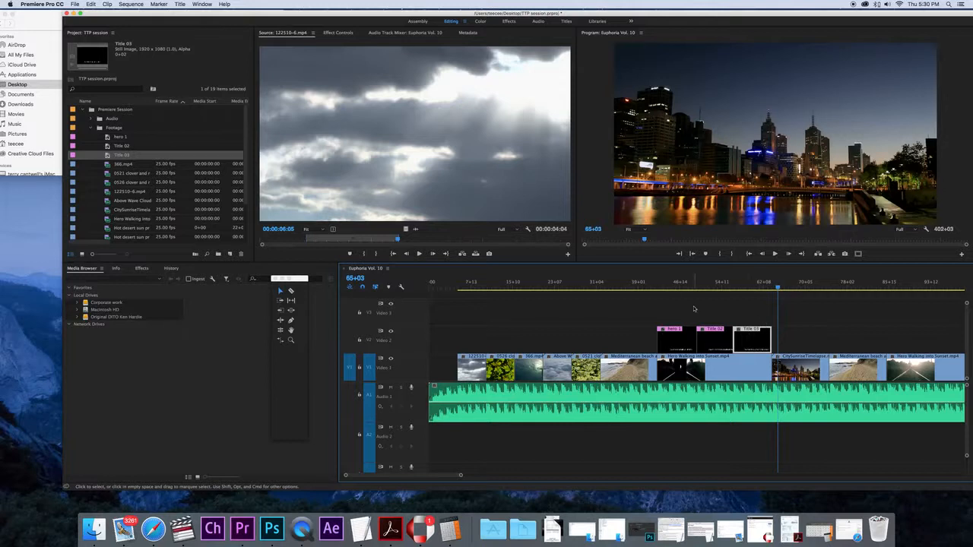
left_click(652, 287)
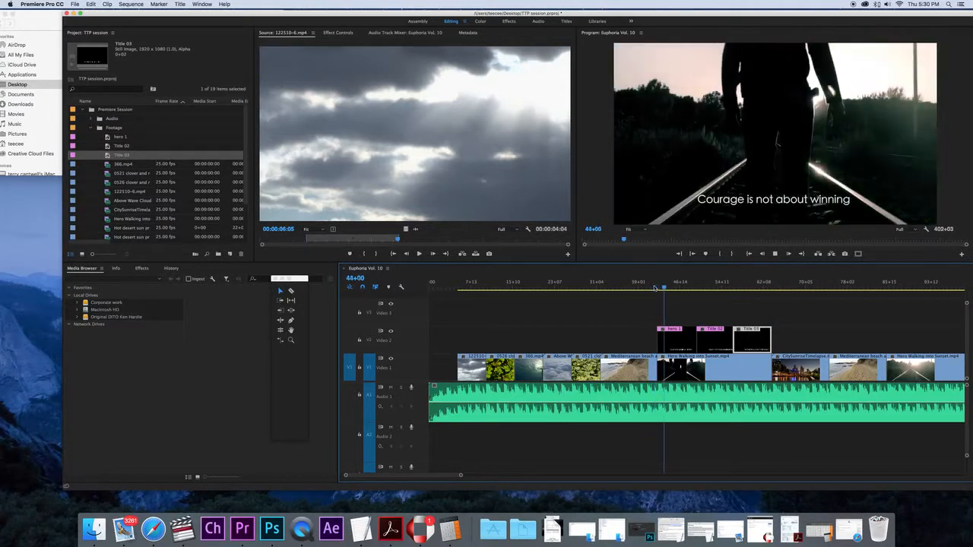
left_click(680, 289)
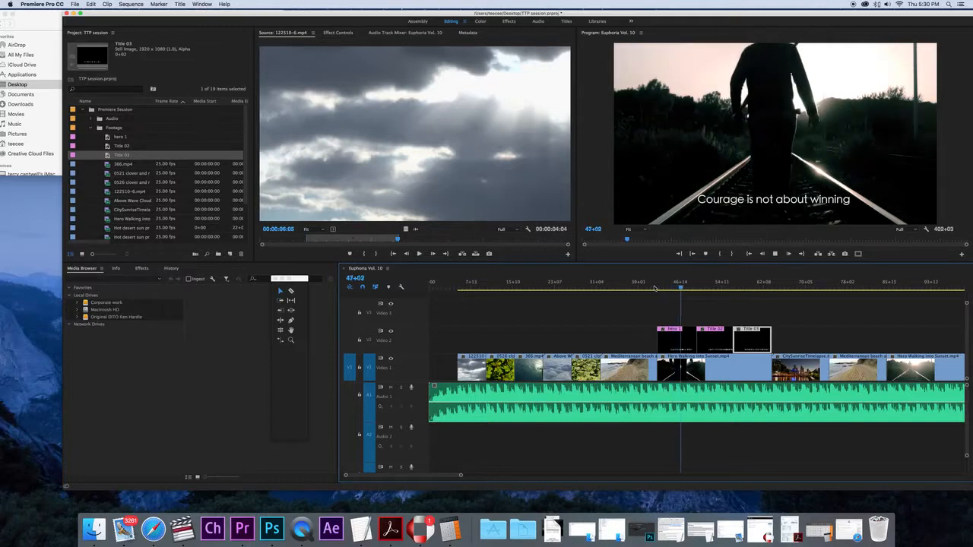
left_click_drag(680, 287, 695, 287)
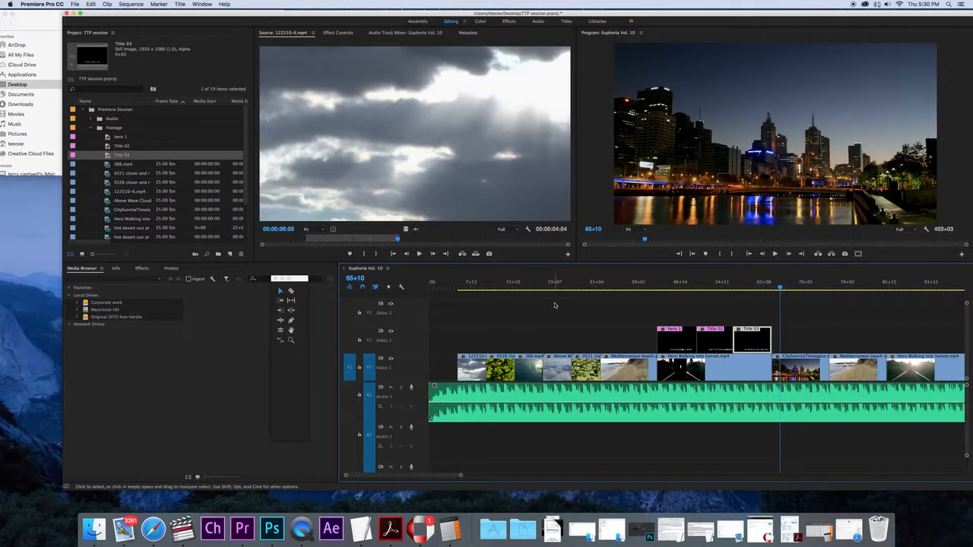
mouse_move(600, 316)
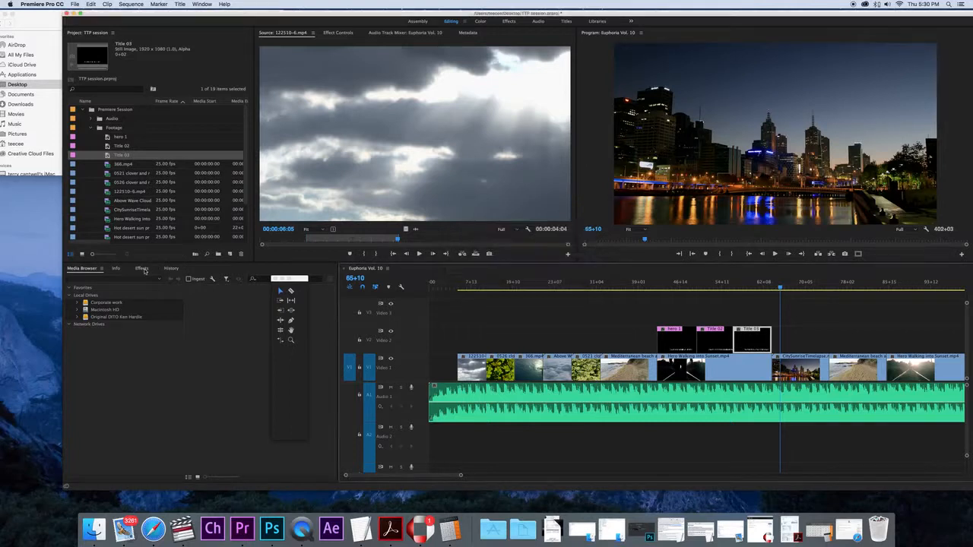
- Apply Cross Dissolve from Video Transitions > Dissolve to the opening clip and the quote titles
left_click(142, 268)
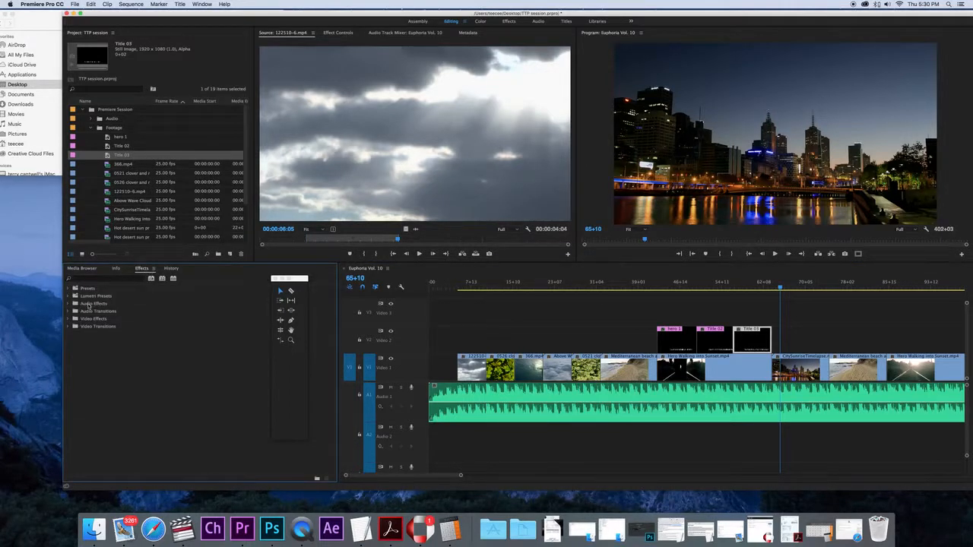
left_click(76, 326)
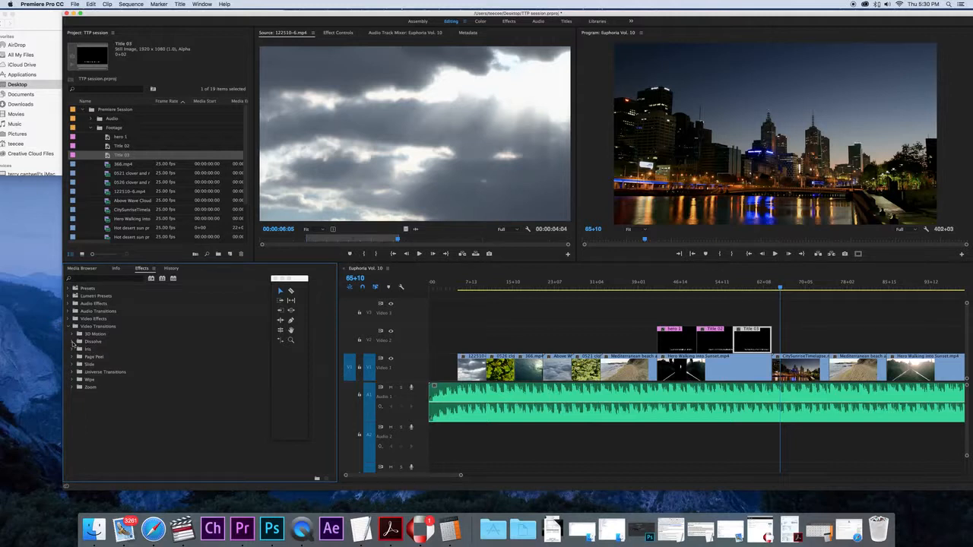
left_click(72, 341)
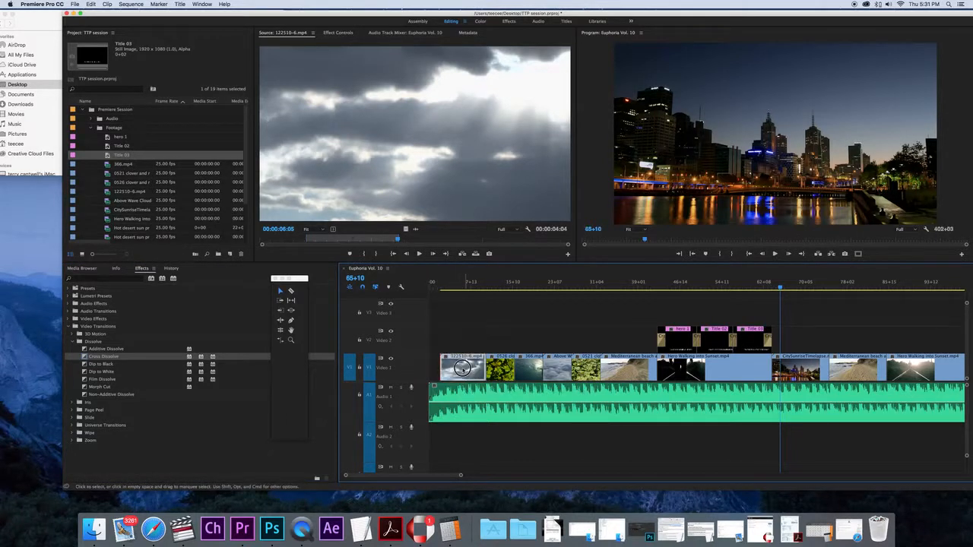
left_click_drag(487, 369, 475, 369)
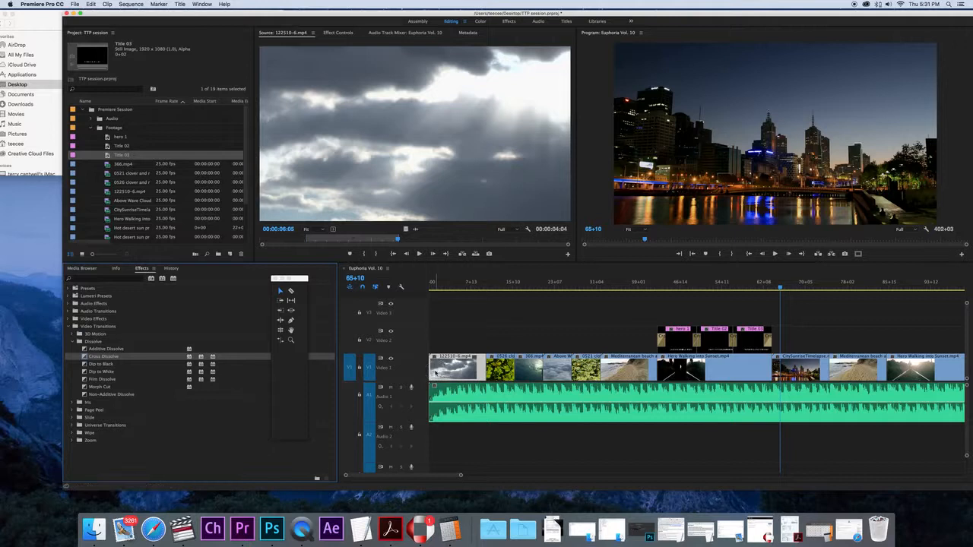
left_click(103, 357)
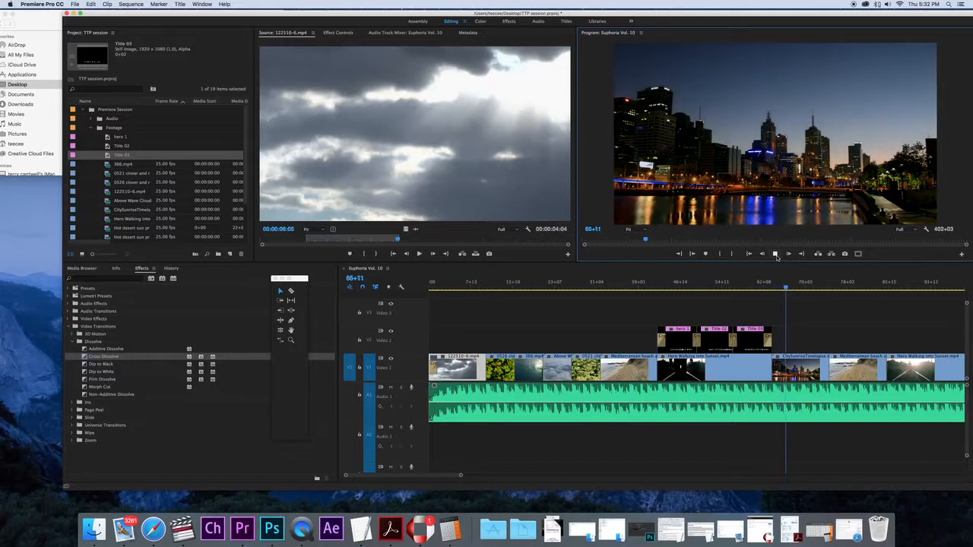
left_click(775, 254)
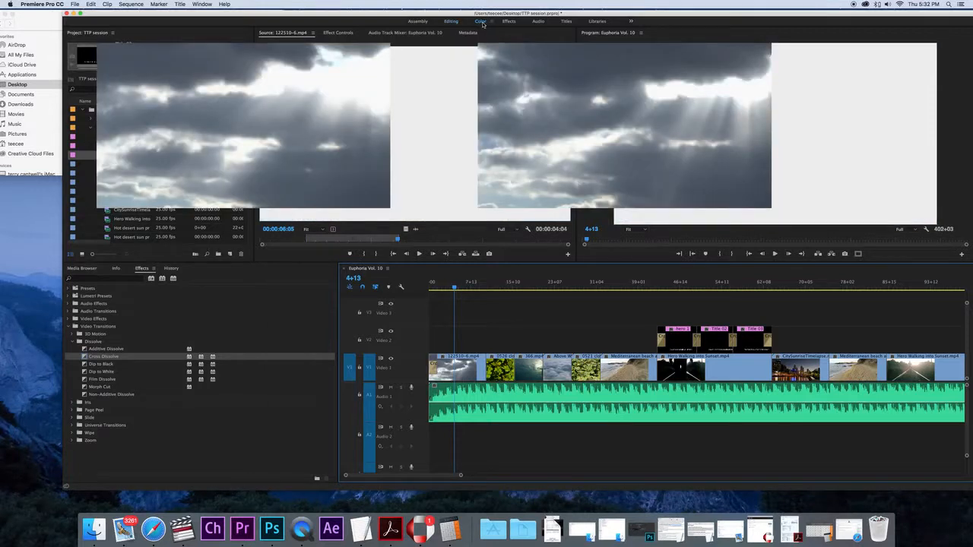
- Switch to the Color workspace to grade the opening cloud clip
left_click(480, 21)
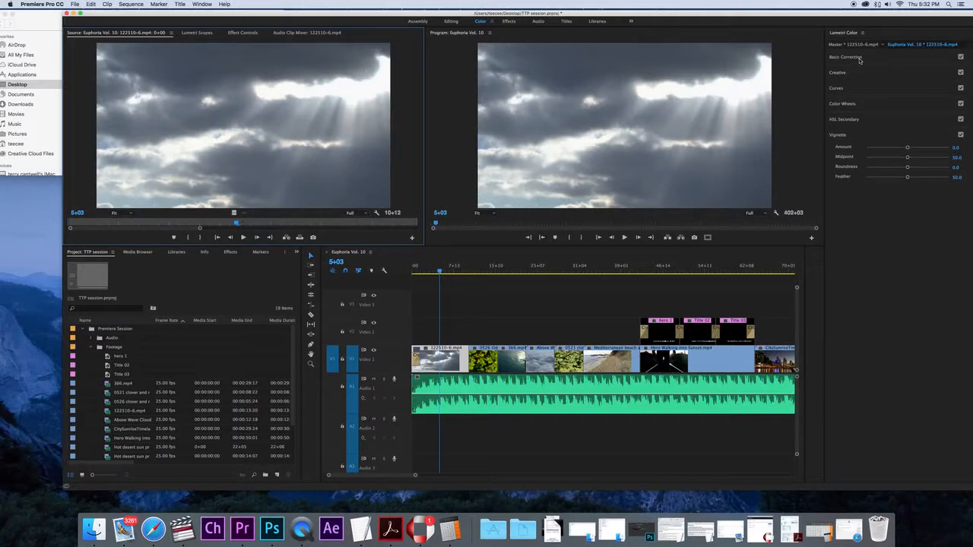
- Expand Lumetri Color's Basic Correction controls for the cloud clip
left_click(845, 57)
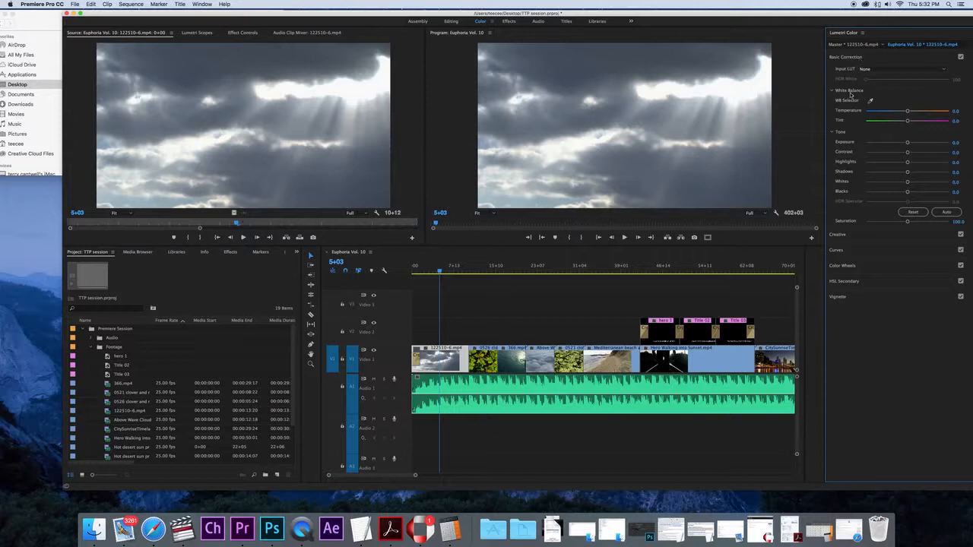
mouse_move(884, 109)
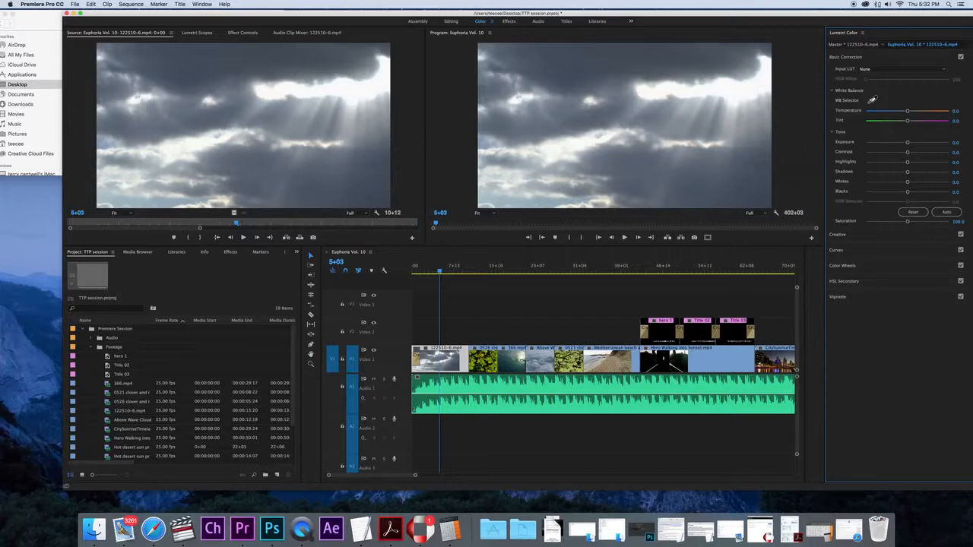
mouse_move(609, 135)
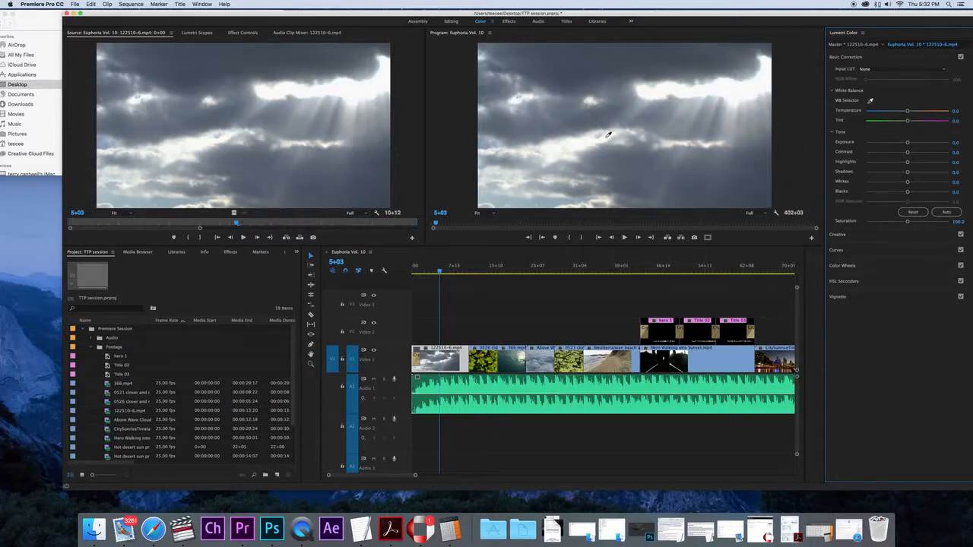
mouse_move(588, 140)
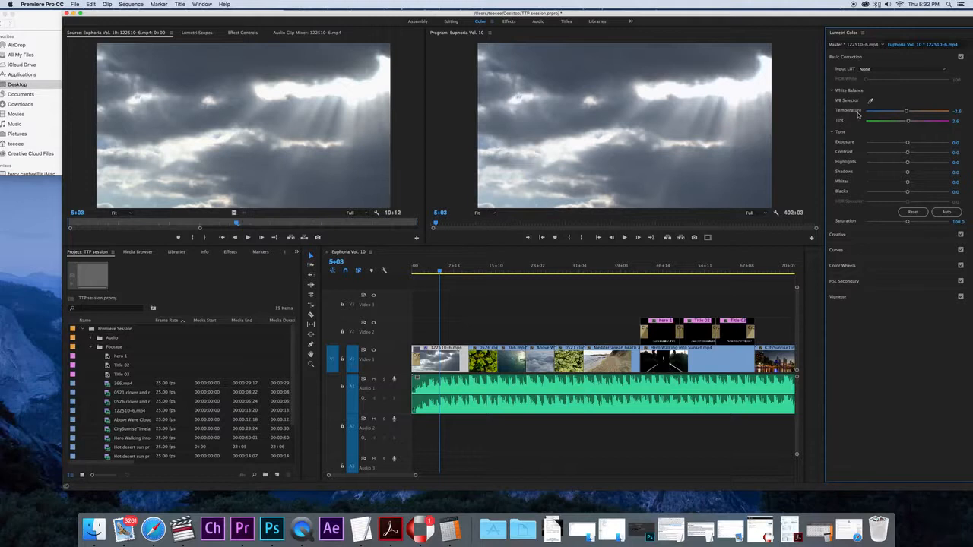
mouse_move(898, 102)
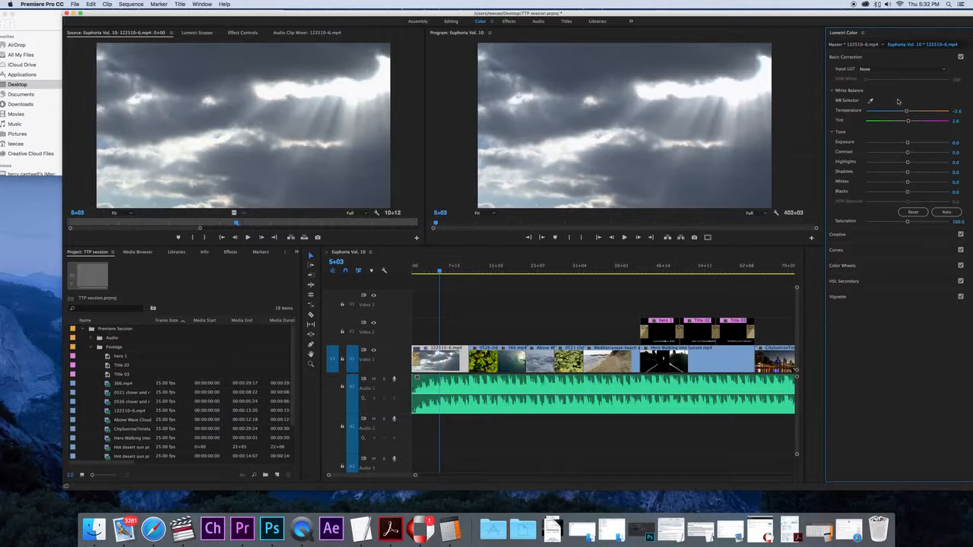
- Sample the clouds' white balance, giving Temperature -2.8 and Tint 2.6
left_click_drag(906, 110, 906, 111)
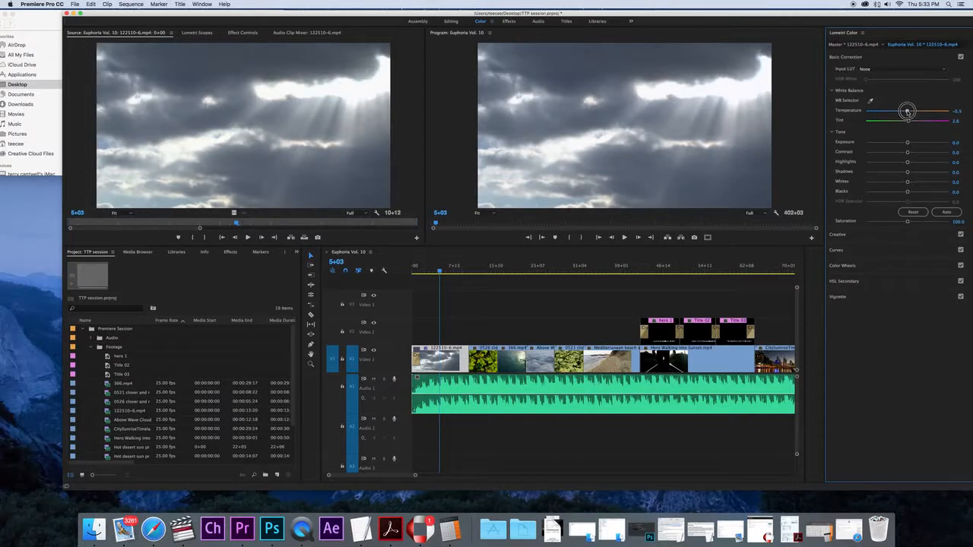
- Warm the cloud clip to Temperature 25.1 and settle Tint slightly green
left_click_drag(907, 111, 922, 111)
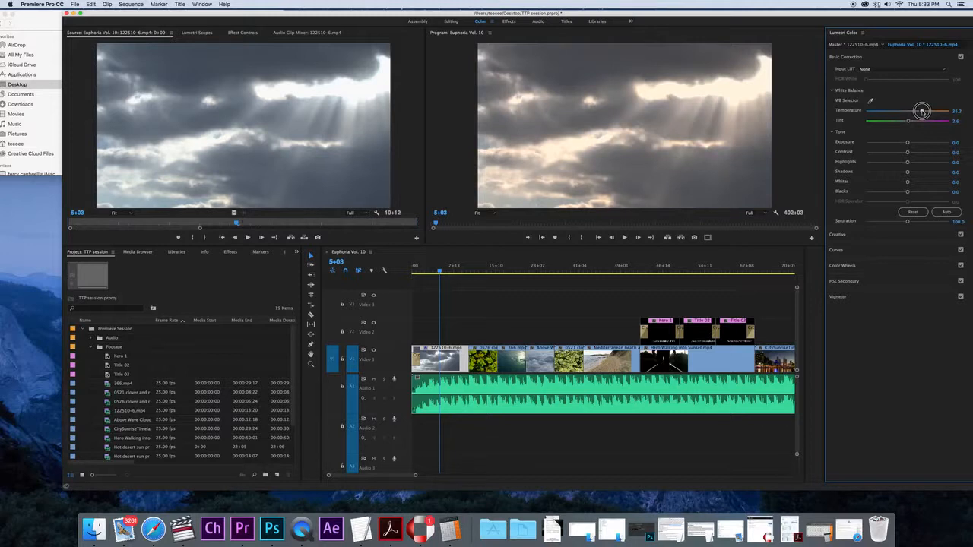
left_click_drag(921, 111, 895, 111)
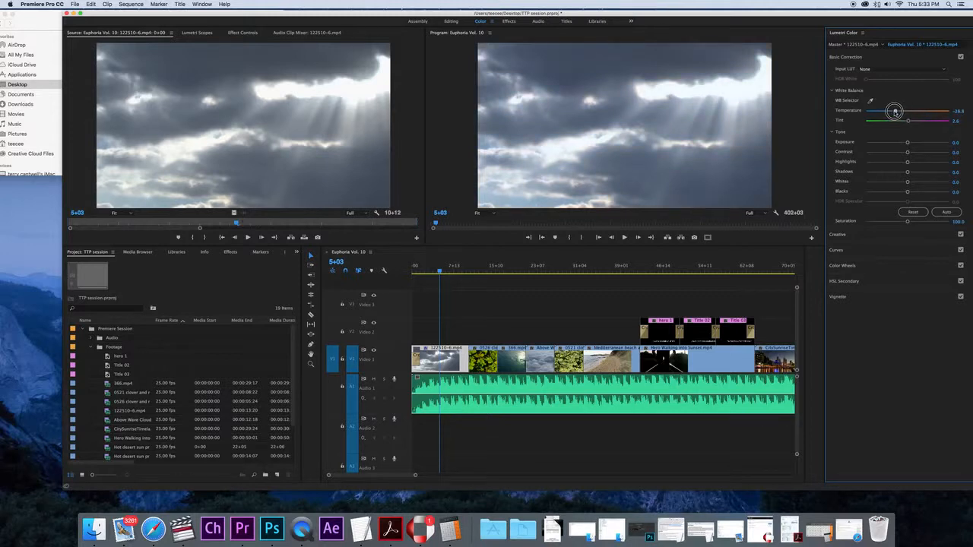
left_click_drag(895, 112, 910, 111)
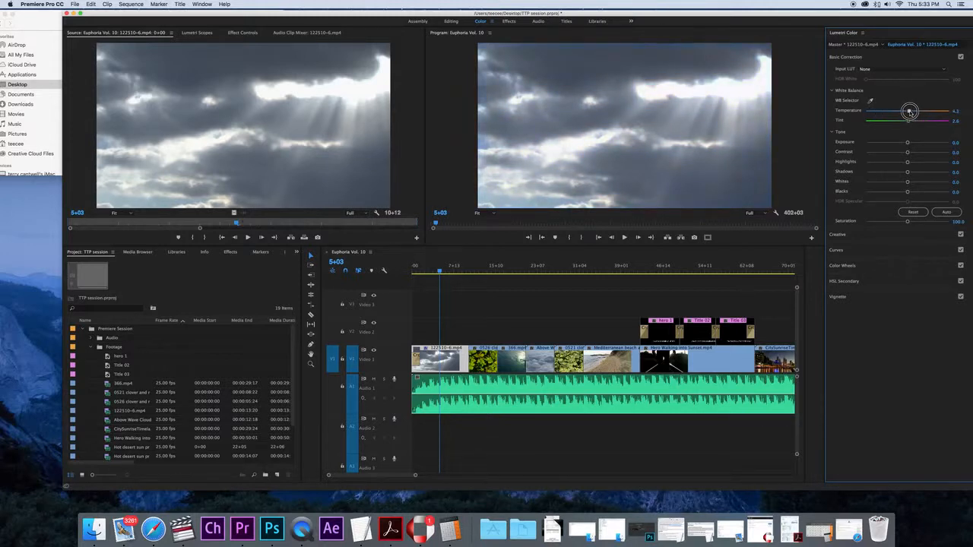
left_click_drag(910, 111, 917, 112)
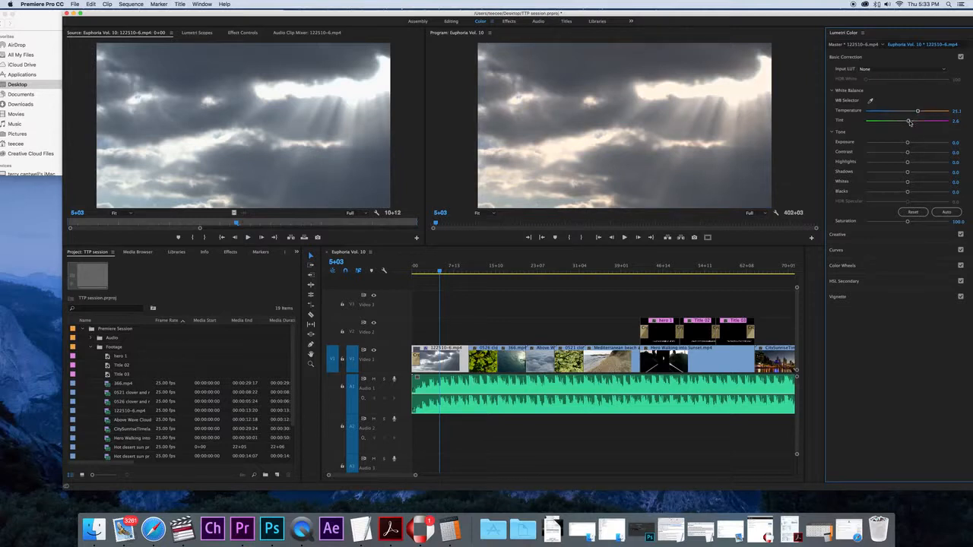
left_click_drag(910, 120, 918, 120)
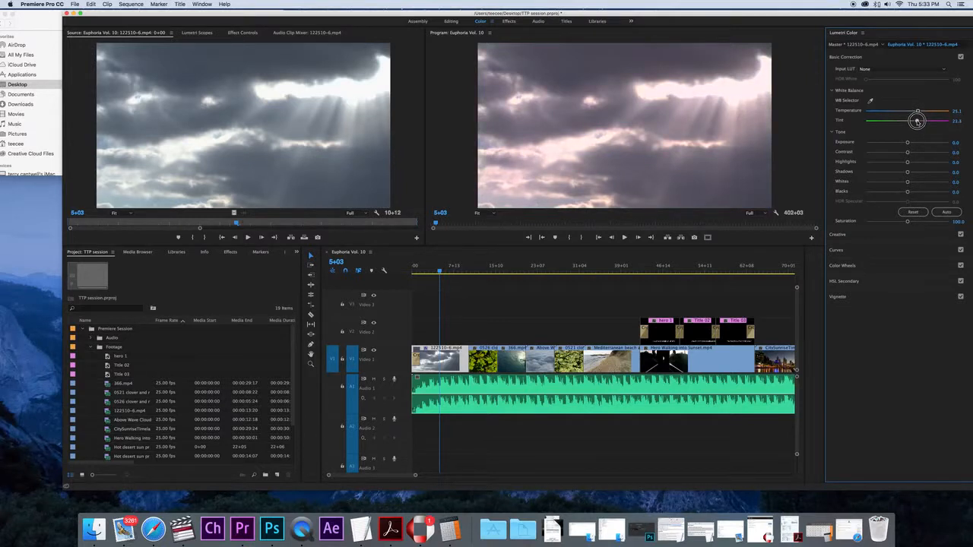
left_click_drag(918, 121, 899, 121)
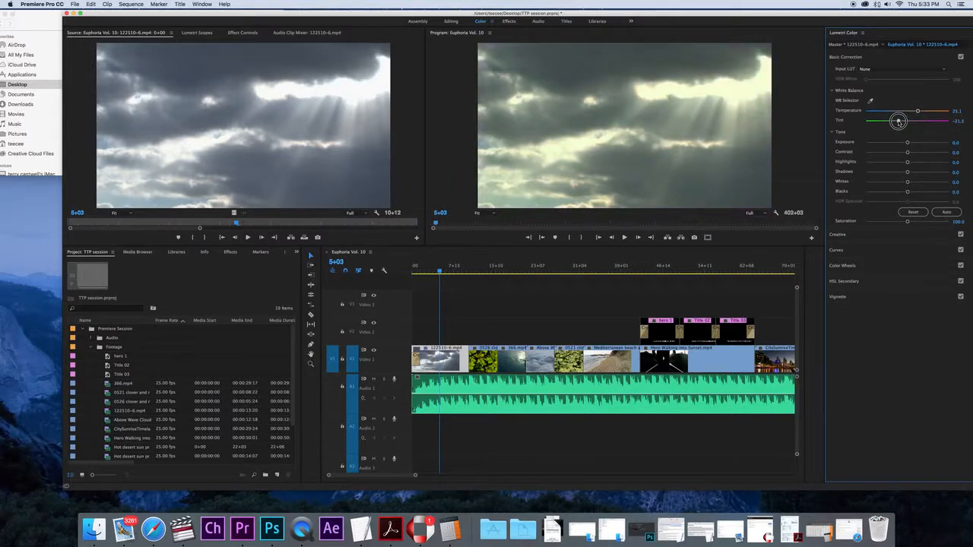
left_click_drag(899, 121, 910, 121)
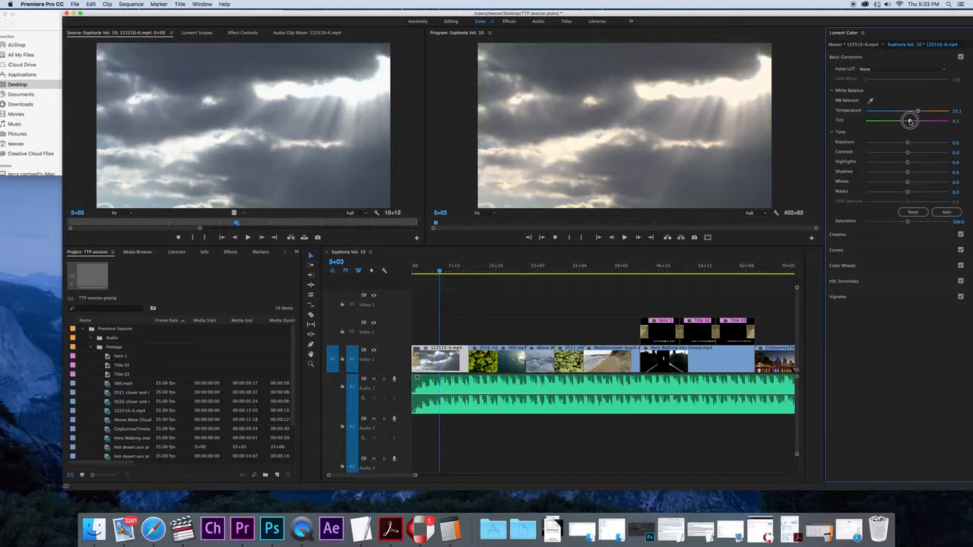
left_click_drag(909, 120, 900, 121)
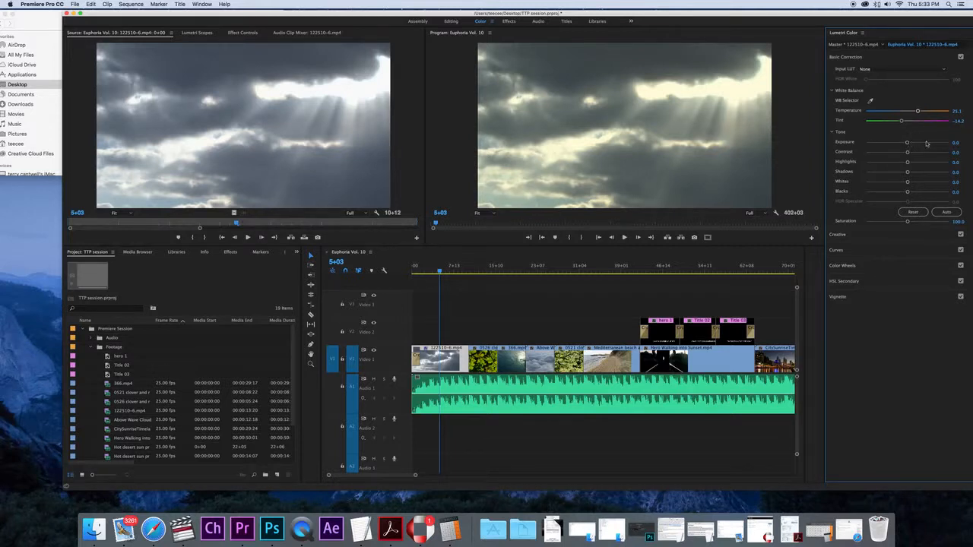
mouse_move(908, 144)
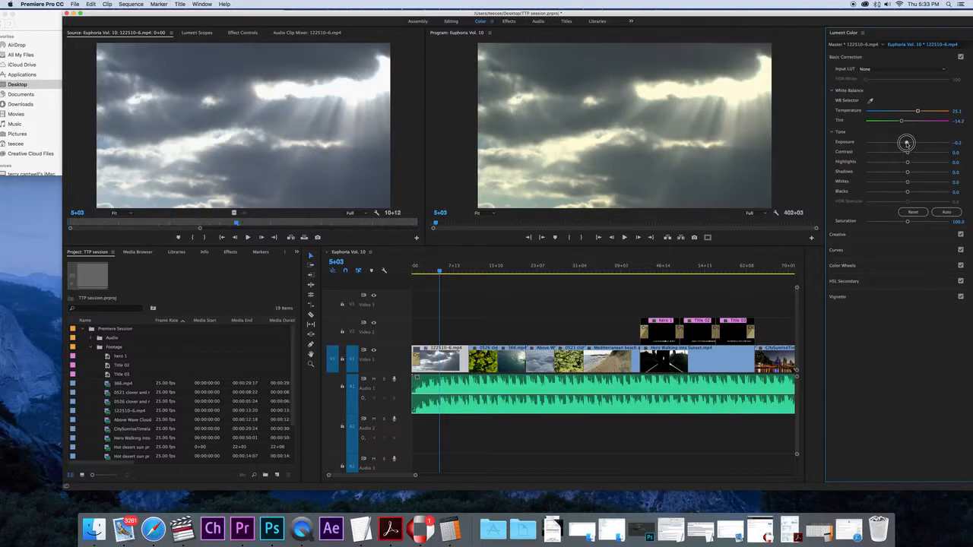
- Set cloud tone: Exposure -0.6, Contrast 22.4, Shadows -20.5, Whites 19.6, Blacks -12.5
left_click_drag(907, 143, 901, 144)
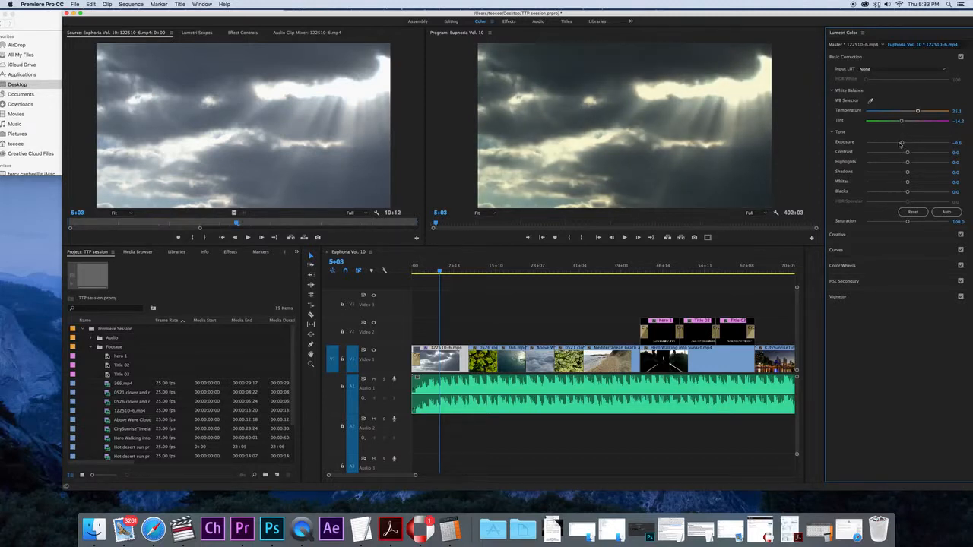
left_click_drag(907, 152, 909, 153)
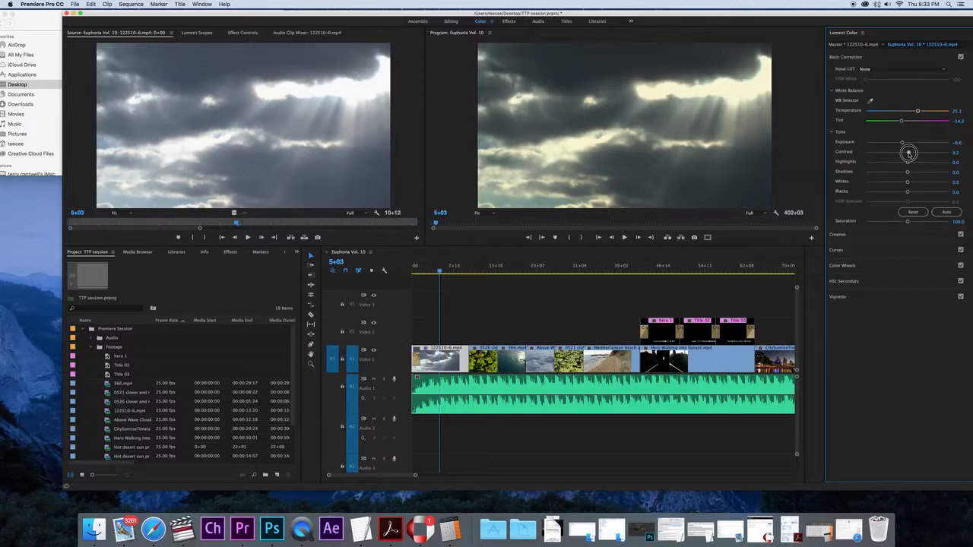
left_click_drag(910, 153, 917, 153)
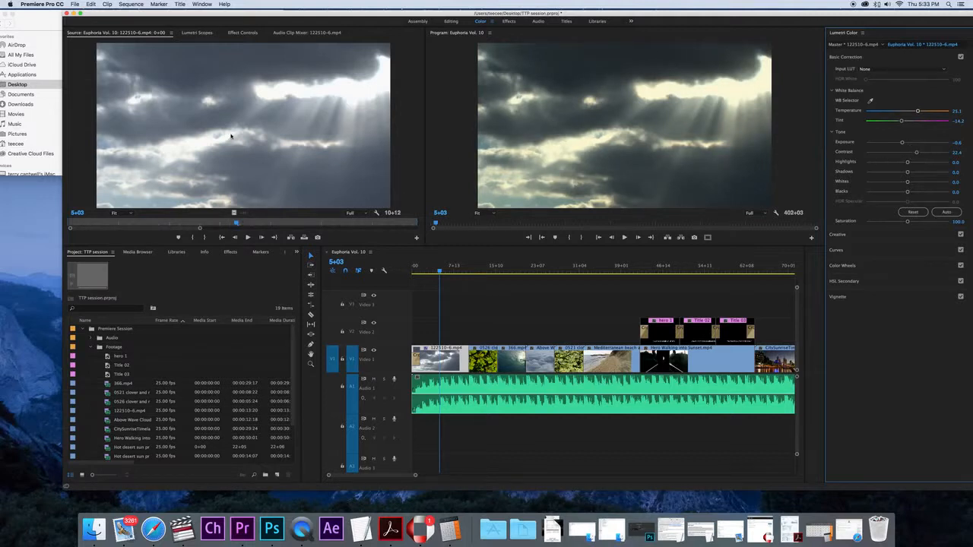
mouse_move(892, 179)
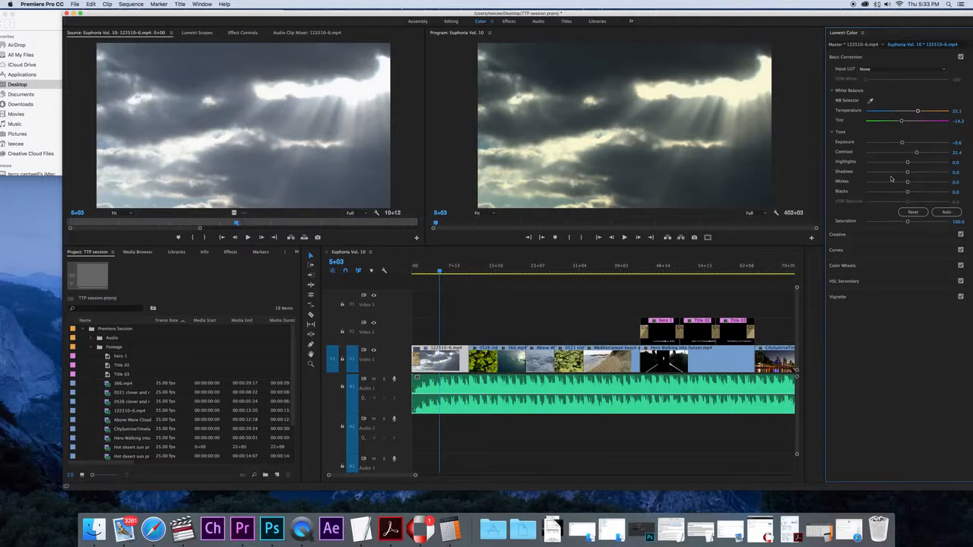
left_click_drag(907, 172, 909, 172)
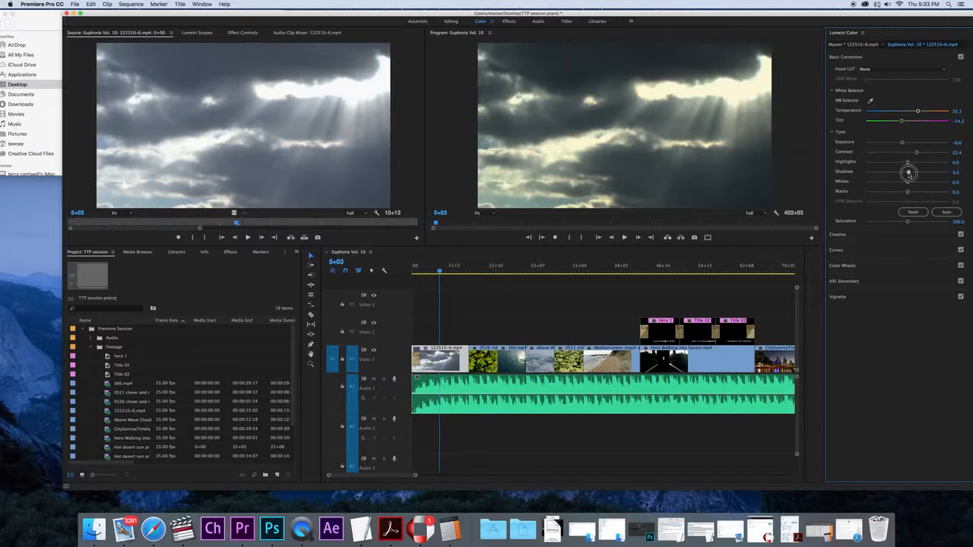
left_click_drag(909, 172, 901, 173)
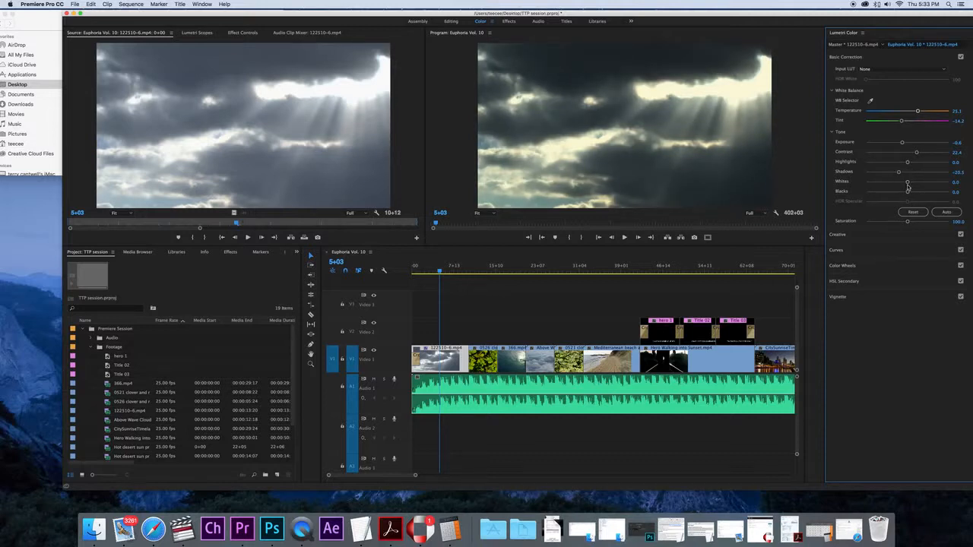
left_click_drag(908, 183, 916, 182)
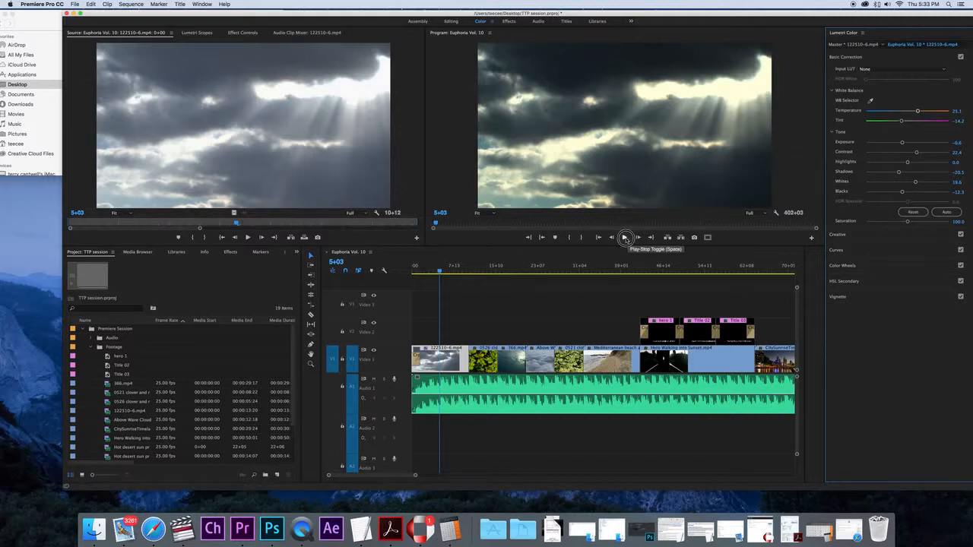
- Play back the graded sequence, then expand the Creative looks section for the clover clip
left_click(624, 237)
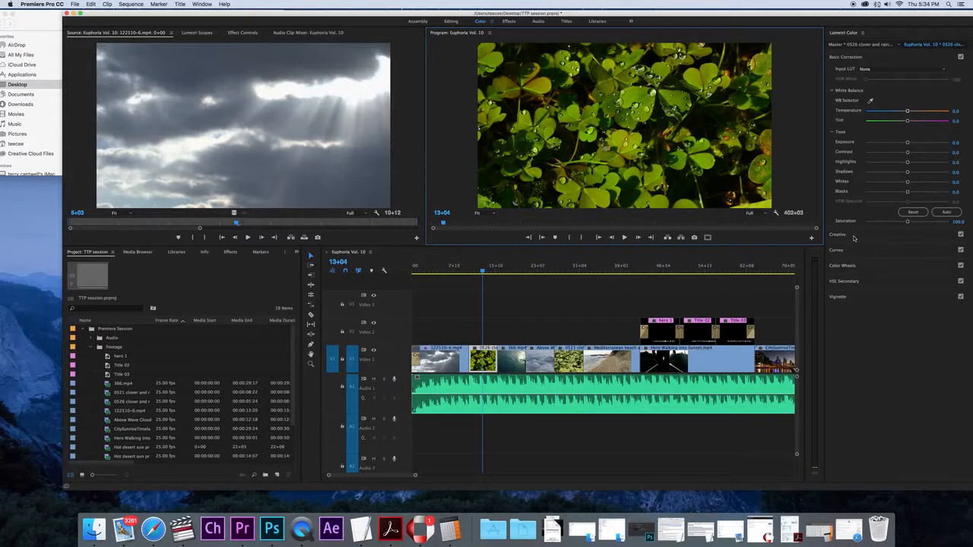
left_click(837, 72)
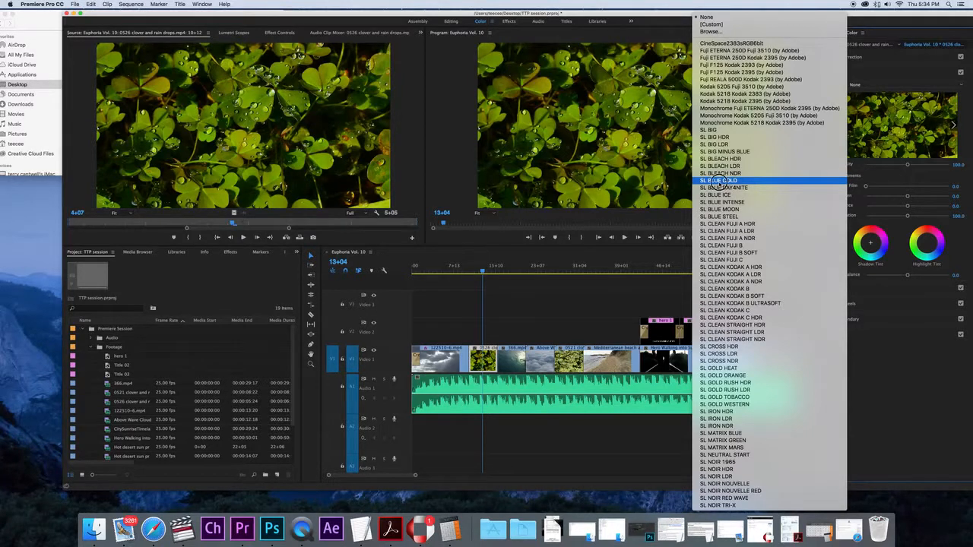
- Try SL BLUE COLD and SL MATRIX MARS, then apply SL GOLD WESTERN to the clover clip
left_click(719, 180)
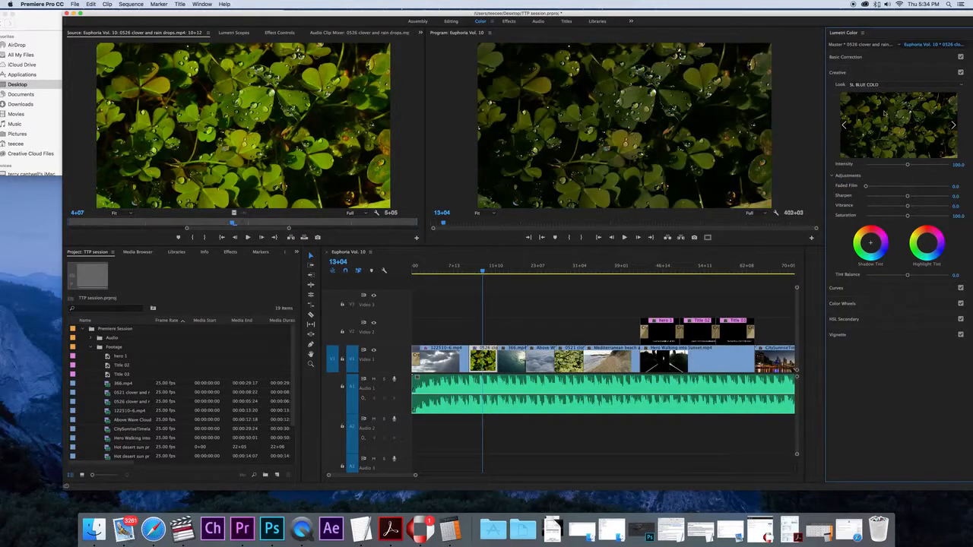
left_click(901, 84)
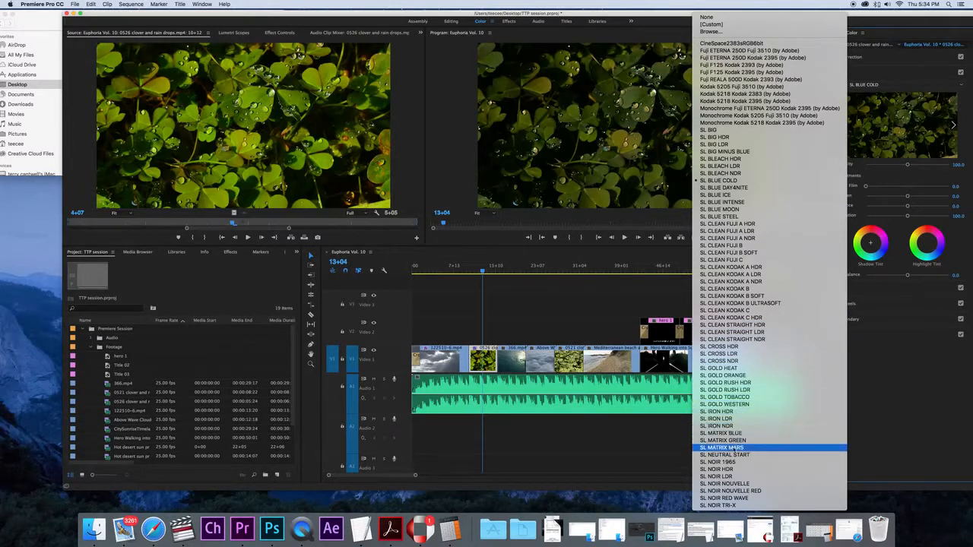
left_click(733, 447)
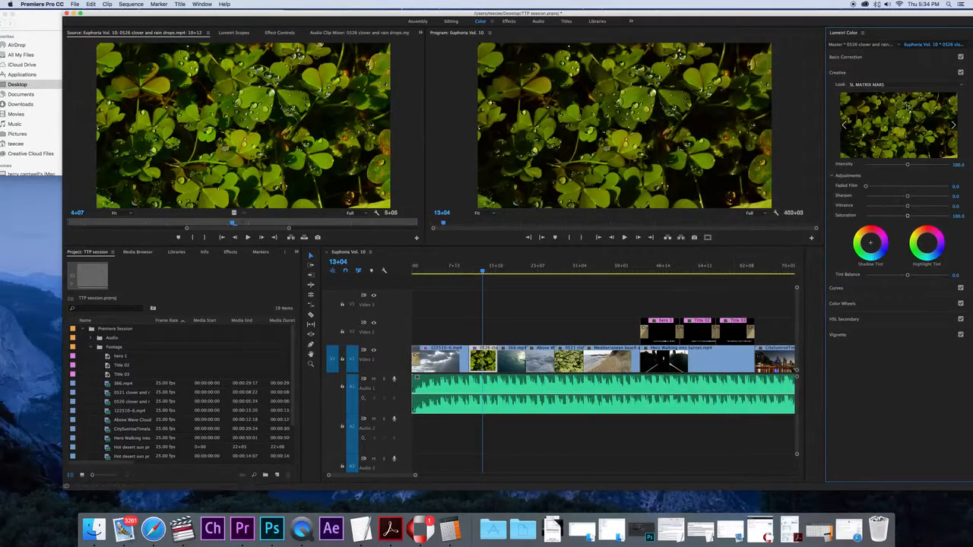
left_click(897, 84)
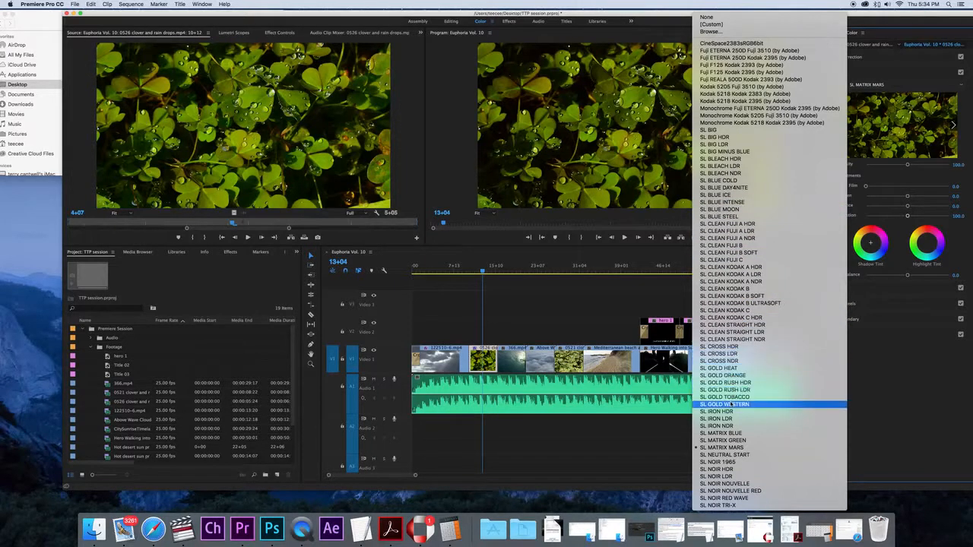
left_click(725, 403)
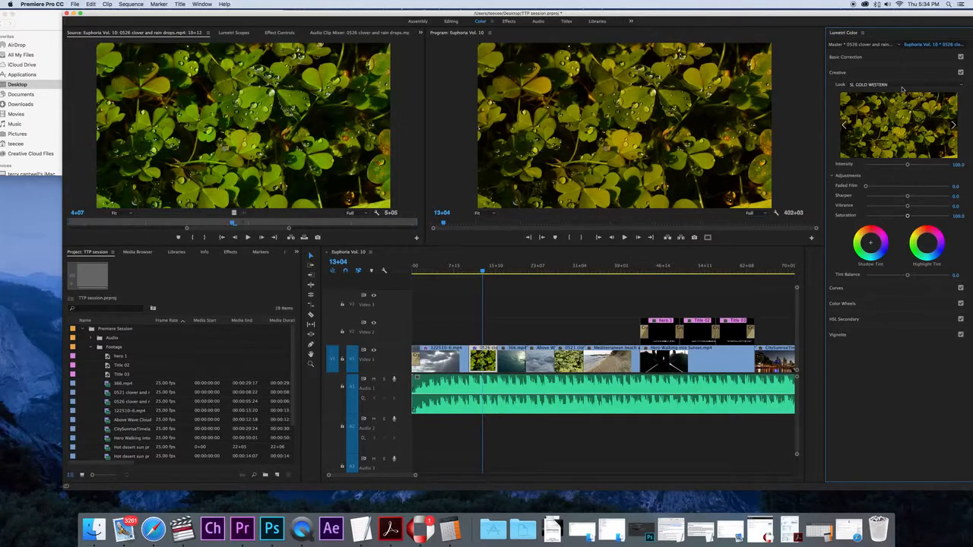
left_click(897, 84)
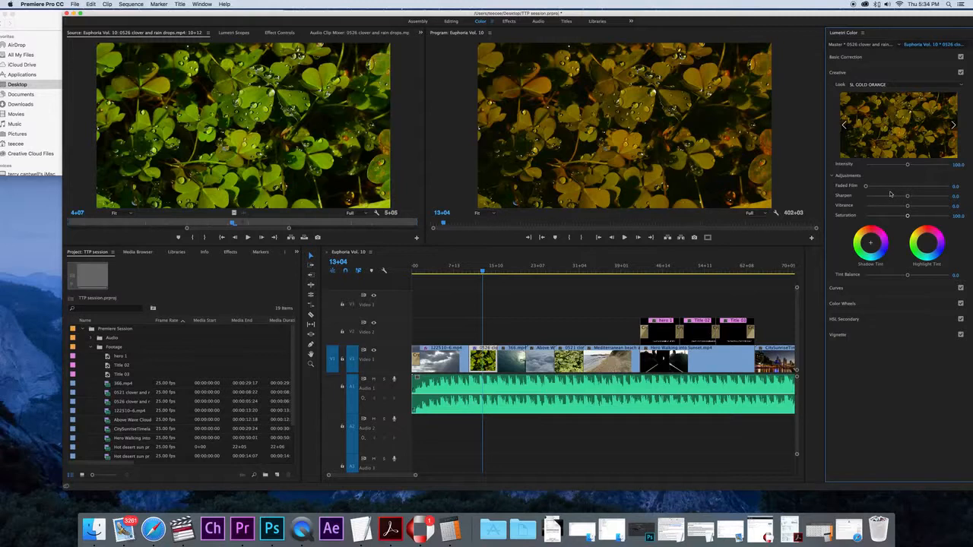
- Set the clover clip's Creative Saturation to about 116
left_click_drag(907, 215, 909, 215)
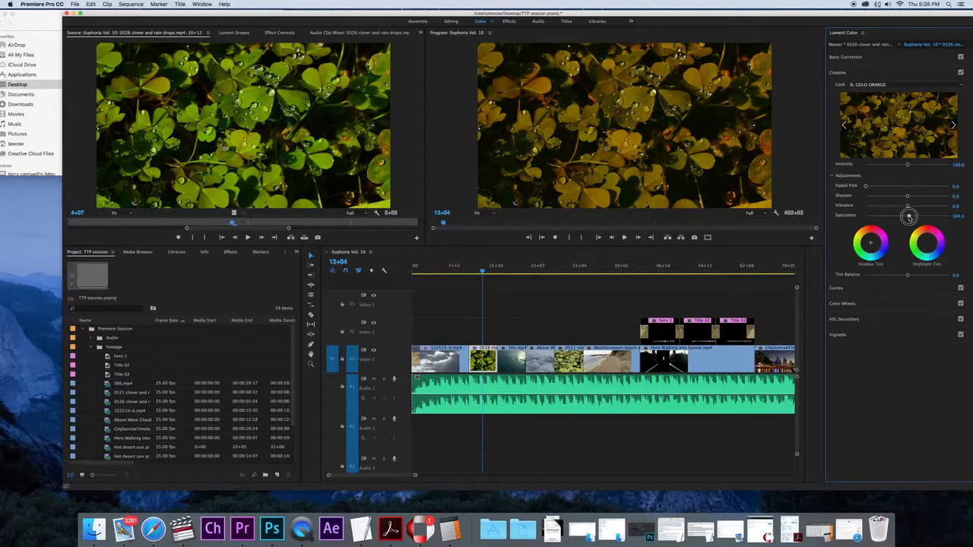
left_click_drag(909, 215, 927, 215)
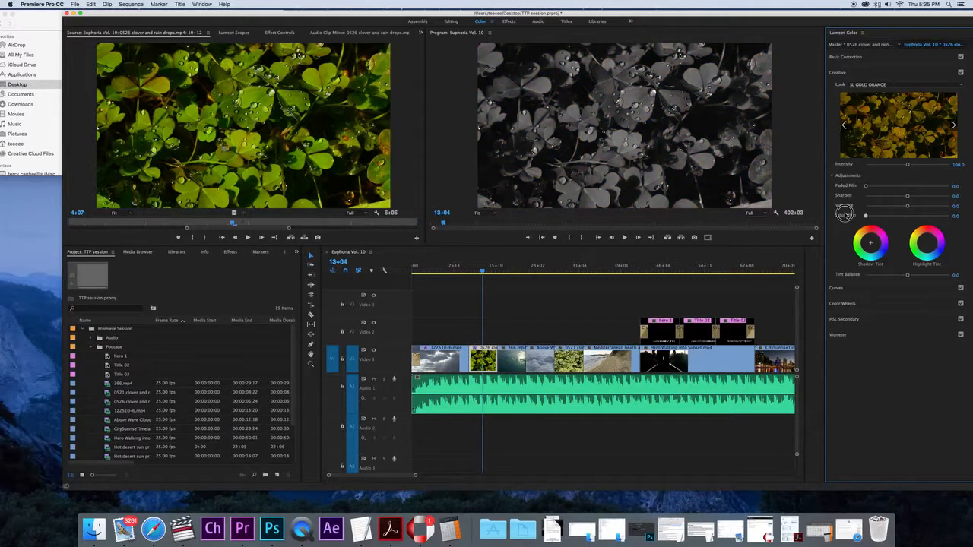
left_click_drag(907, 215, 913, 215)
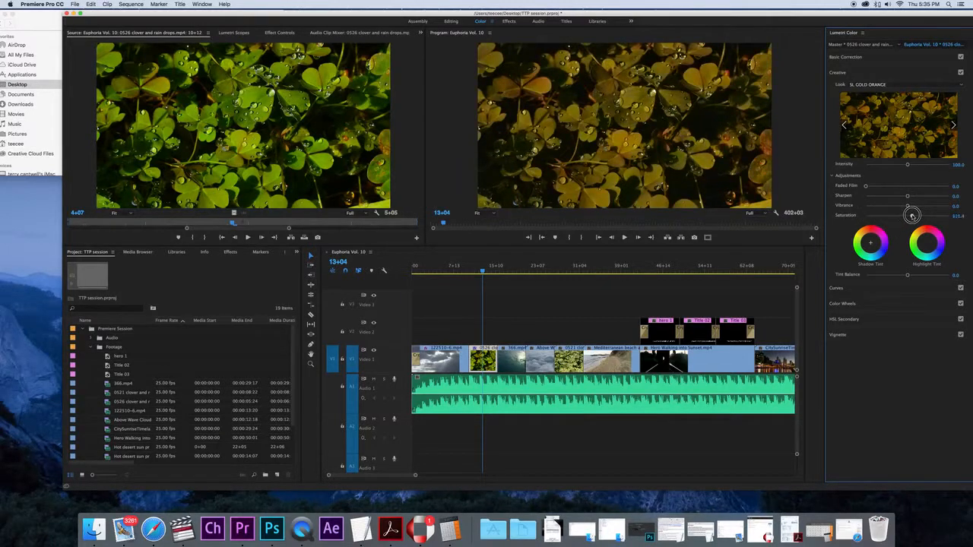
left_click_drag(915, 216, 915, 215)
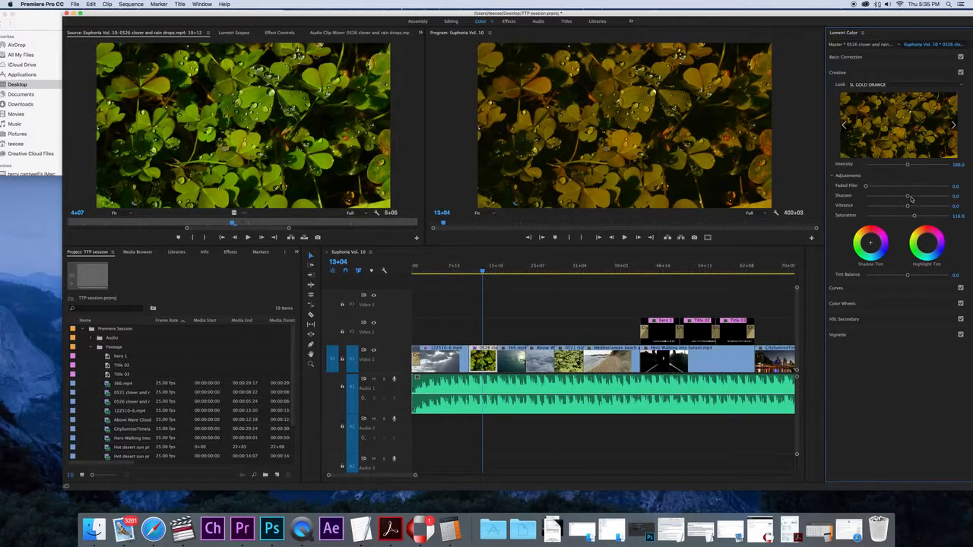
- Sharpen the clover clip to 17.8, reset Faded Film to 0, and add slight vibrance
left_click_drag(907, 196, 907, 197)
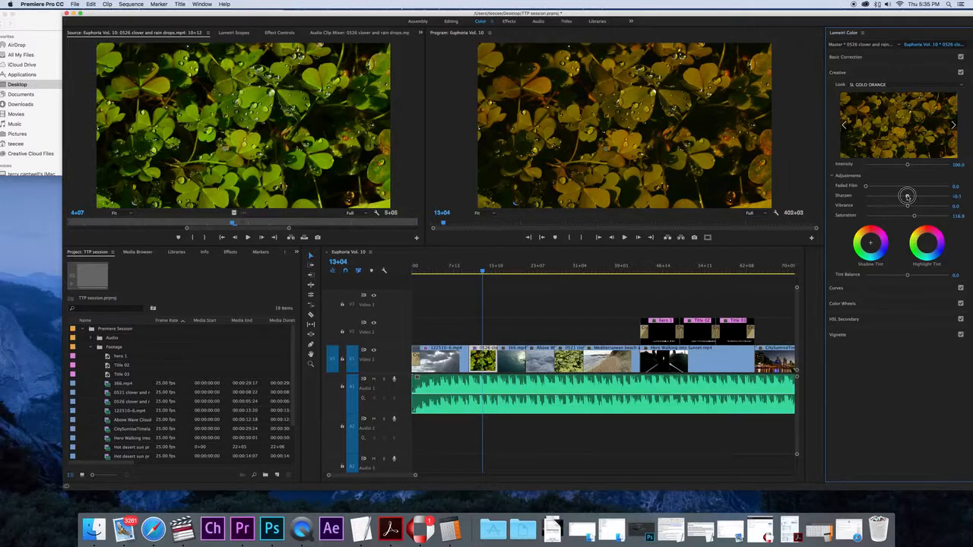
left_click_drag(908, 196, 916, 196)
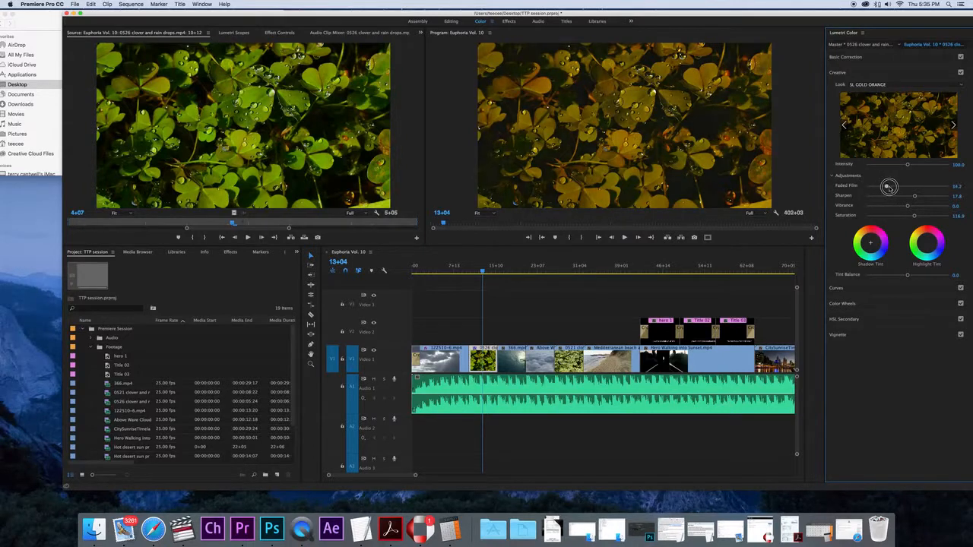
left_click_drag(890, 187, 864, 187)
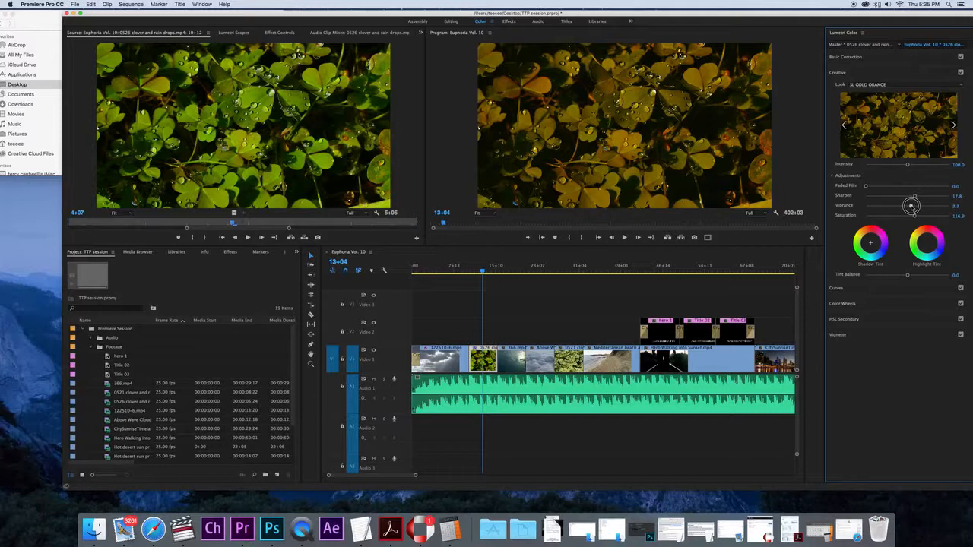
left_click_drag(910, 206, 924, 206)
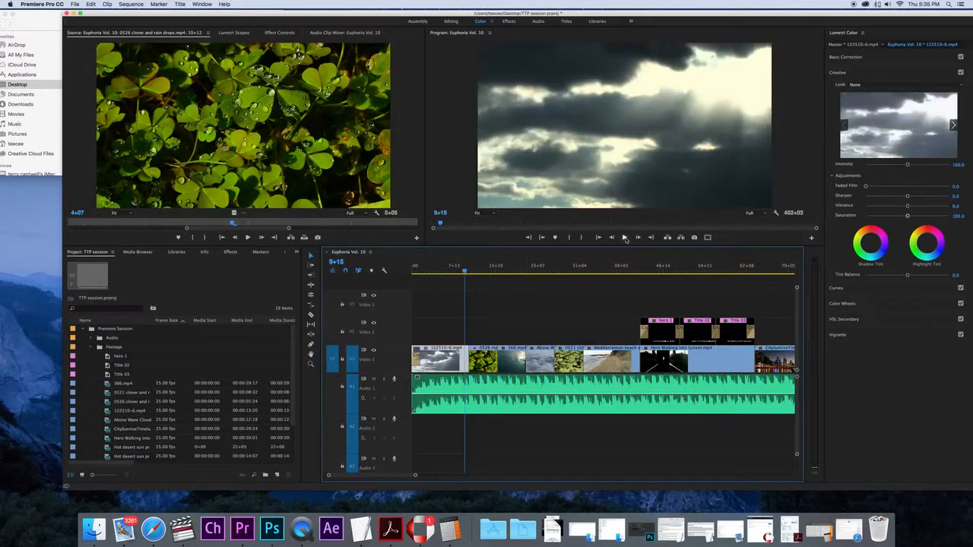
left_click(623, 237)
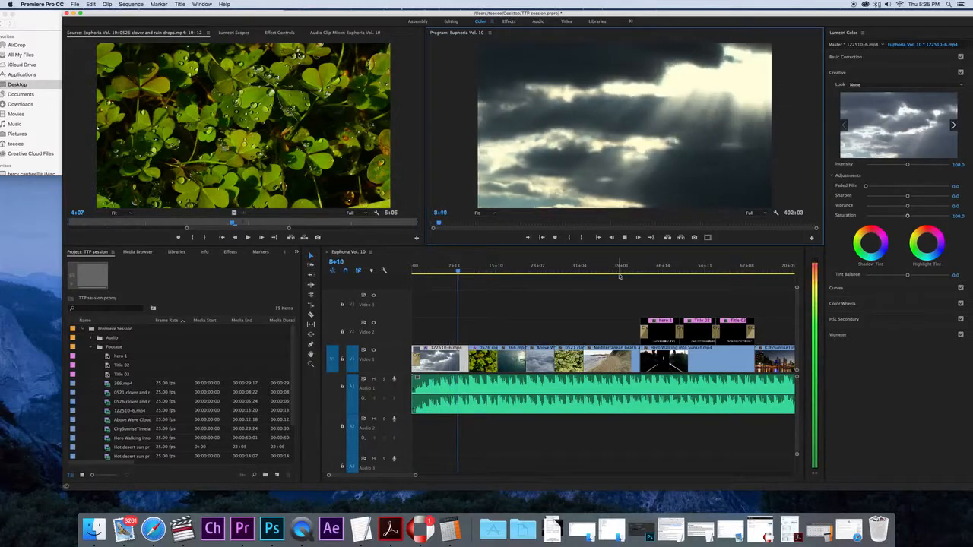
left_click(473, 266)
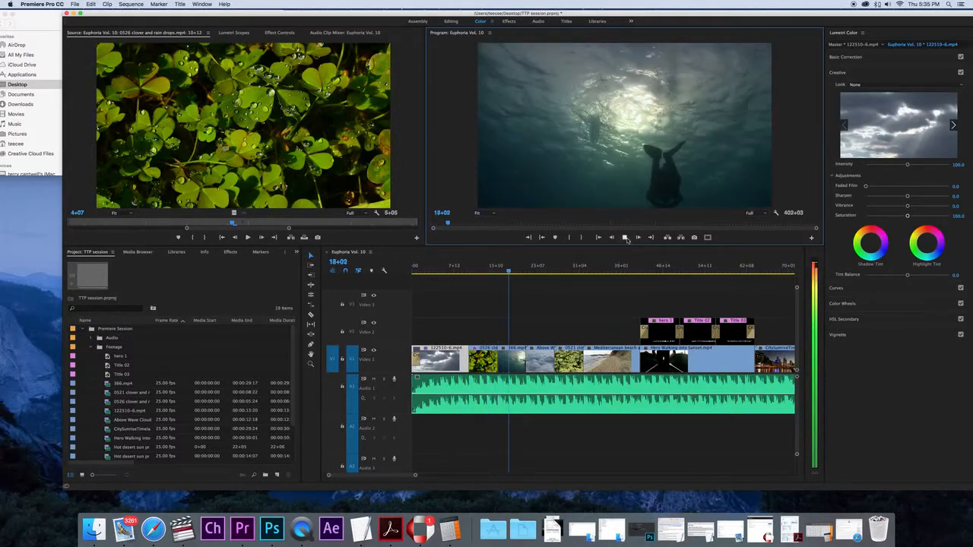
- Select 366.mp4 and warm its Basic Correction Temperature to 27.9
left_click(513, 362)
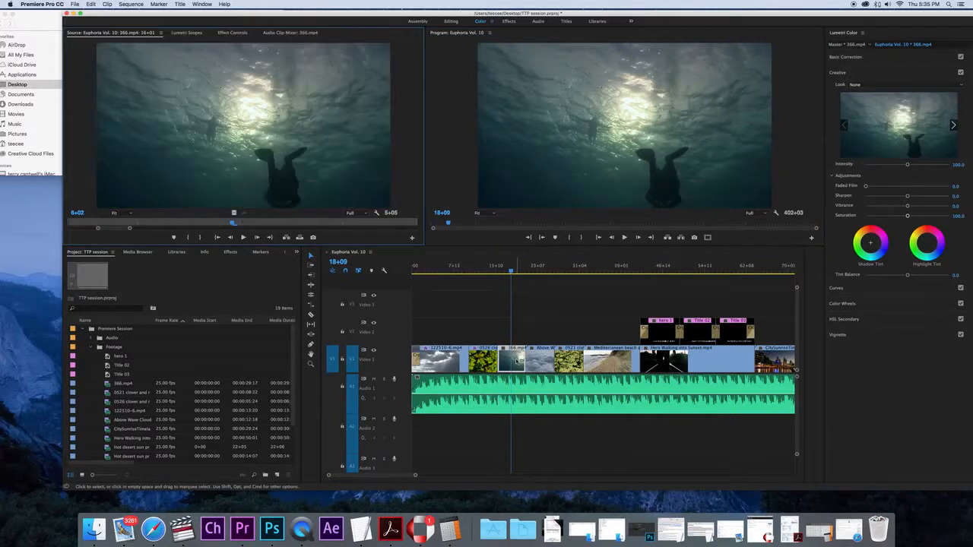
mouse_move(521, 362)
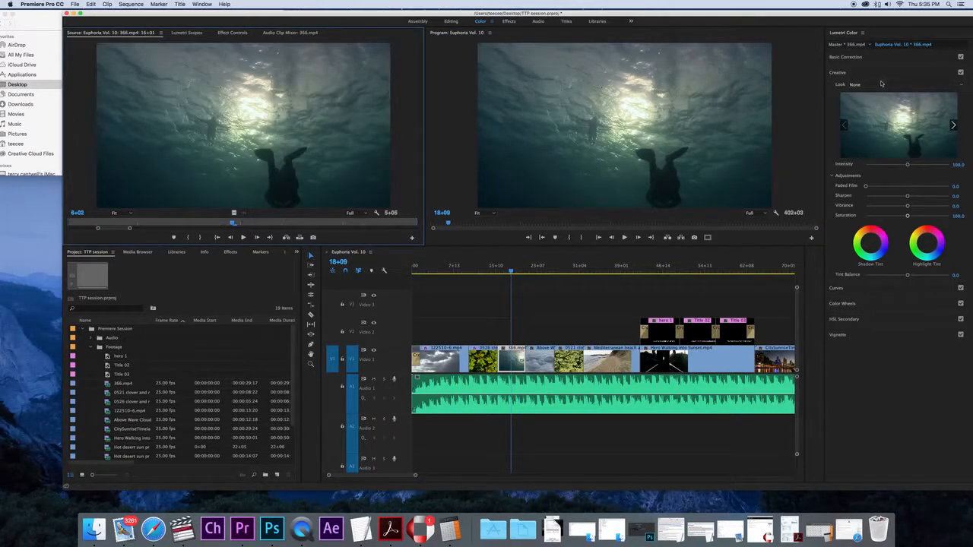
left_click(846, 57)
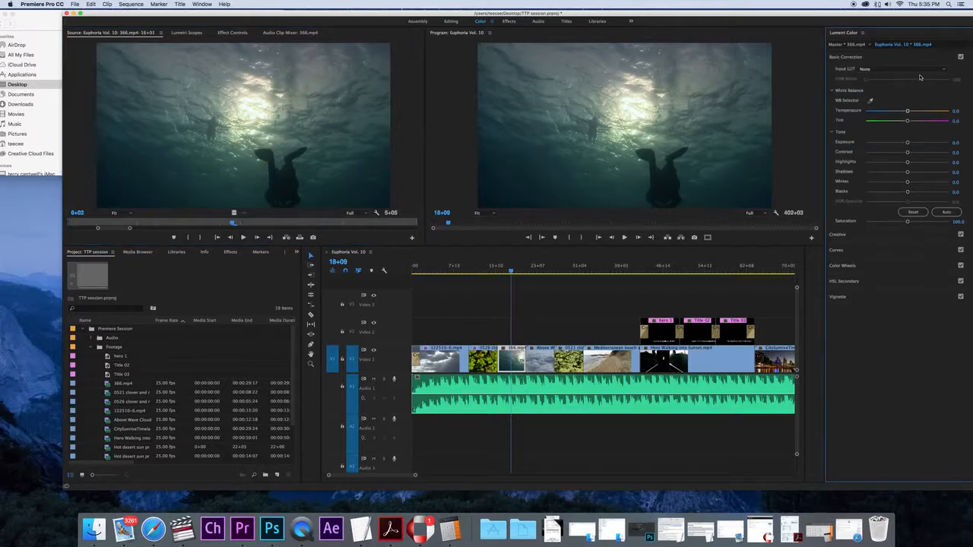
left_click_drag(907, 111, 905, 111)
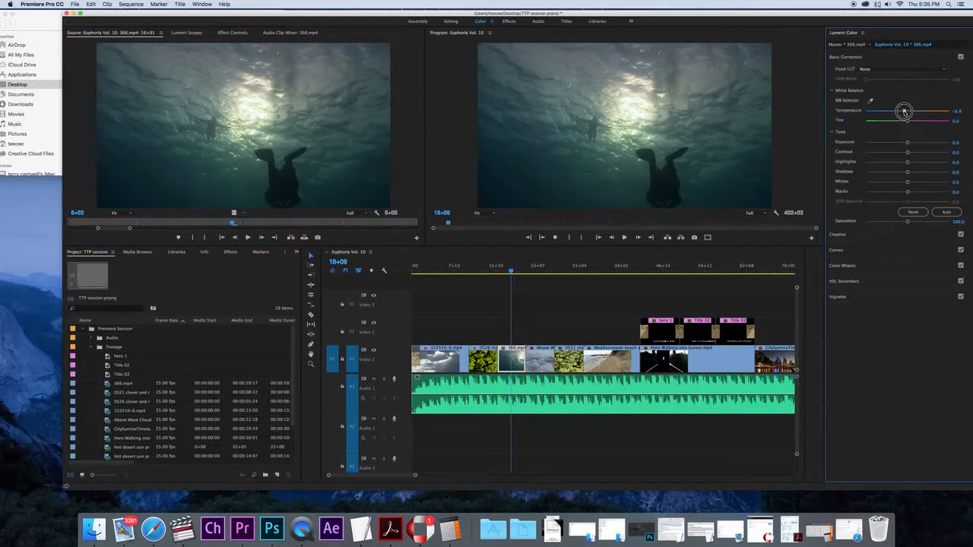
left_click_drag(904, 111, 894, 111)
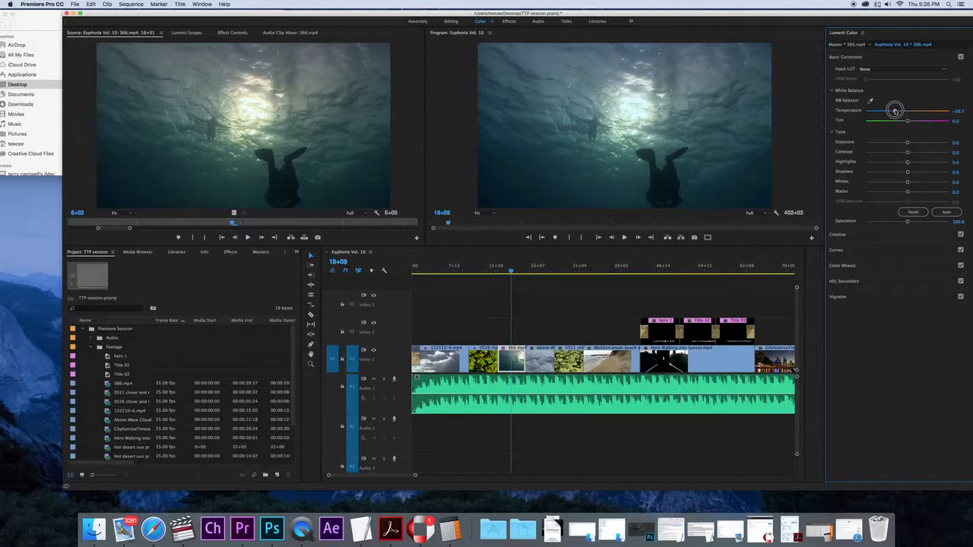
left_click_drag(895, 111, 923, 111)
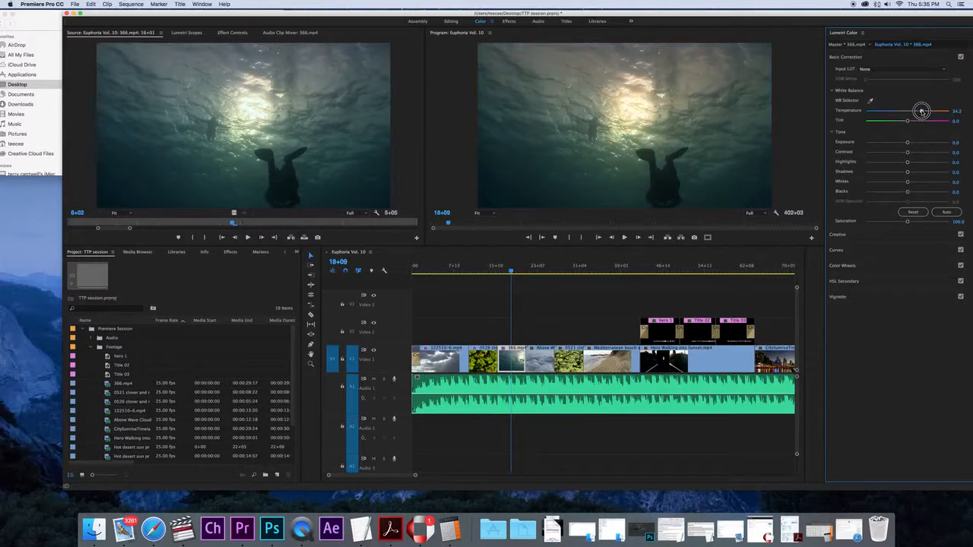
left_click_drag(922, 111, 919, 111)
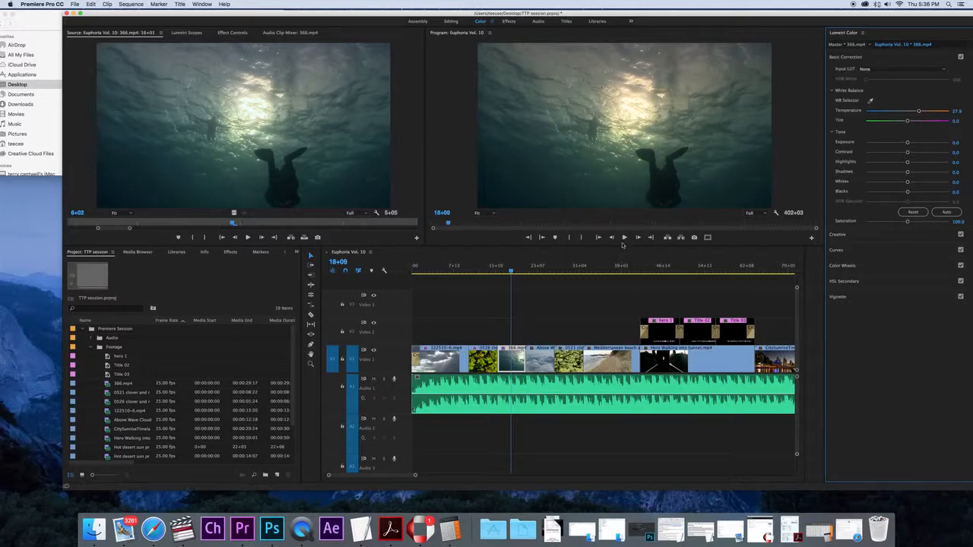
mouse_move(302, 528)
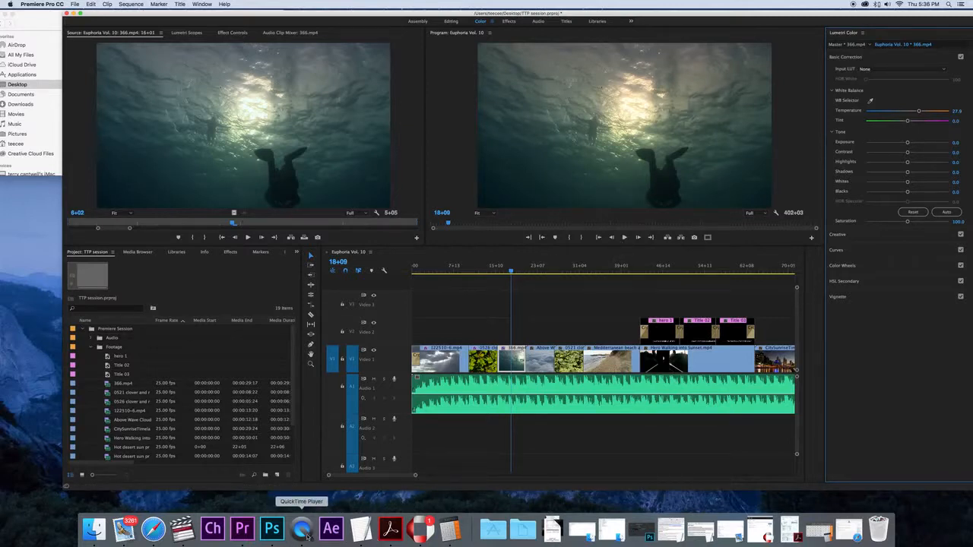
- In QuickTime Player, choose Quit, then cancel the save prompt to keep the recording
left_click(302, 529)
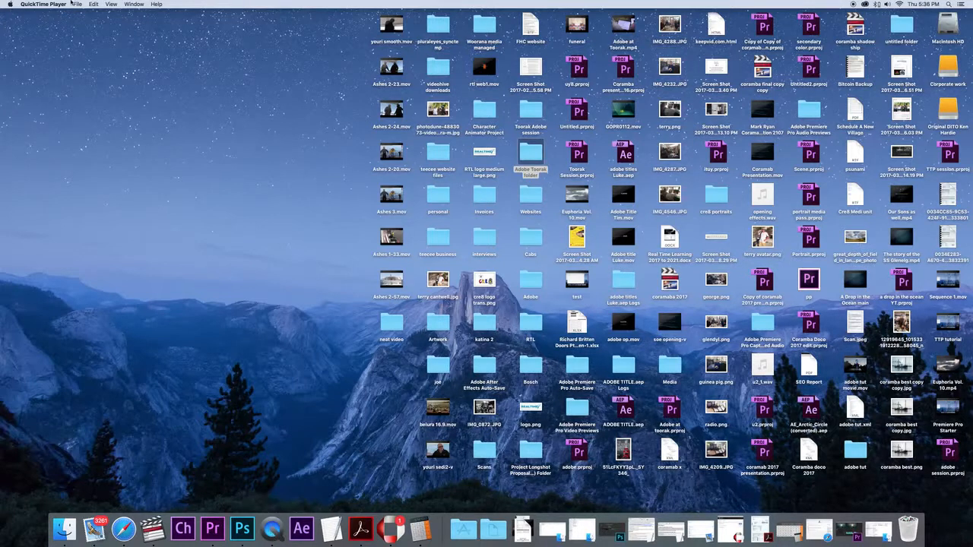
left_click(77, 3)
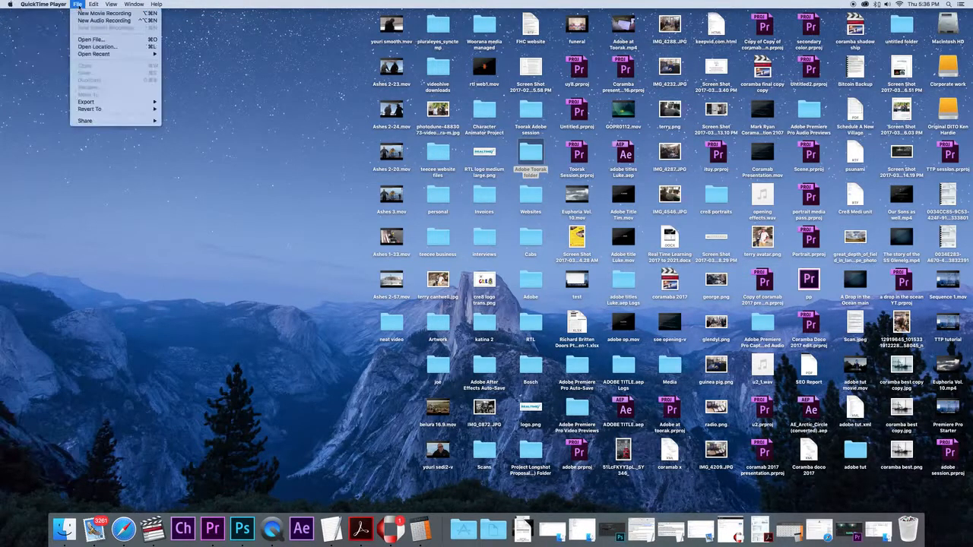
mouse_move(104, 20)
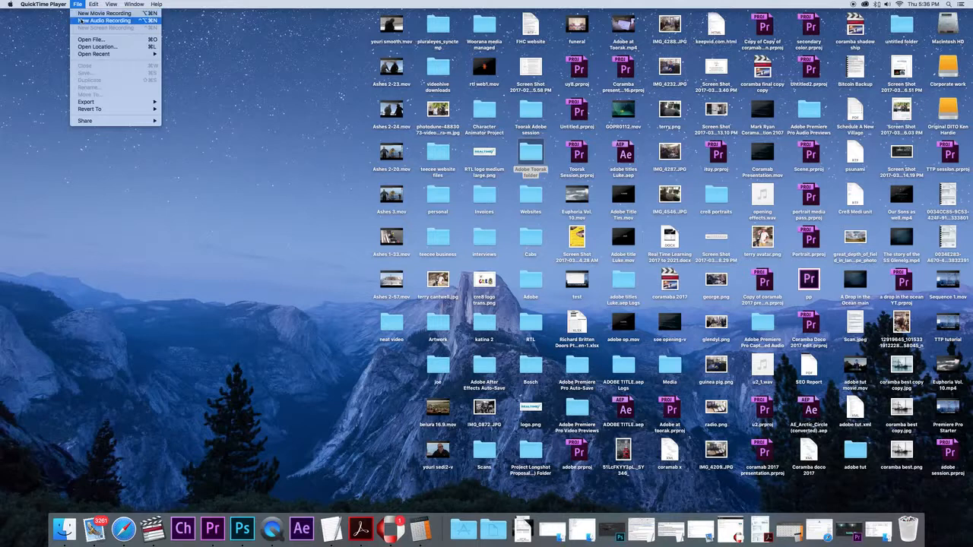
left_click(44, 4)
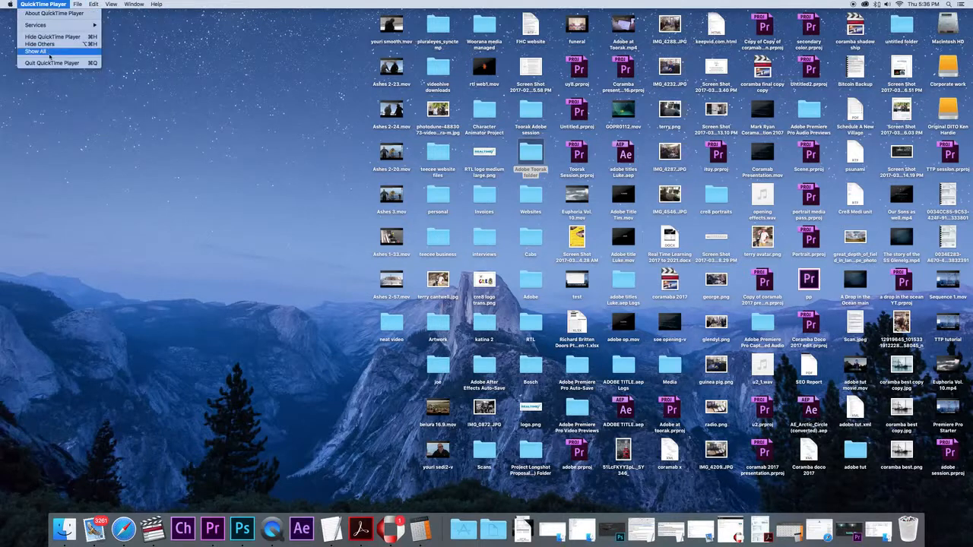
left_click(50, 62)
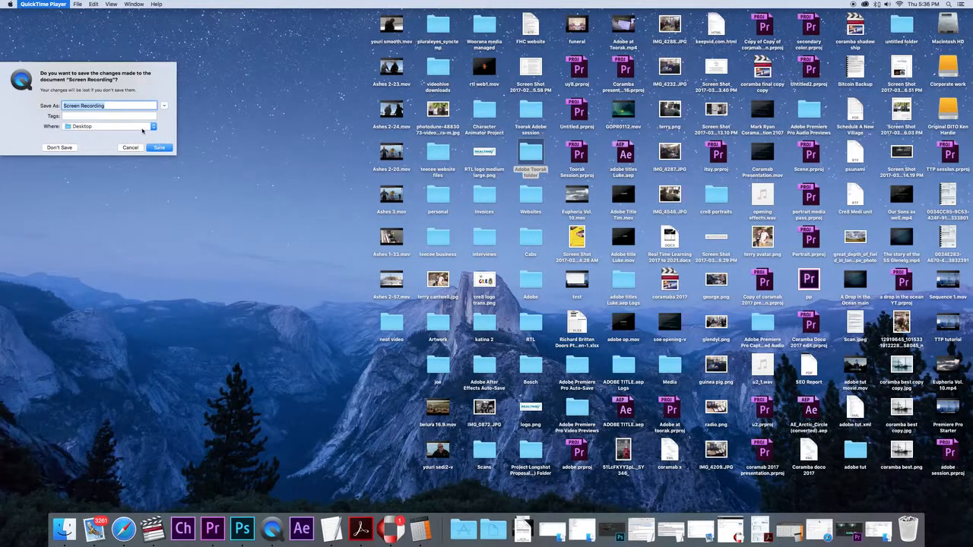
left_click(110, 104)
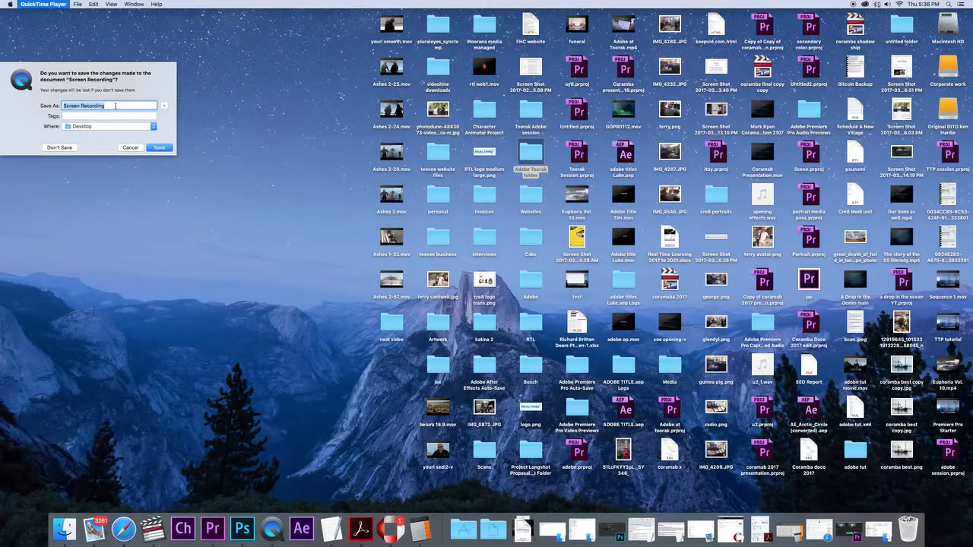
left_click(129, 147)
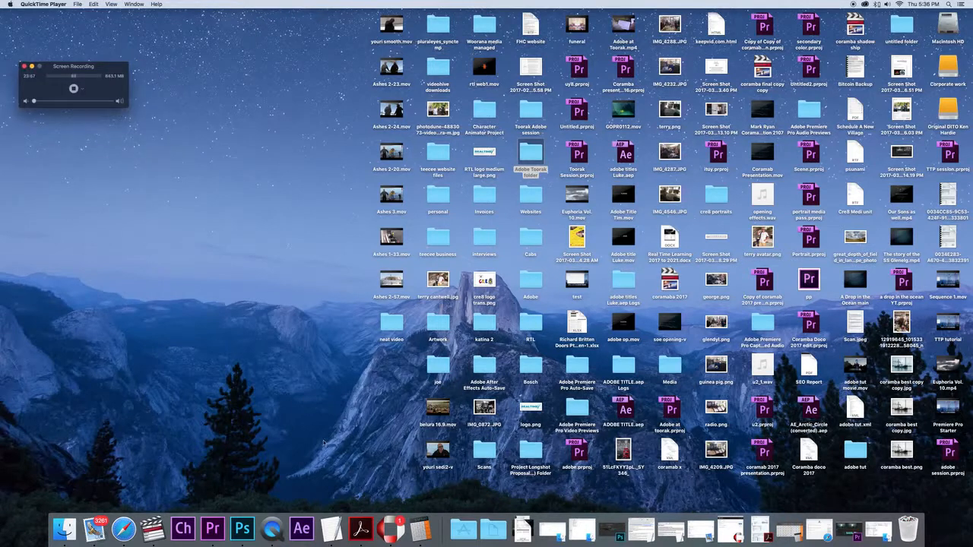
- Back in Premiere, lower the underwater clip's exposure and raise its contrast
left_click(212, 528)
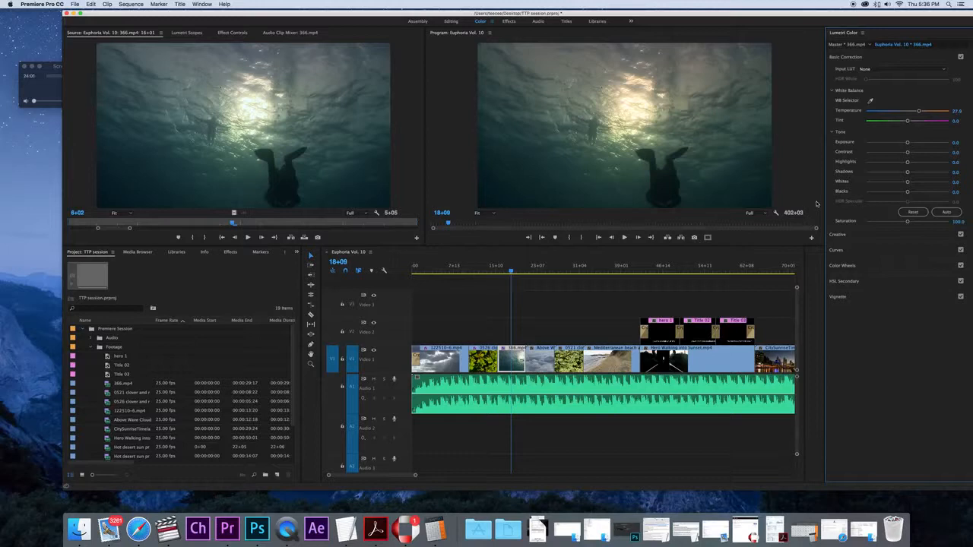
mouse_move(881, 180)
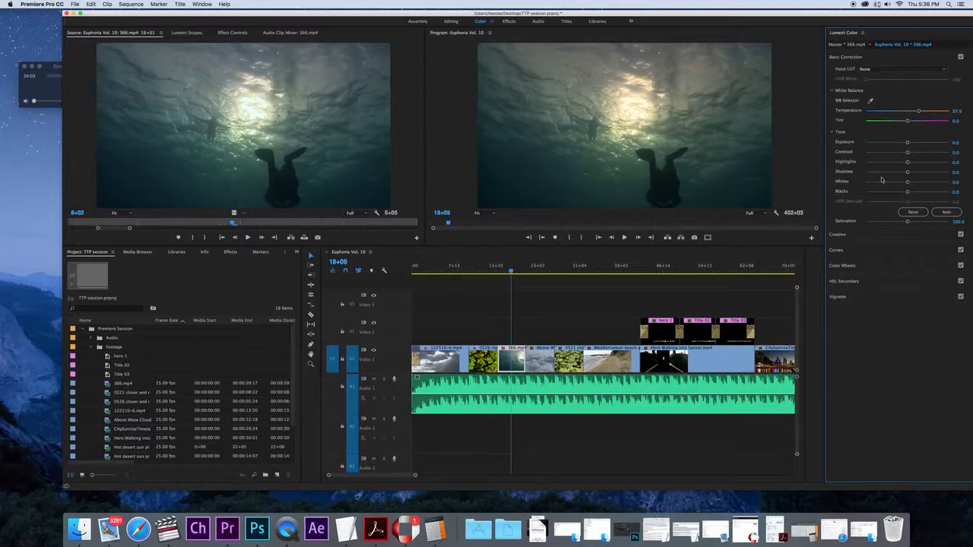
left_click_drag(907, 143, 904, 142)
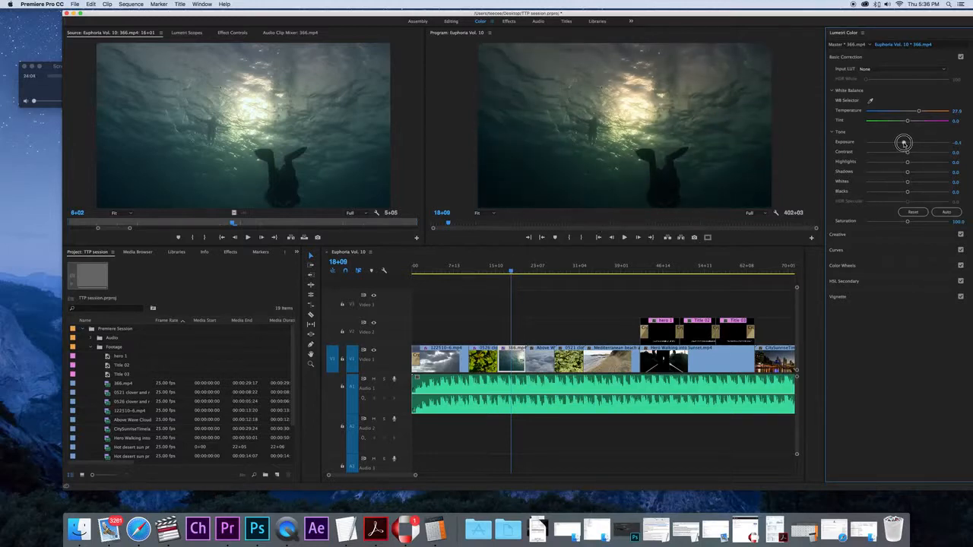
left_click_drag(904, 153, 908, 153)
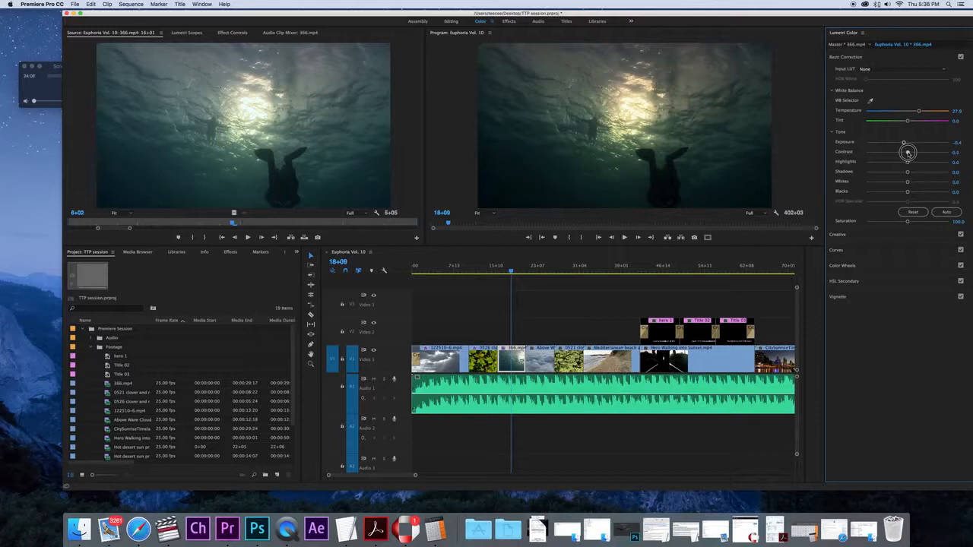
left_click_drag(907, 152, 918, 152)
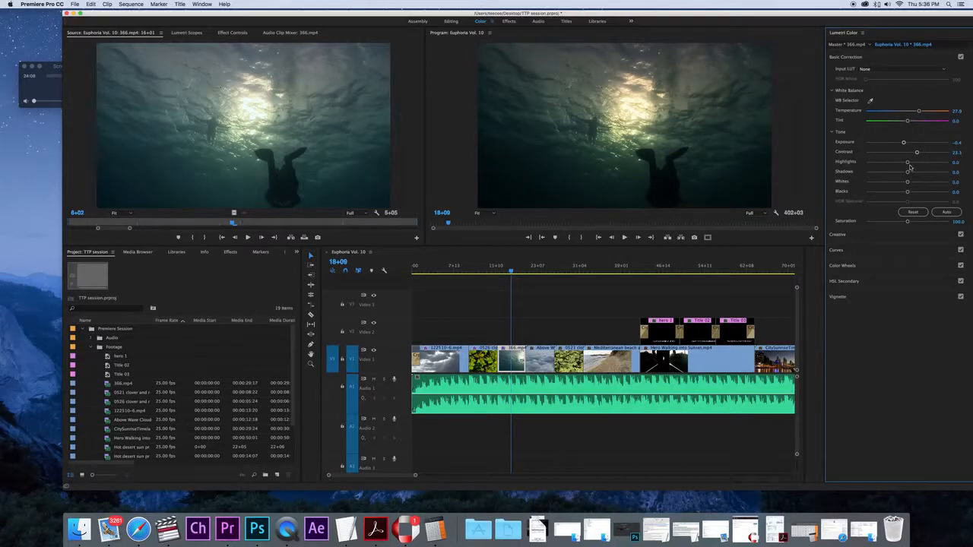
- Brighten highlights and whites, deepen shadows, raise saturation to 118.9, then review playback
left_click_drag(907, 162, 922, 162)
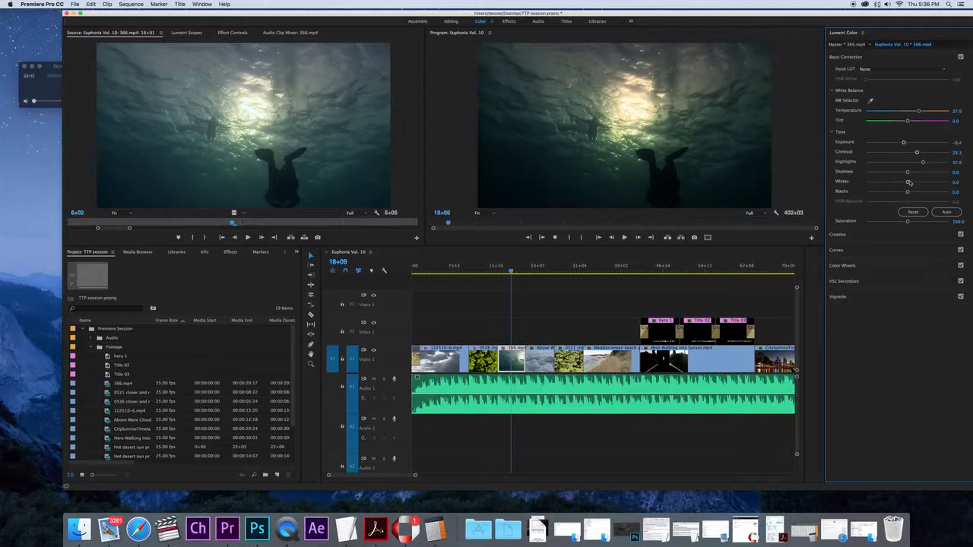
left_click_drag(907, 171, 901, 171)
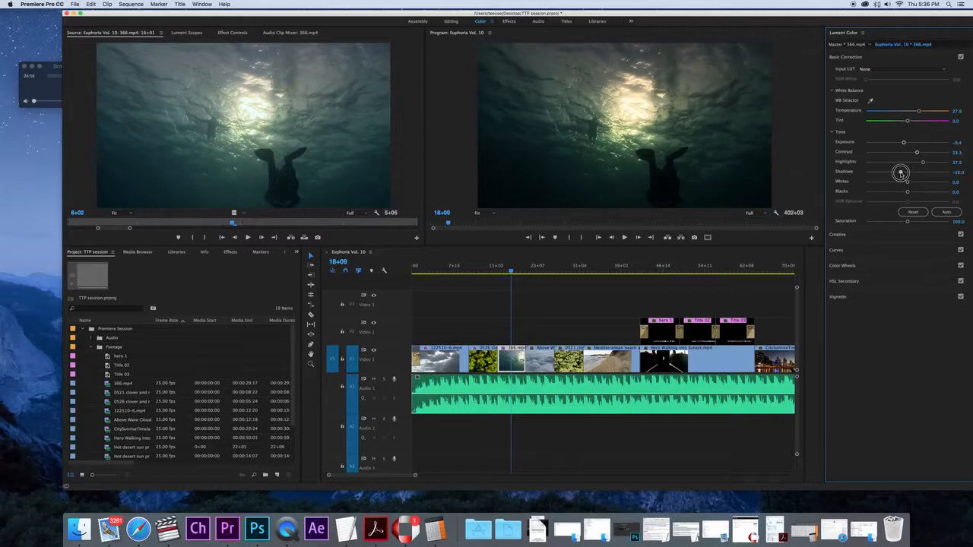
left_click_drag(901, 182, 910, 183)
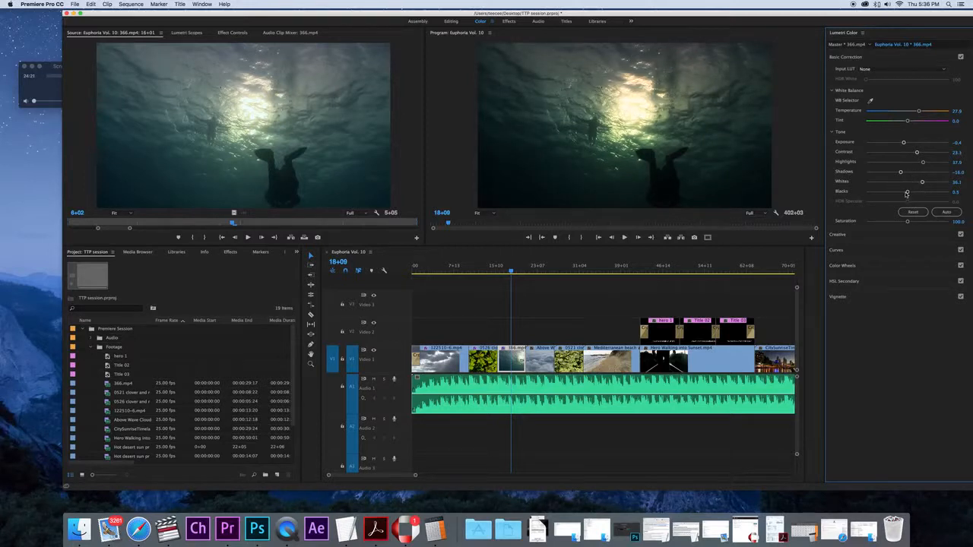
left_click_drag(907, 221, 910, 220)
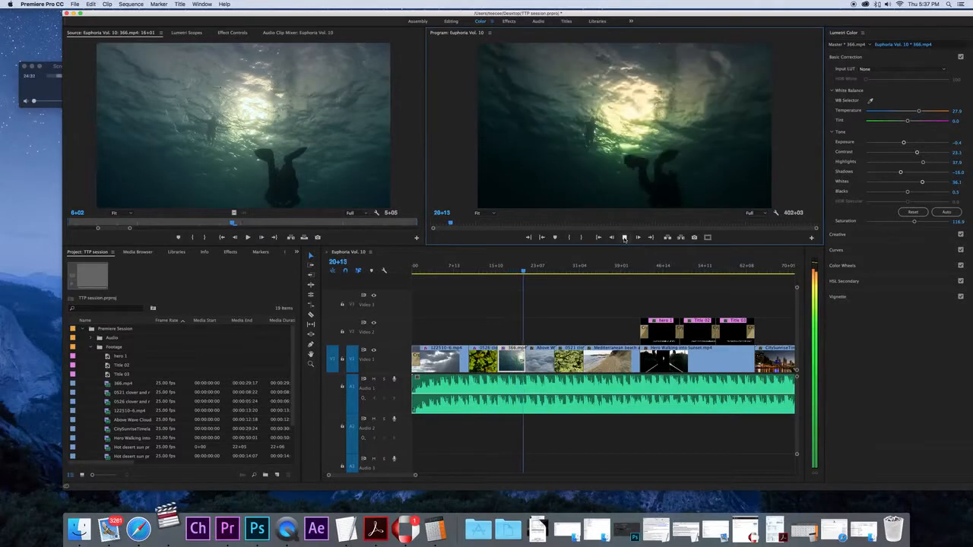
left_click(532, 267)
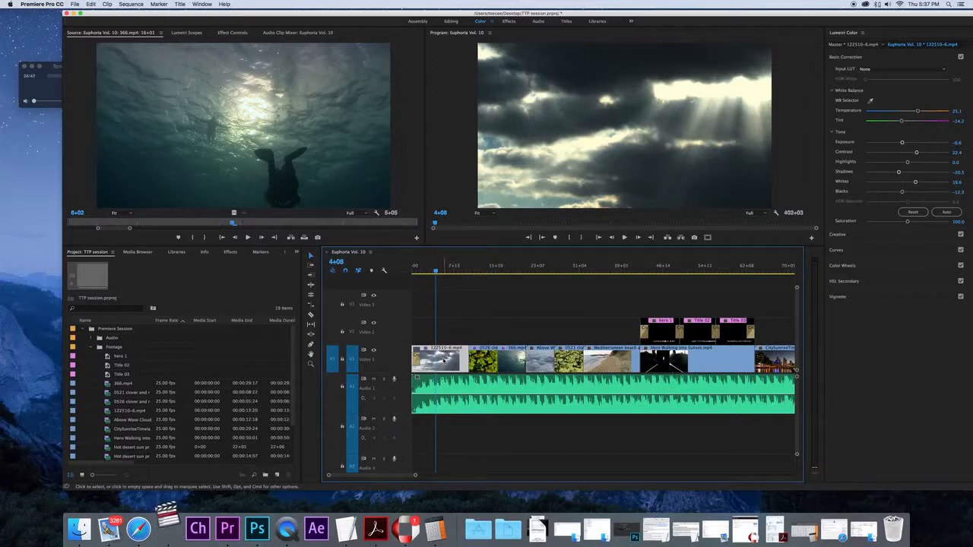
- Paste the Lumetri Color attributes onto the Above Wave Clouds and clover-and-rain-drops clips
right_click(439, 359)
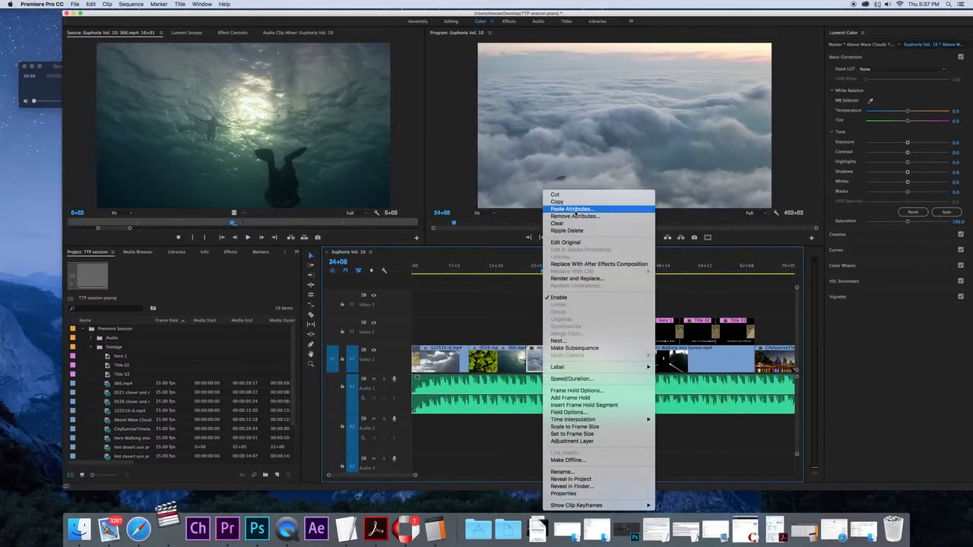
left_click(572, 209)
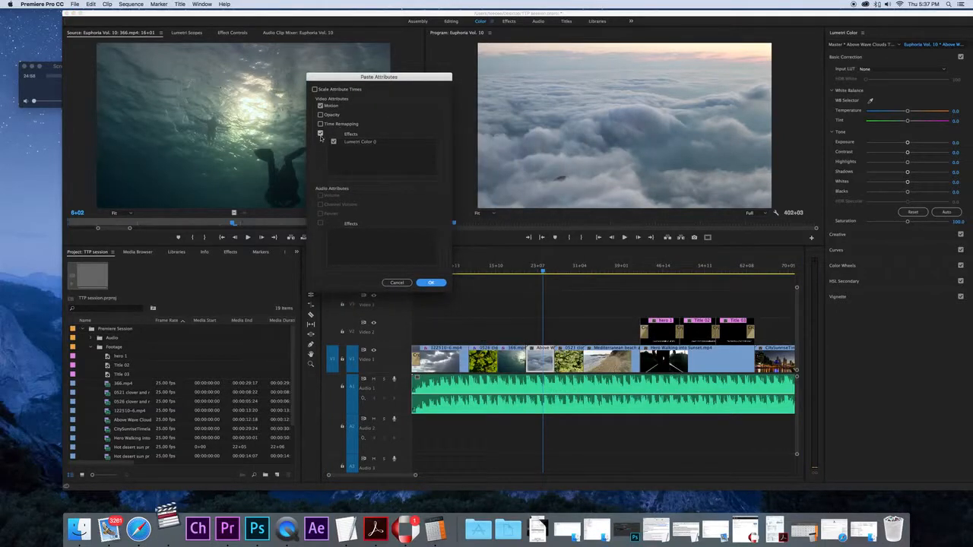
left_click(320, 133)
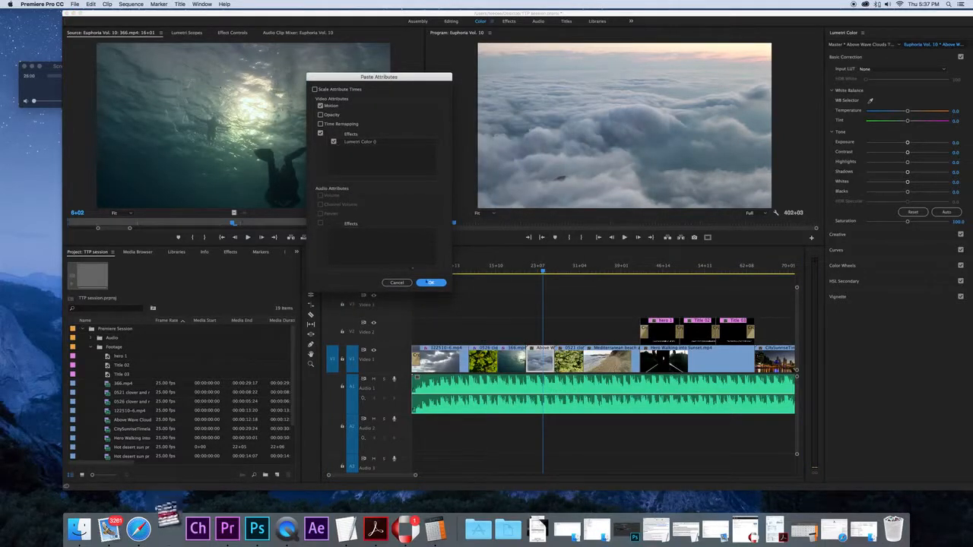
left_click(429, 283)
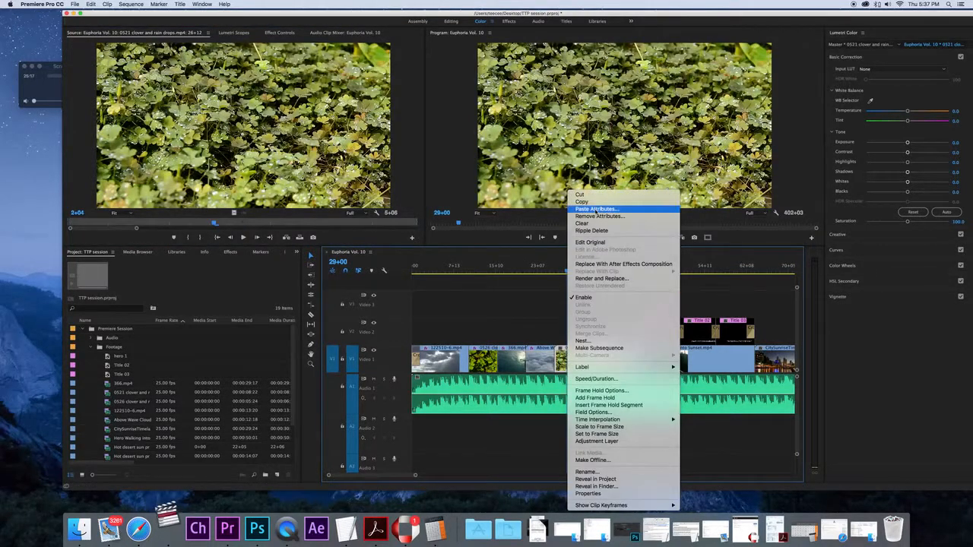
left_click(597, 209)
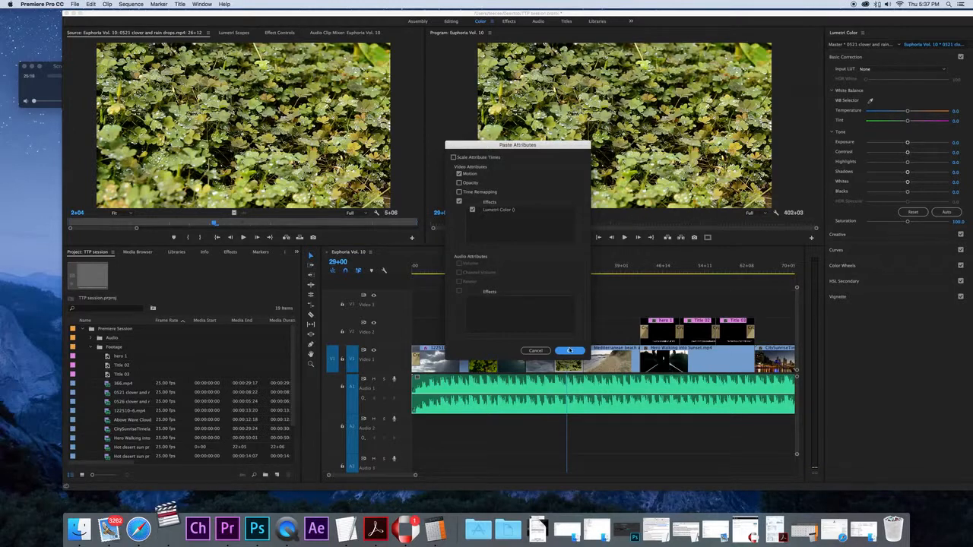
left_click(568, 350)
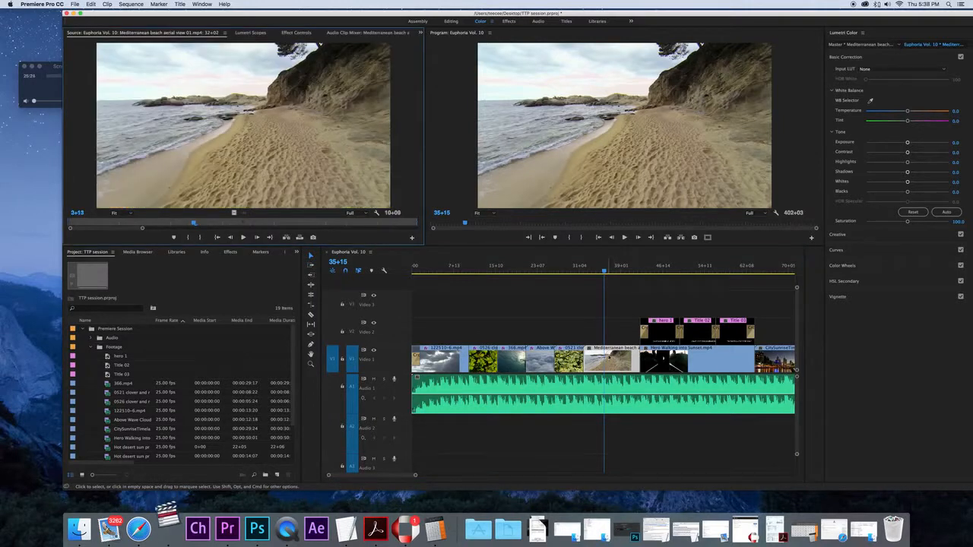
- Drop the beach clip's exposure slightly below zero, increase contrast, and darken its shadows
left_click(845, 57)
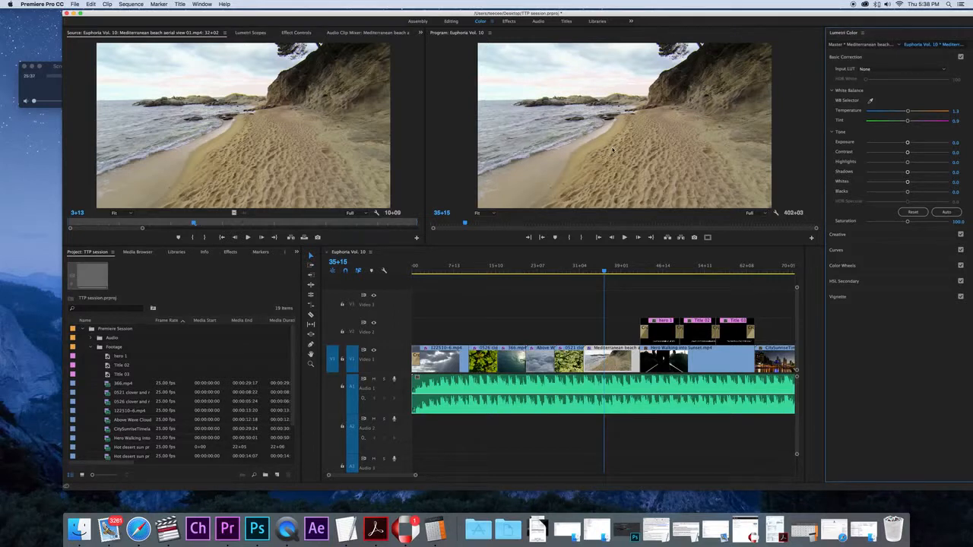
mouse_move(610, 140)
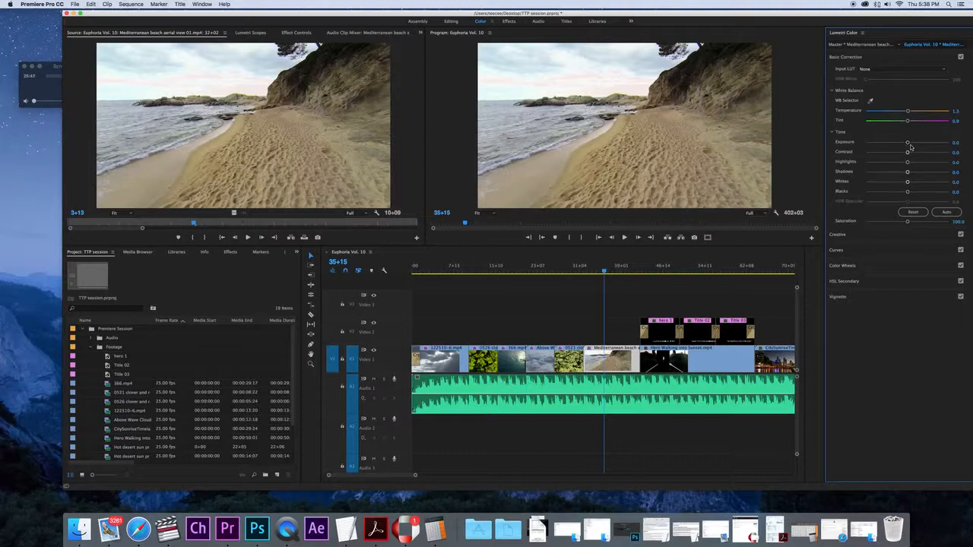
left_click_drag(907, 143, 906, 142)
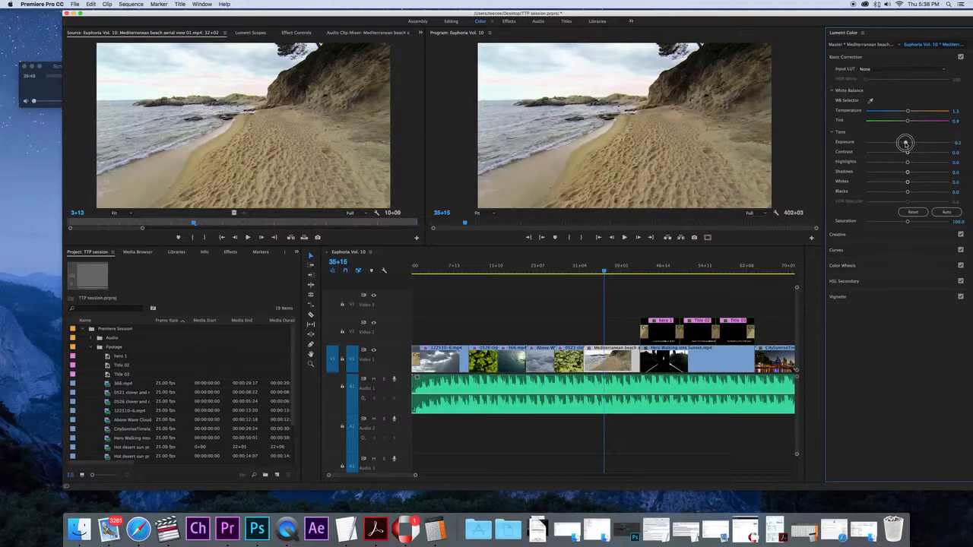
left_click_drag(905, 143, 901, 143)
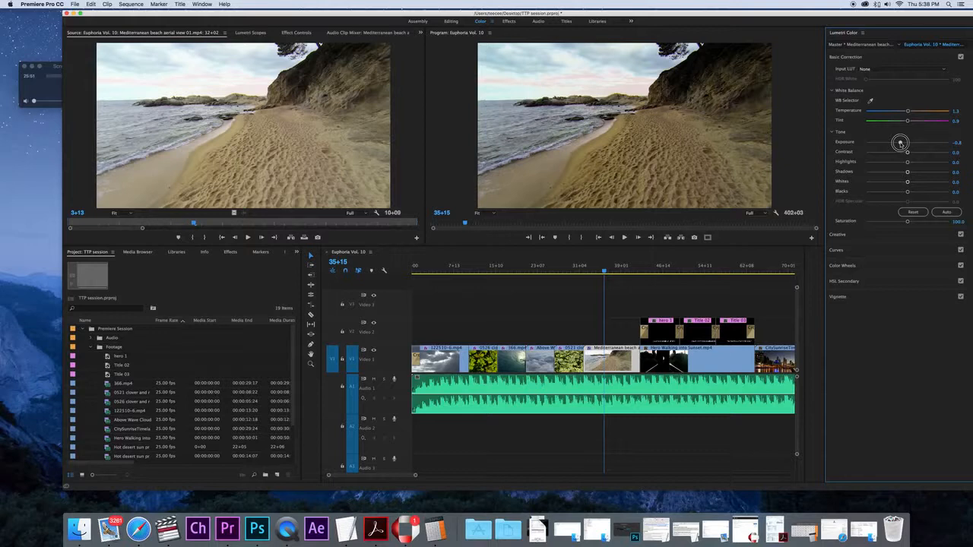
left_click_drag(901, 143, 897, 143)
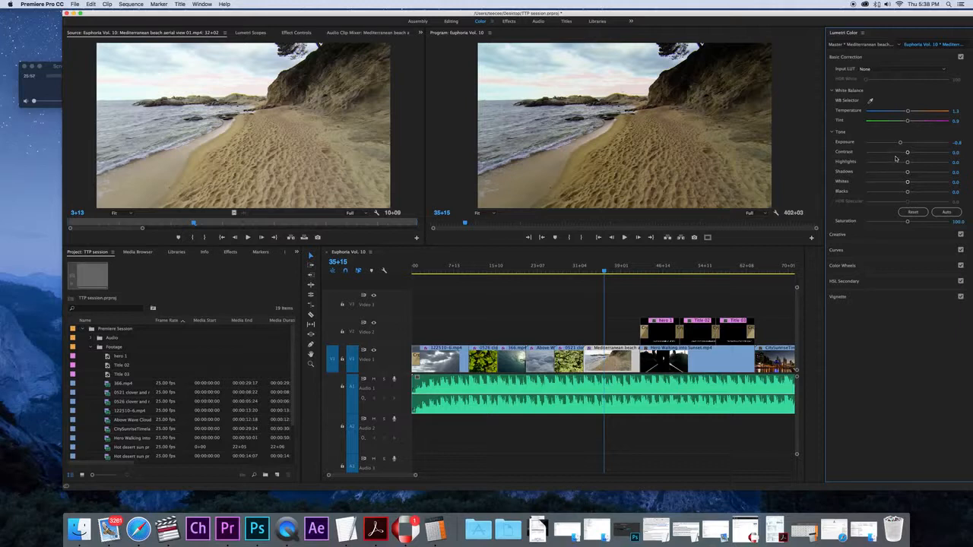
left_click_drag(907, 152, 914, 152)
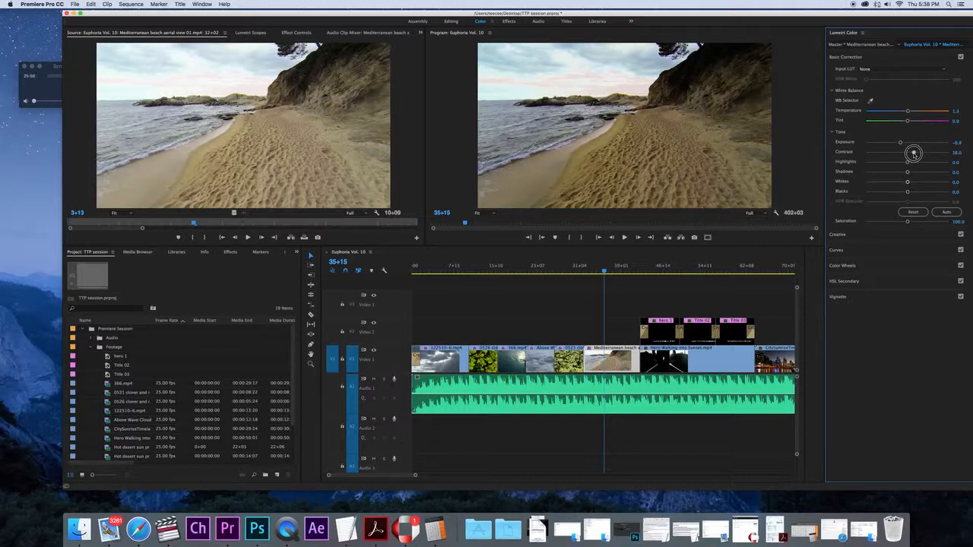
left_click_drag(913, 153, 918, 153)
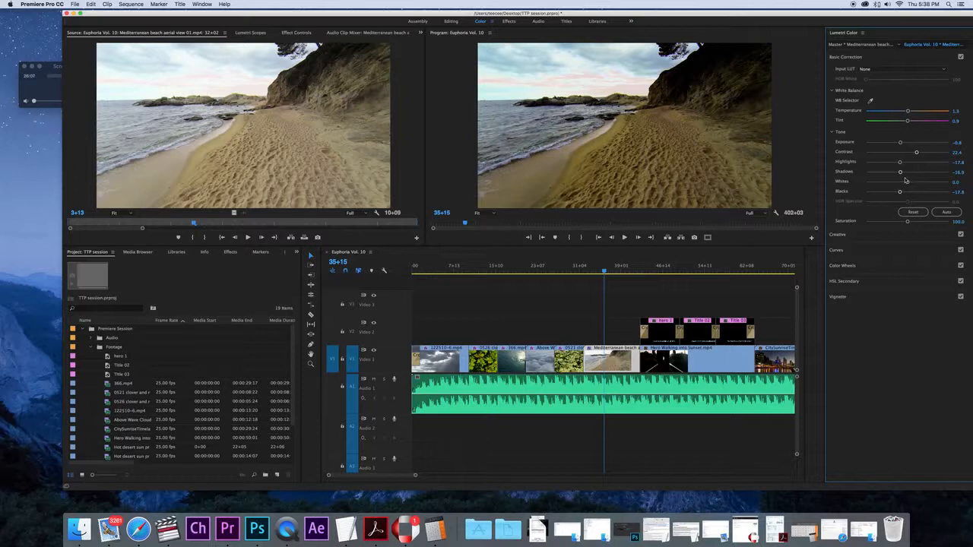
left_click_drag(900, 181, 922, 181)
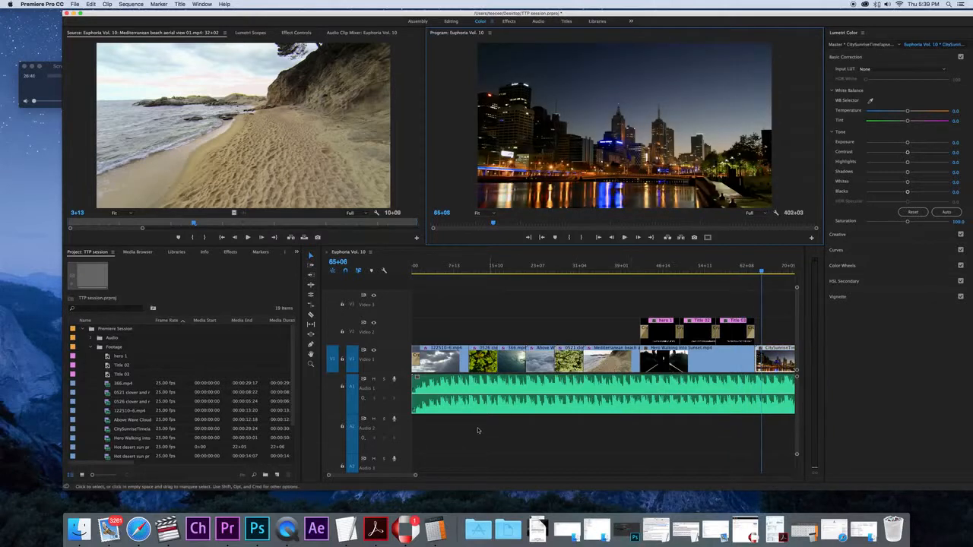
- Zoom out the timeline and move the playhead to the end of Hero Walking into Sunset
left_click_drag(414, 475, 551, 475)
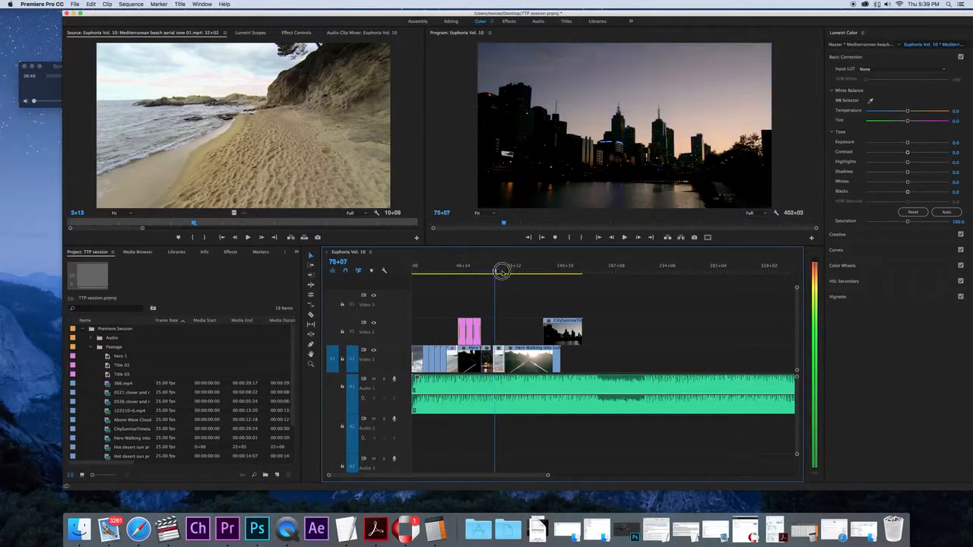
left_click(561, 330)
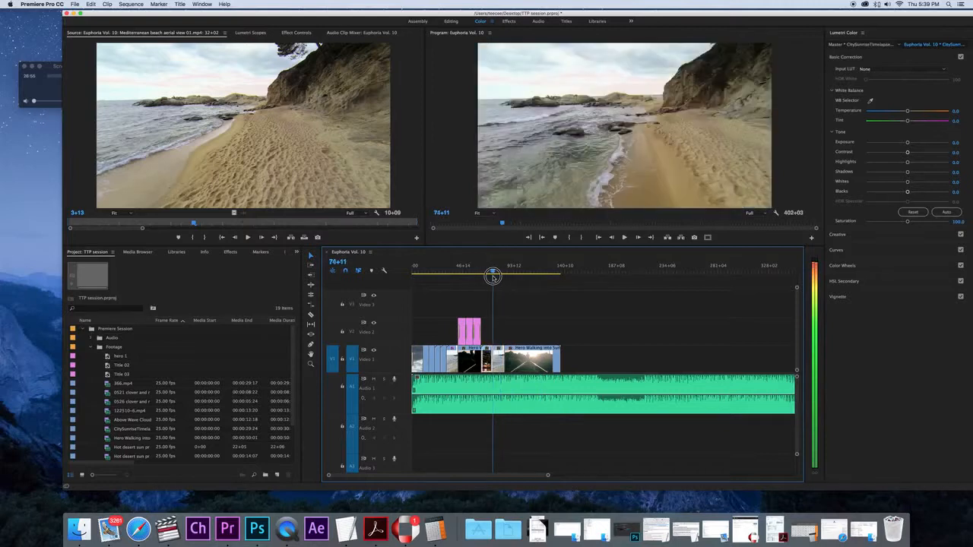
left_click_drag(493, 276, 501, 275)
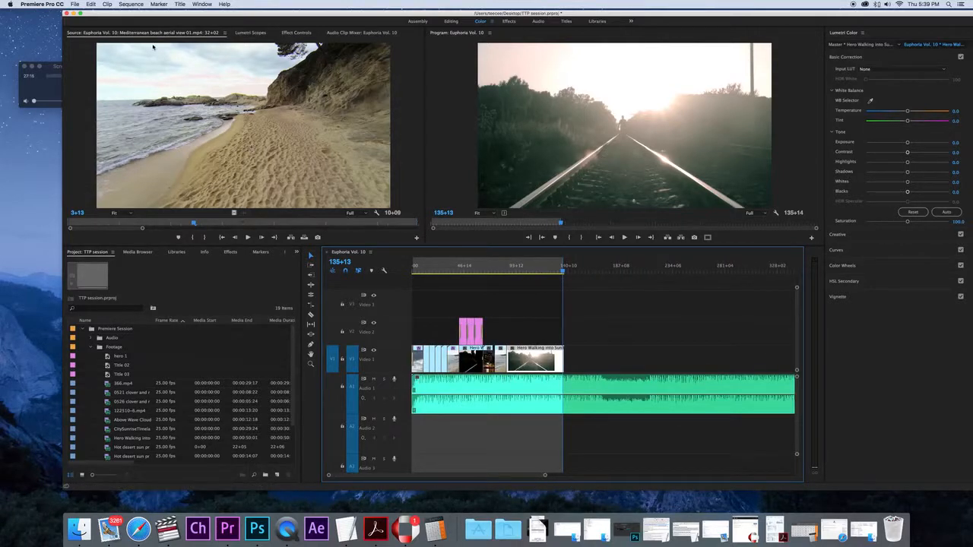
- Export the sequence as H.264 to hero.mp4 on the Desktop
left_click(76, 4)
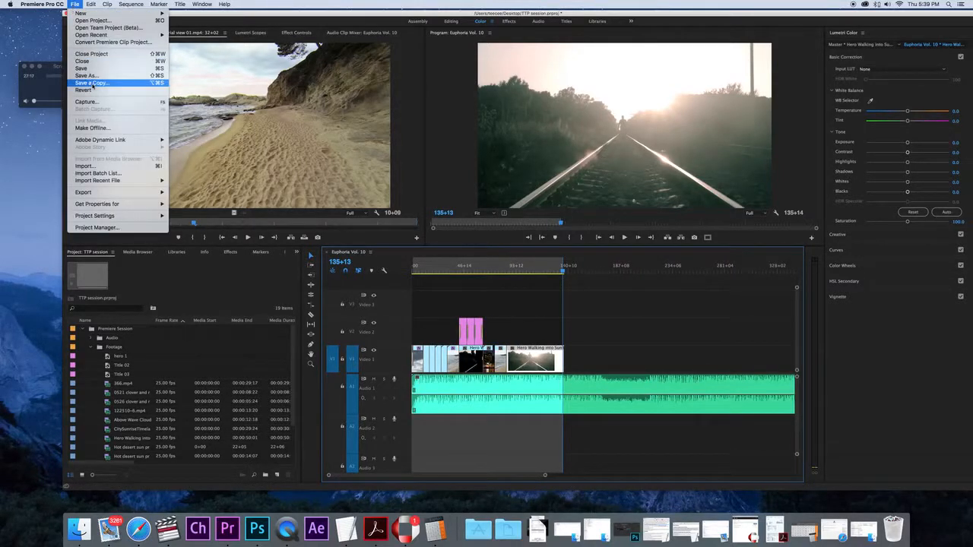
mouse_move(83, 192)
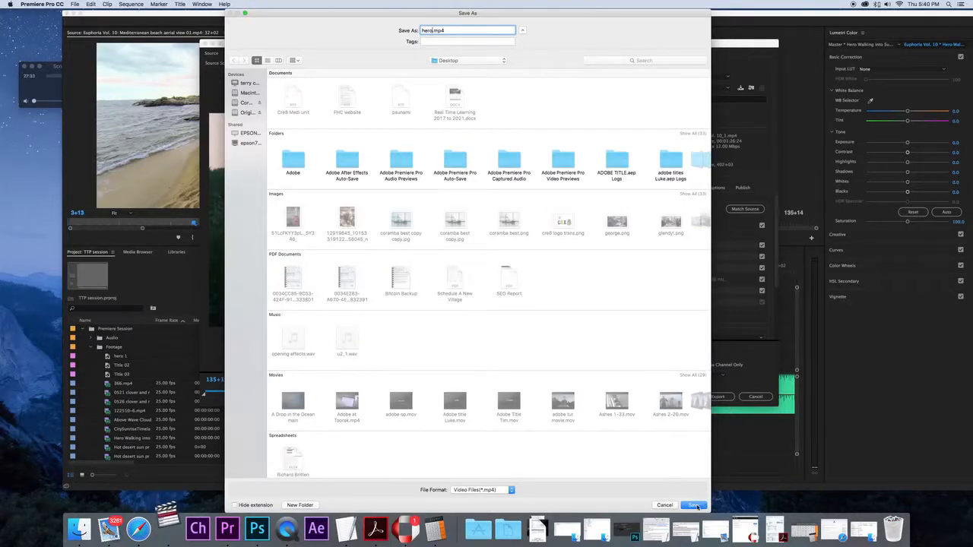
left_click(692, 506)
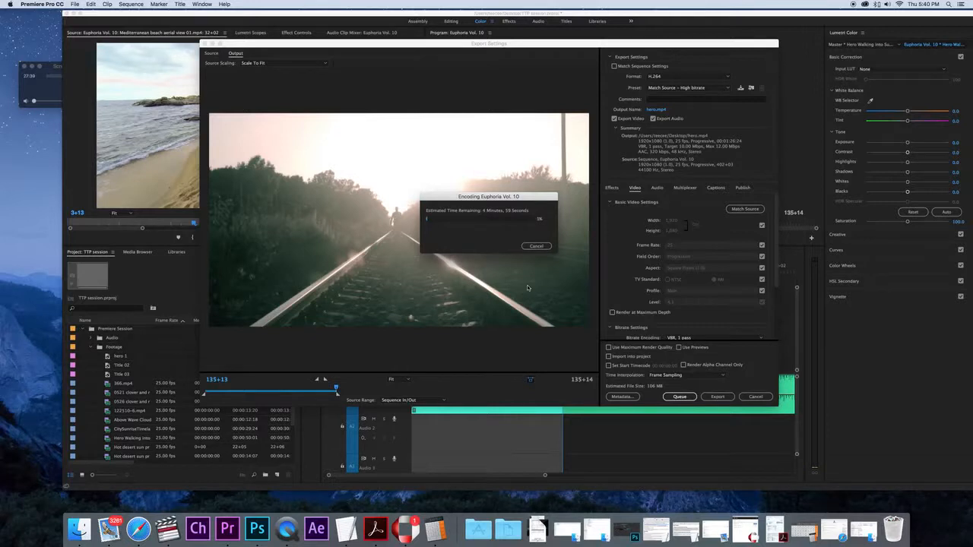
mouse_move(517, 258)
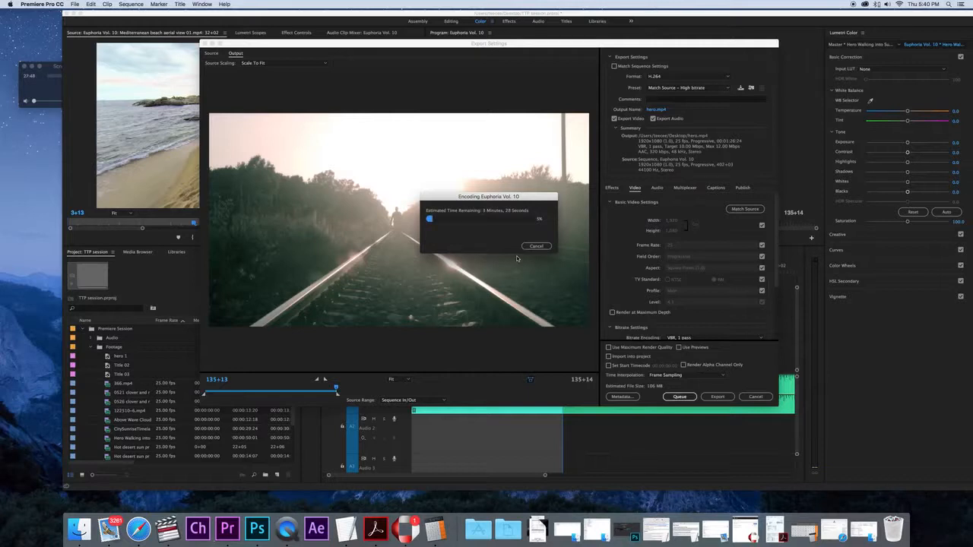
mouse_move(287, 529)
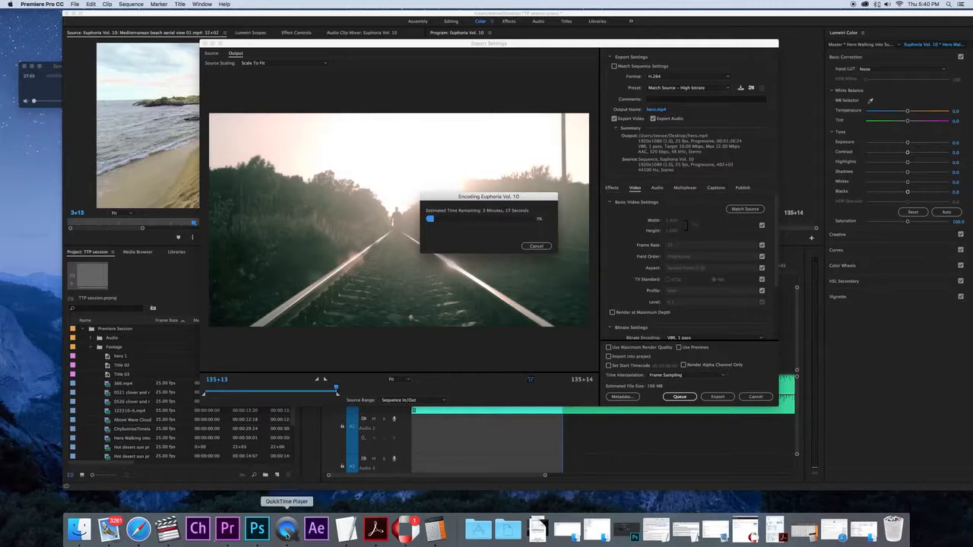